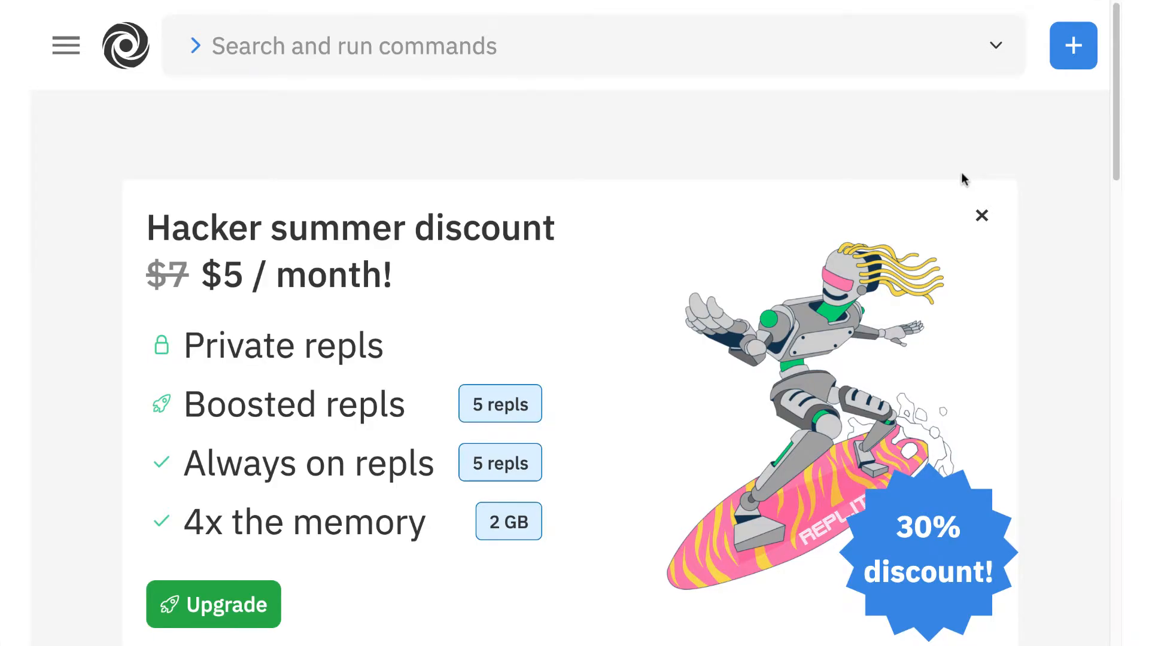
{"action": "mouse_move", "coordinate": [966, 181]}
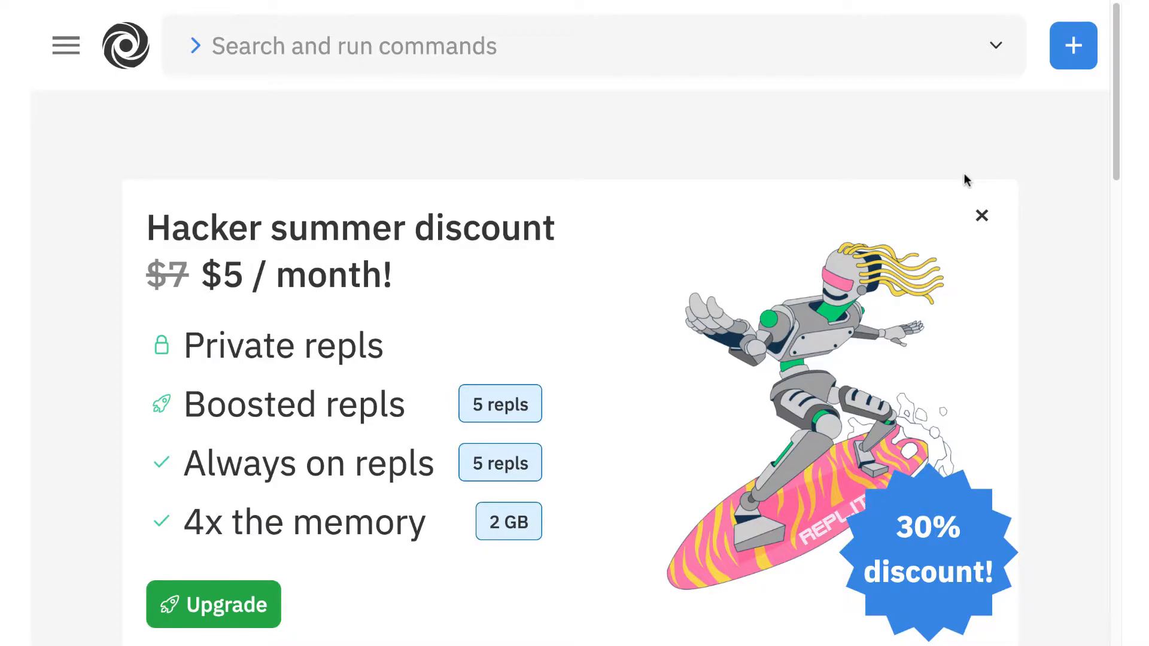
Step: Start a new Node.js repl and begin naming it 'Hello World EJS'
{"action": "left_click", "coordinate": [1073, 44]}
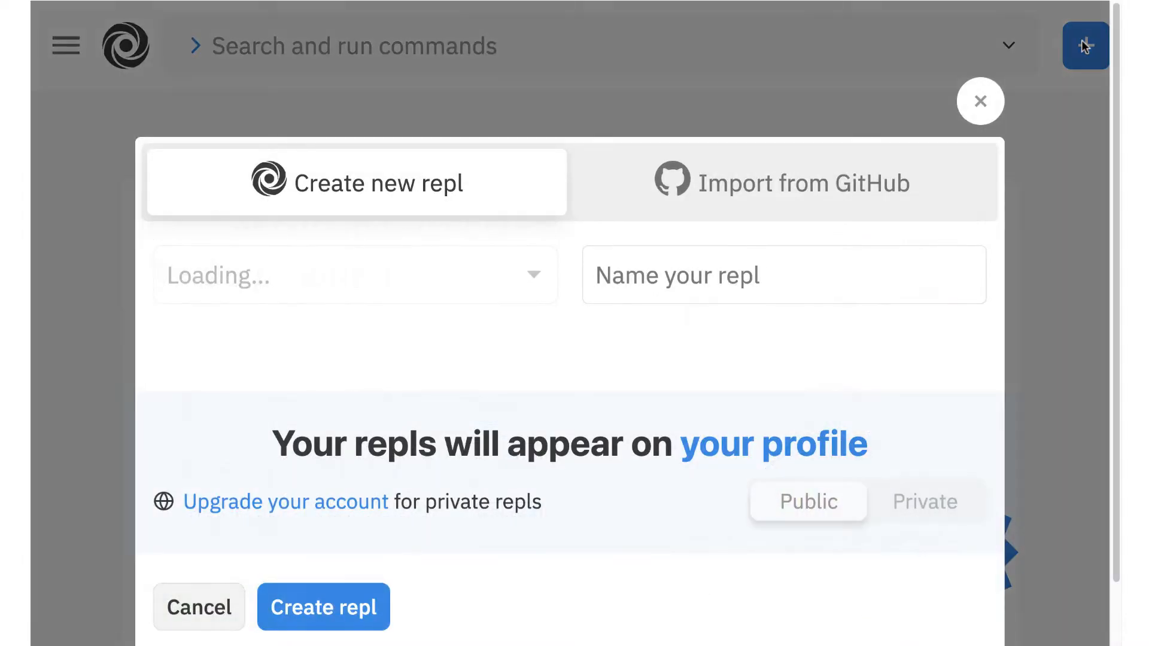
{"action": "left_click", "coordinate": [354, 275]}
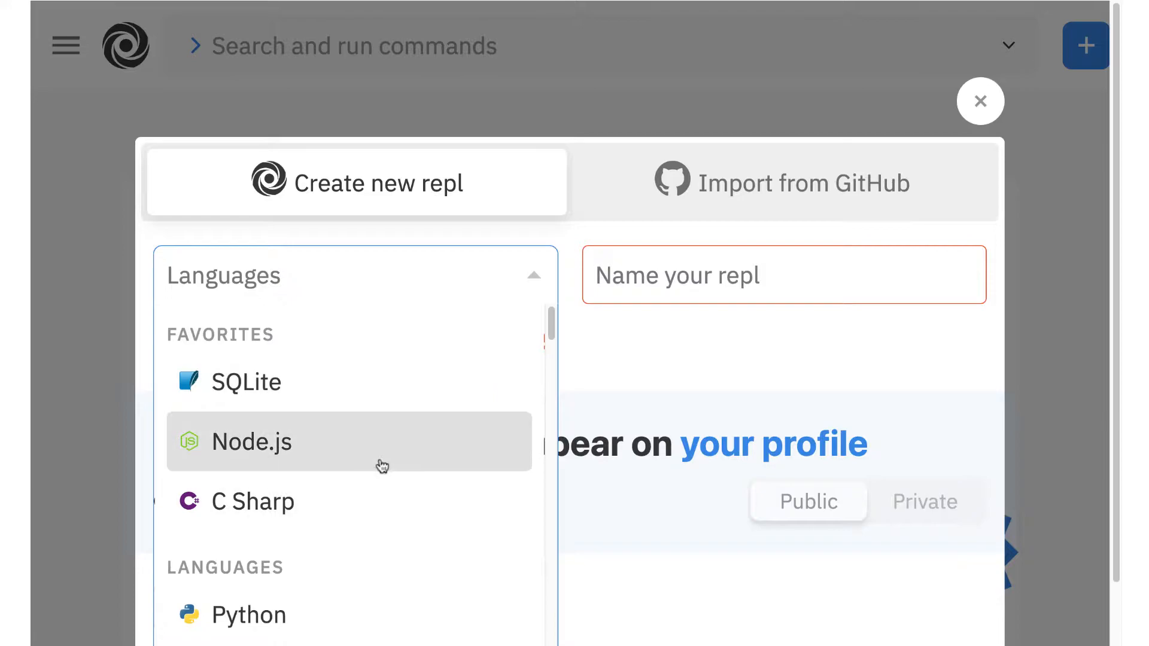
{"action": "type", "text": "Hello World EJS"}
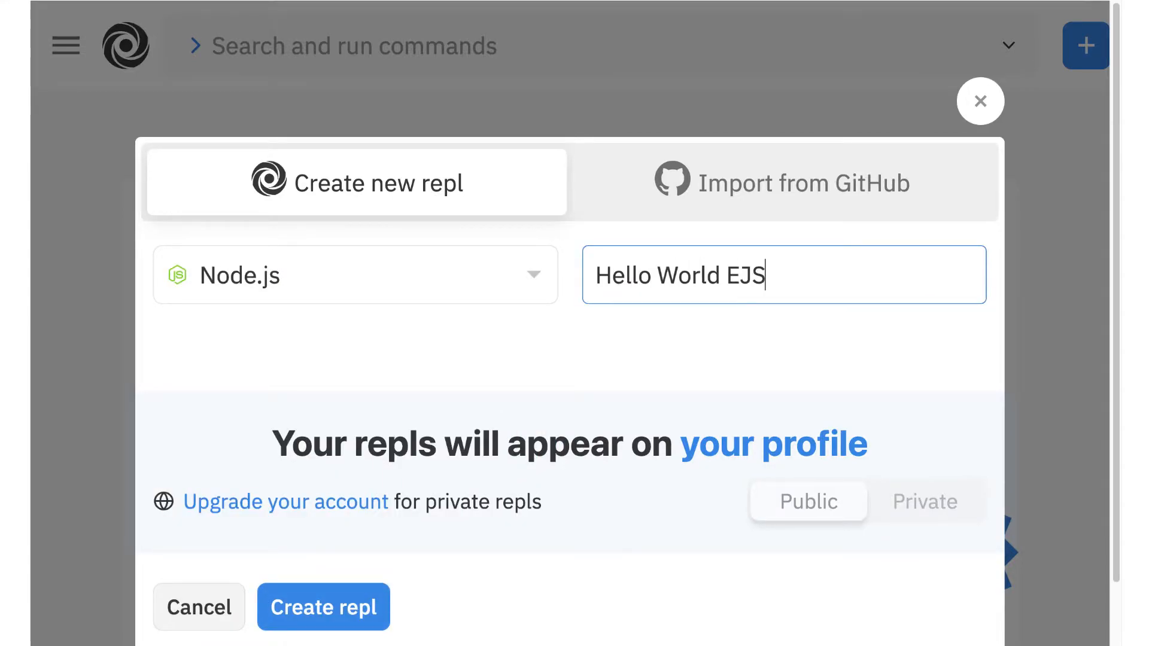
{"action": "mouse_move", "coordinate": [799, 338]}
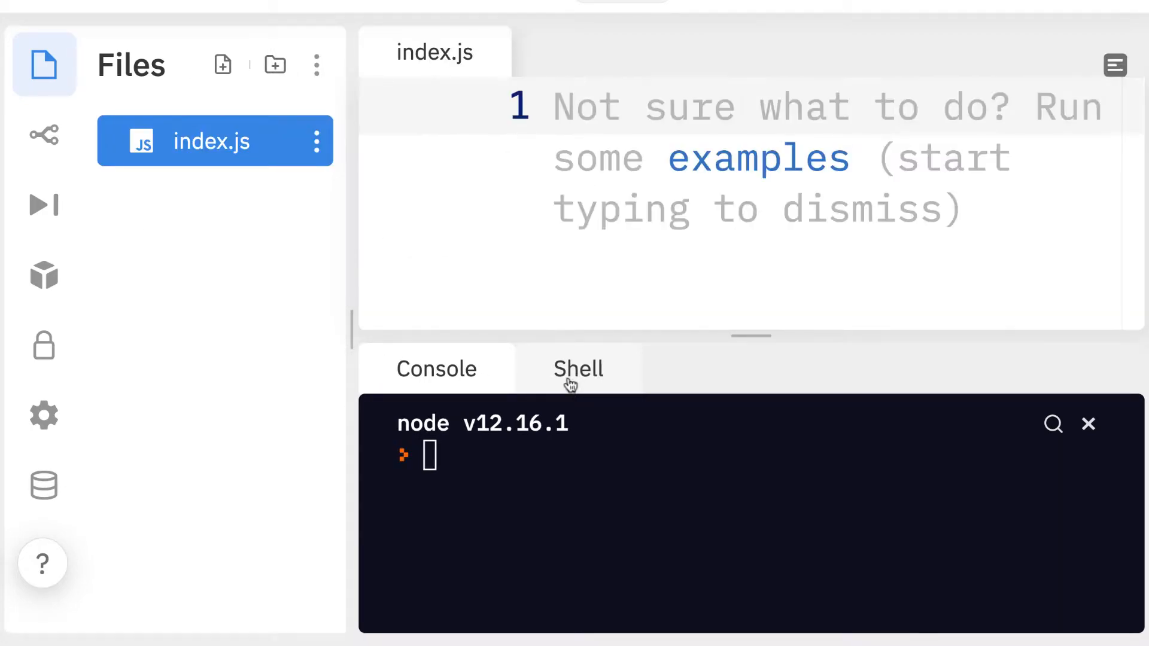
Step: Switch to the Shell tab and enlarge the terminal panel
{"action": "left_click", "coordinate": [577, 369]}
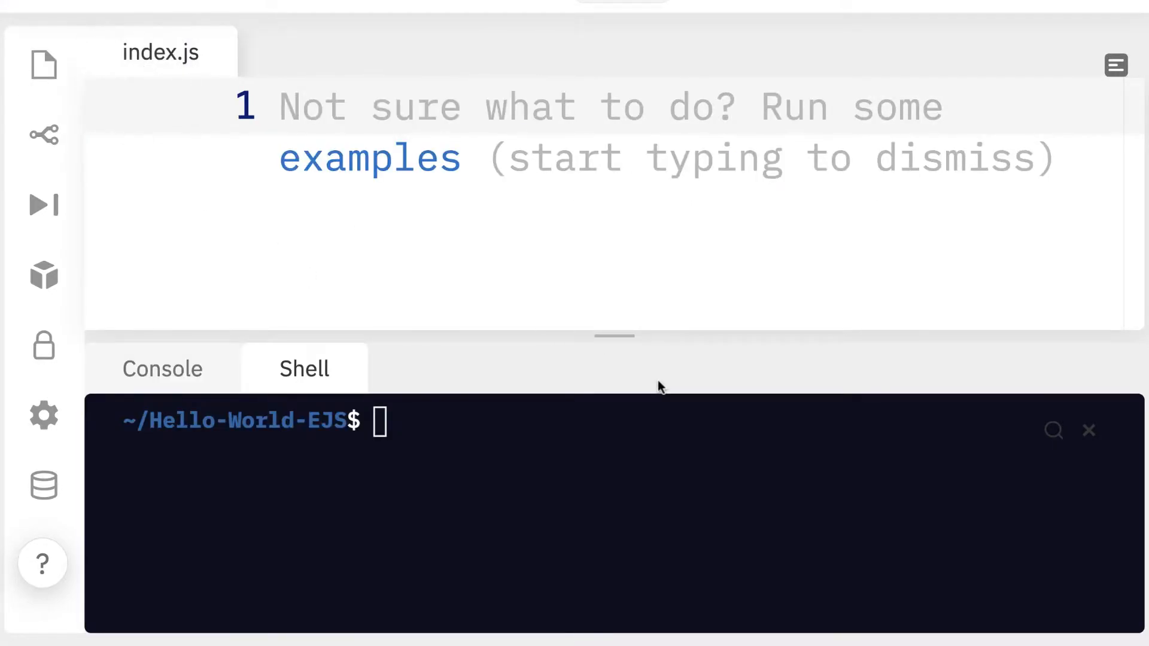
{"action": "mouse_move", "coordinate": [616, 335]}
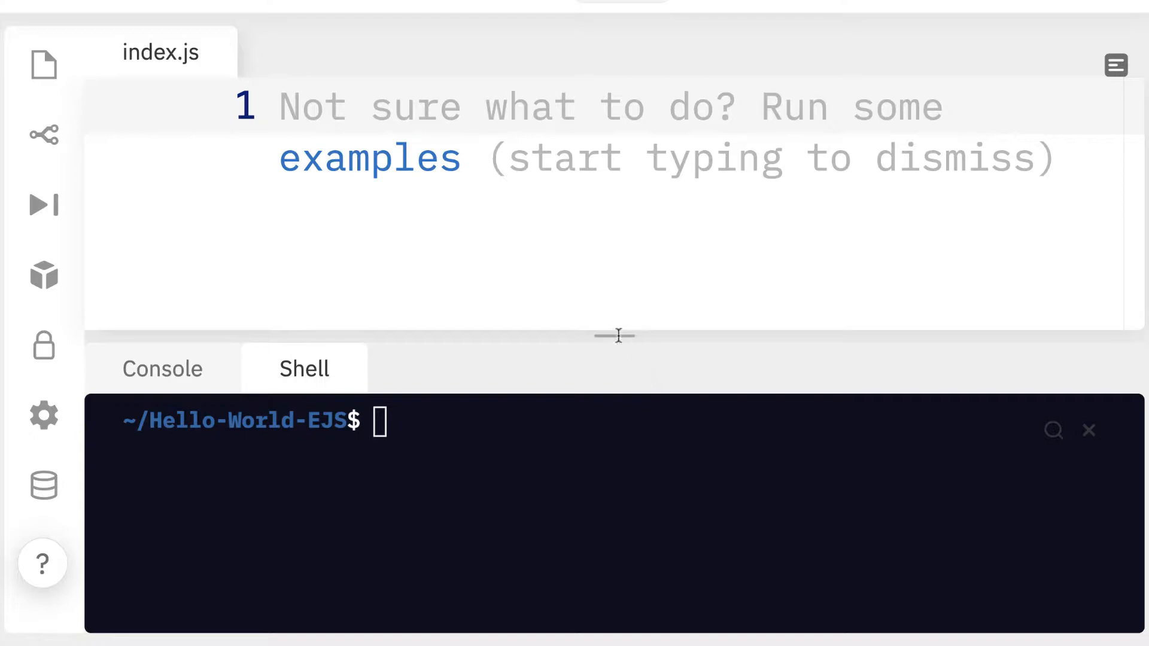
{"action": "left_click", "coordinate": [162, 152]}
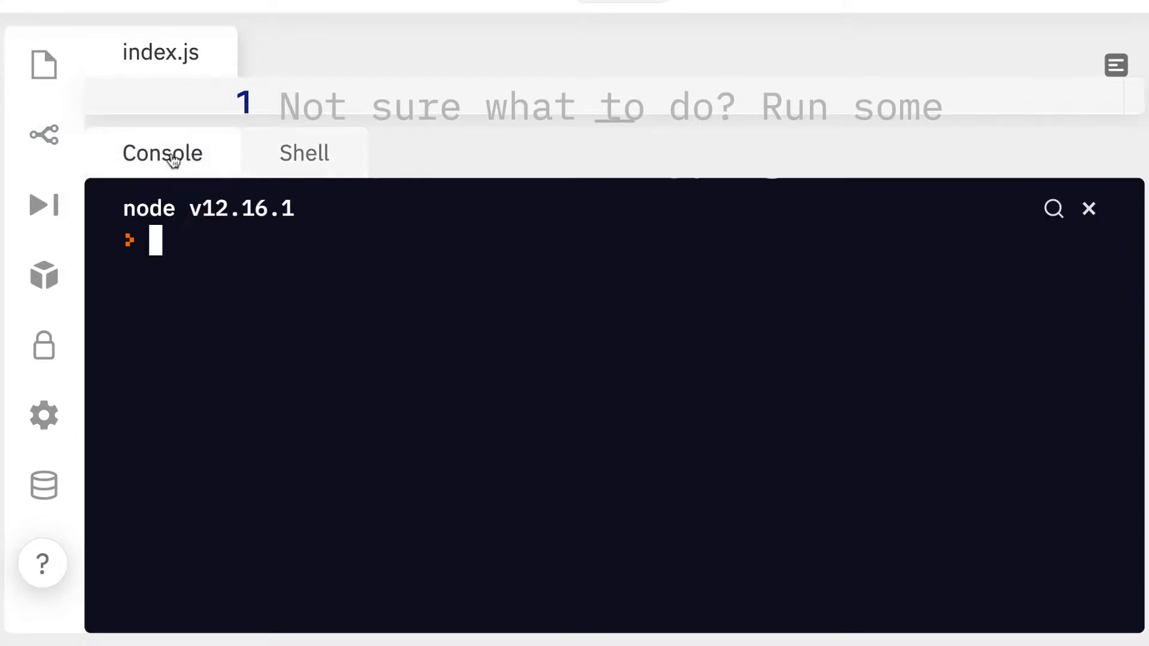
{"action": "left_click", "coordinate": [303, 152]}
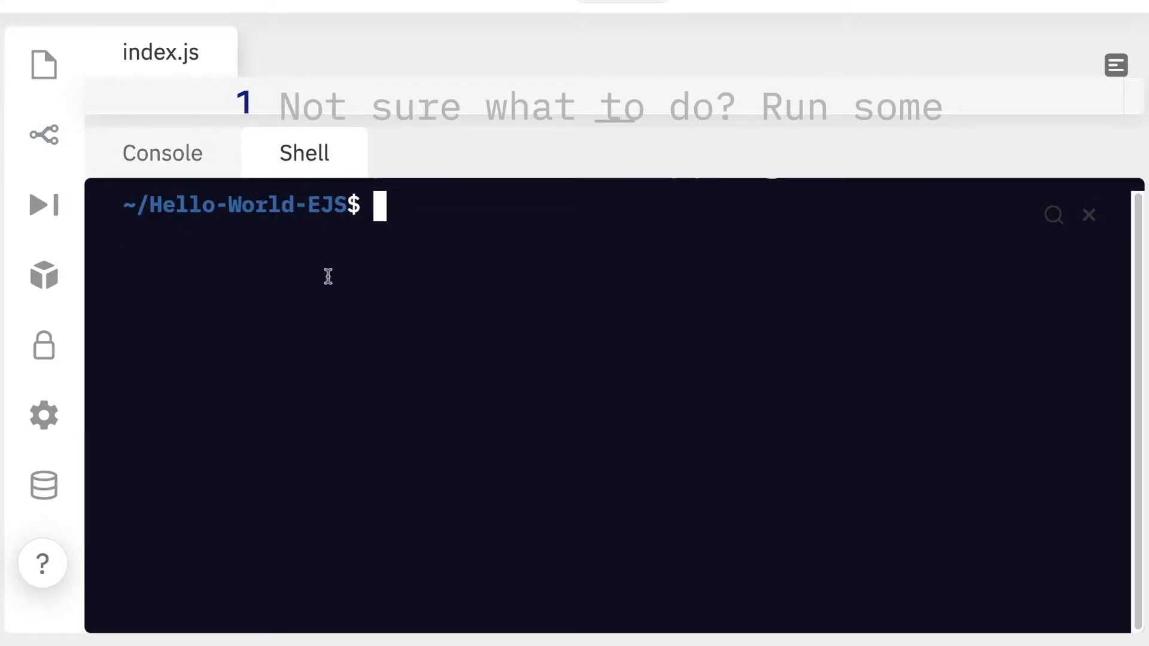
{"action": "mouse_move", "coordinate": [635, 289]}
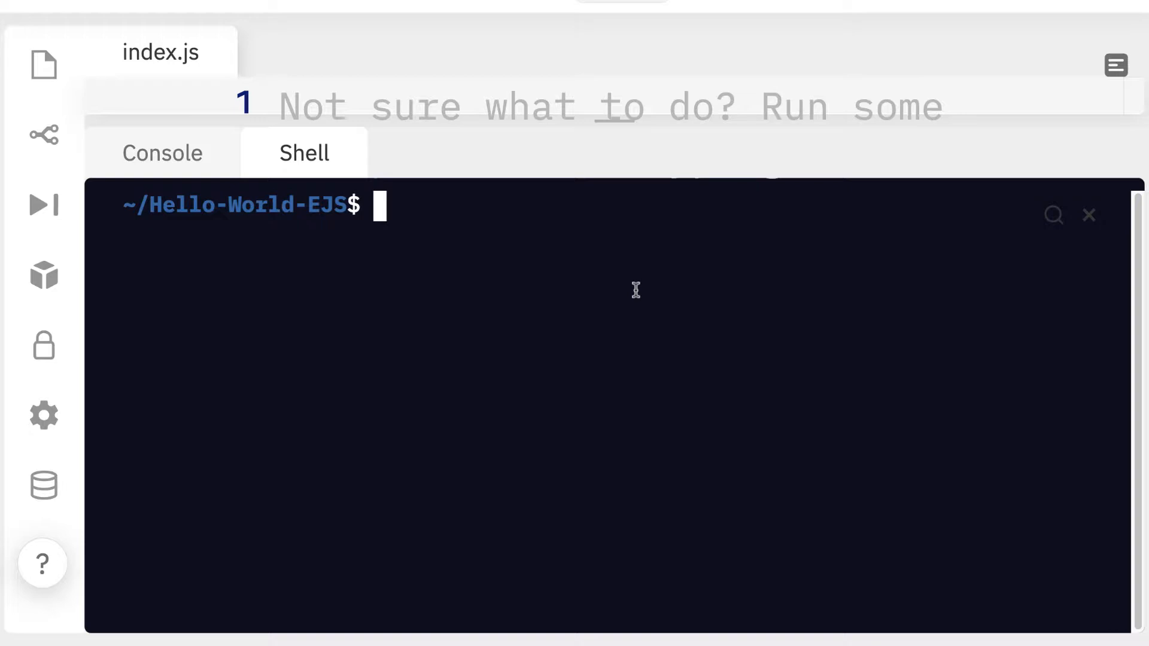
Step: Create the hello-ejs folder with mkdir and list the directory contents
{"action": "type", "text": "mkdir"}
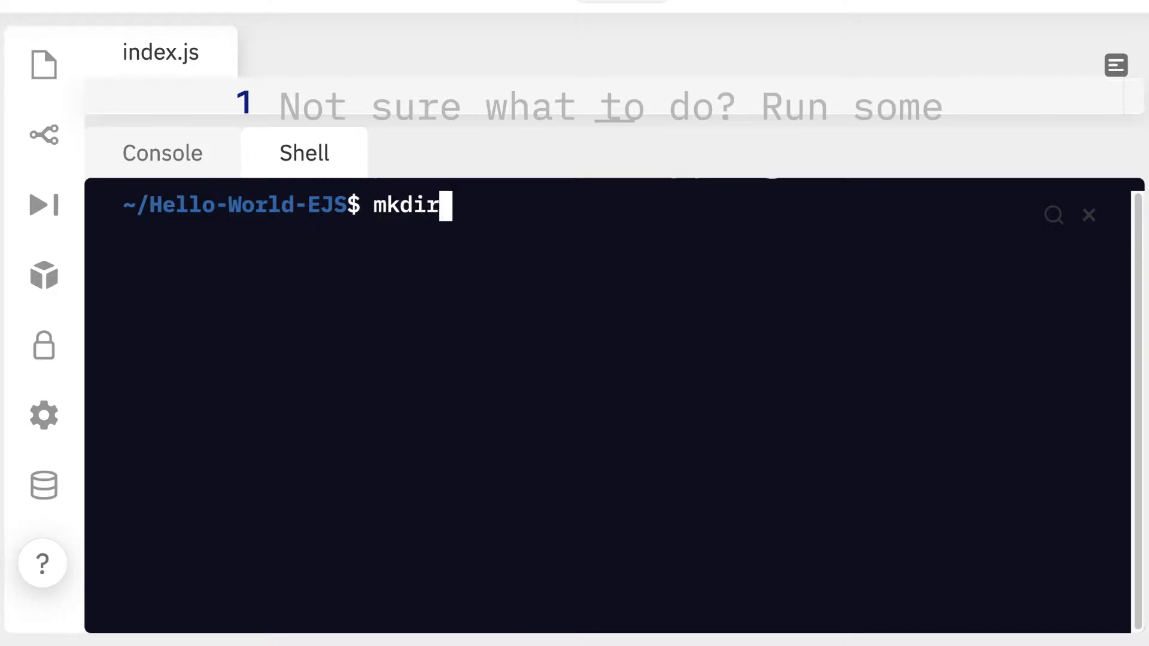
{"action": "type", "text": "hell"}
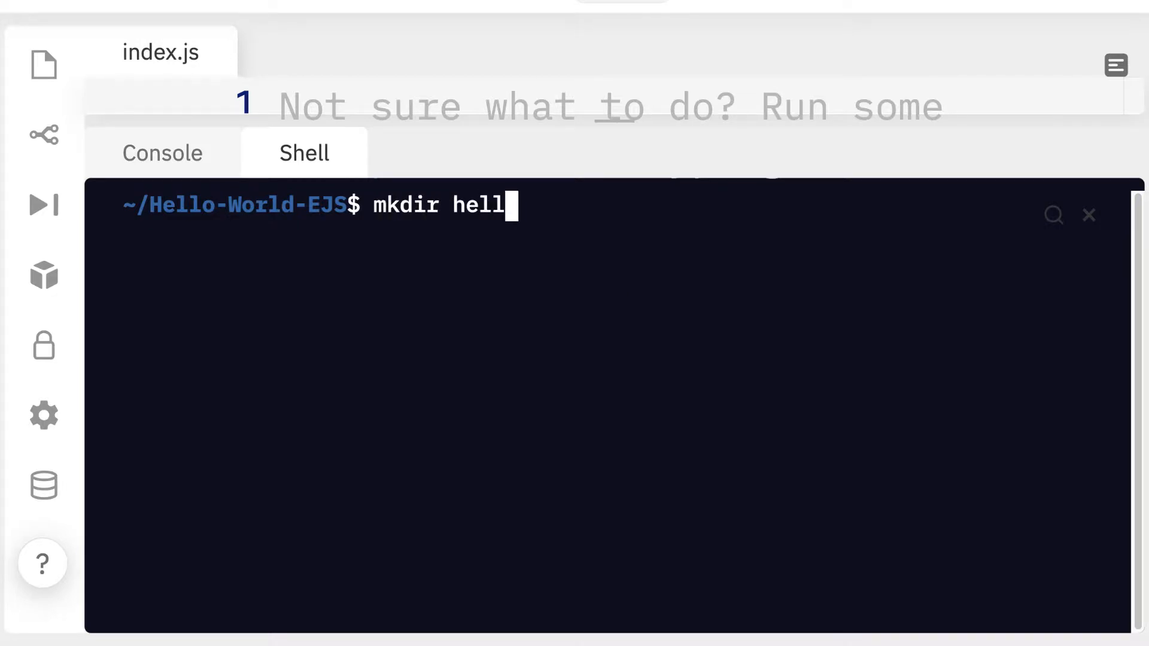
{"action": "type", "text": "o-ejs"}
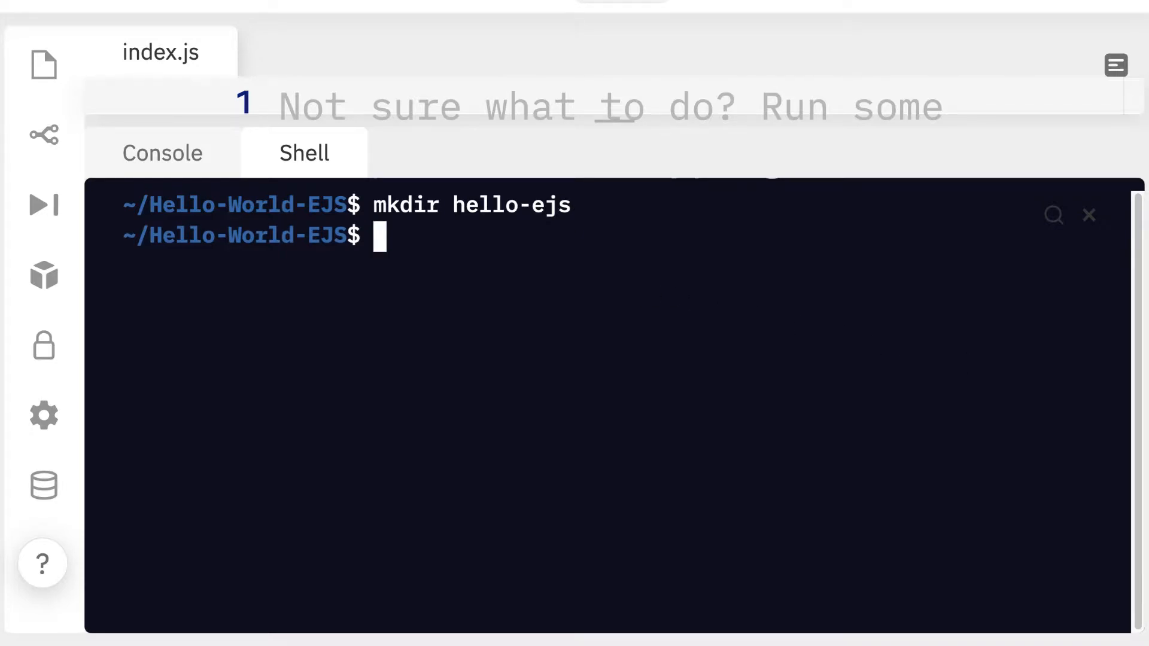
{"action": "type", "text": "ls"}
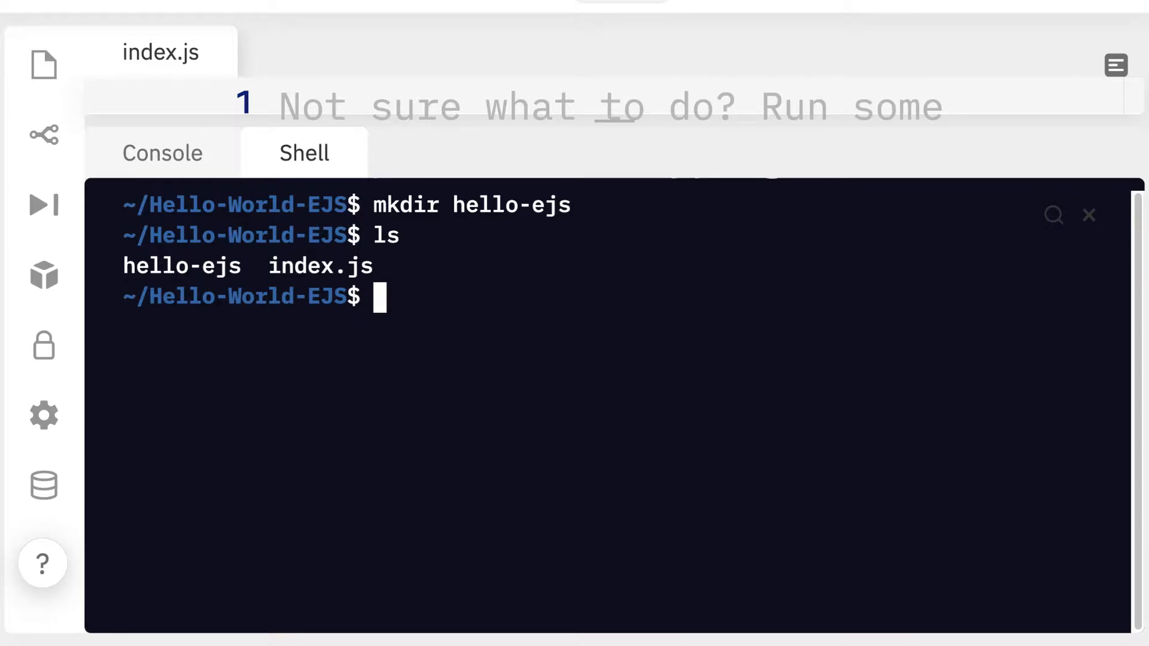
Step: Move into hello-ejs and generate a default package.json with npm init -y
{"action": "type", "text": "cd hello-ejs"}
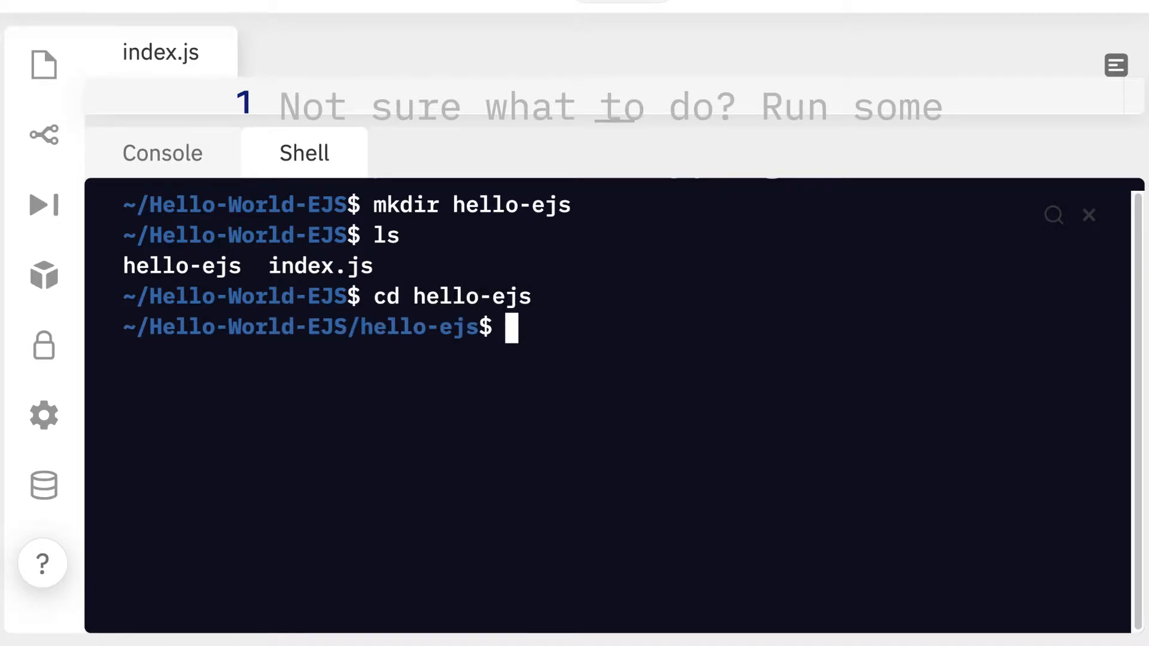
{"action": "type", "text": "npm"}
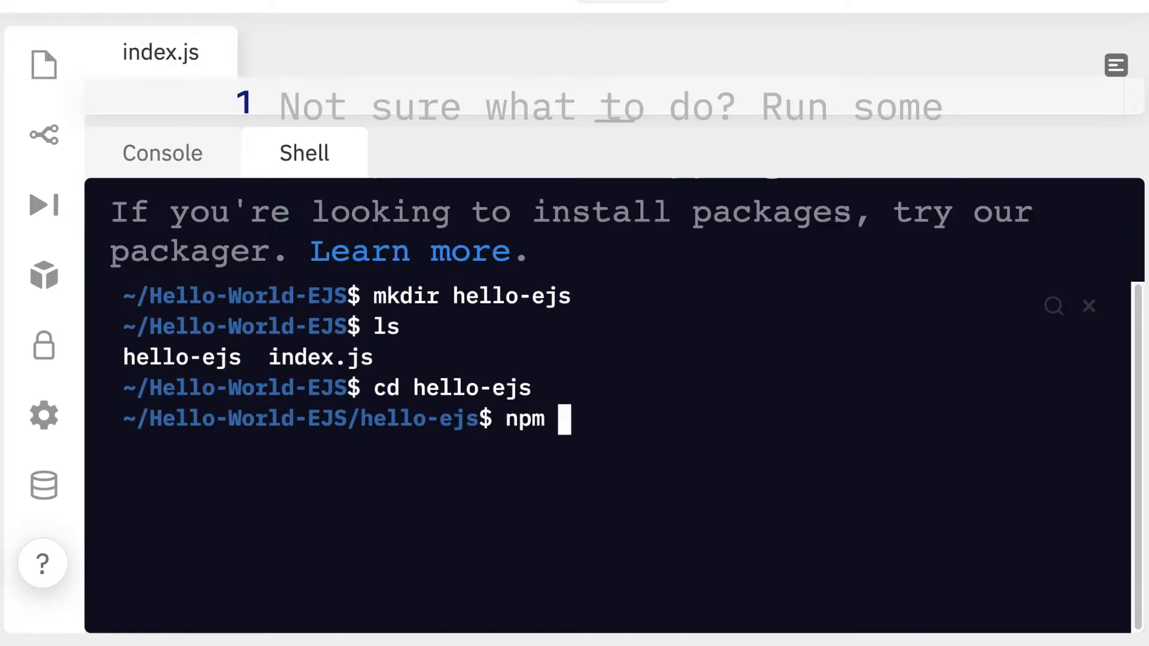
{"action": "type", "text": "init -y"}
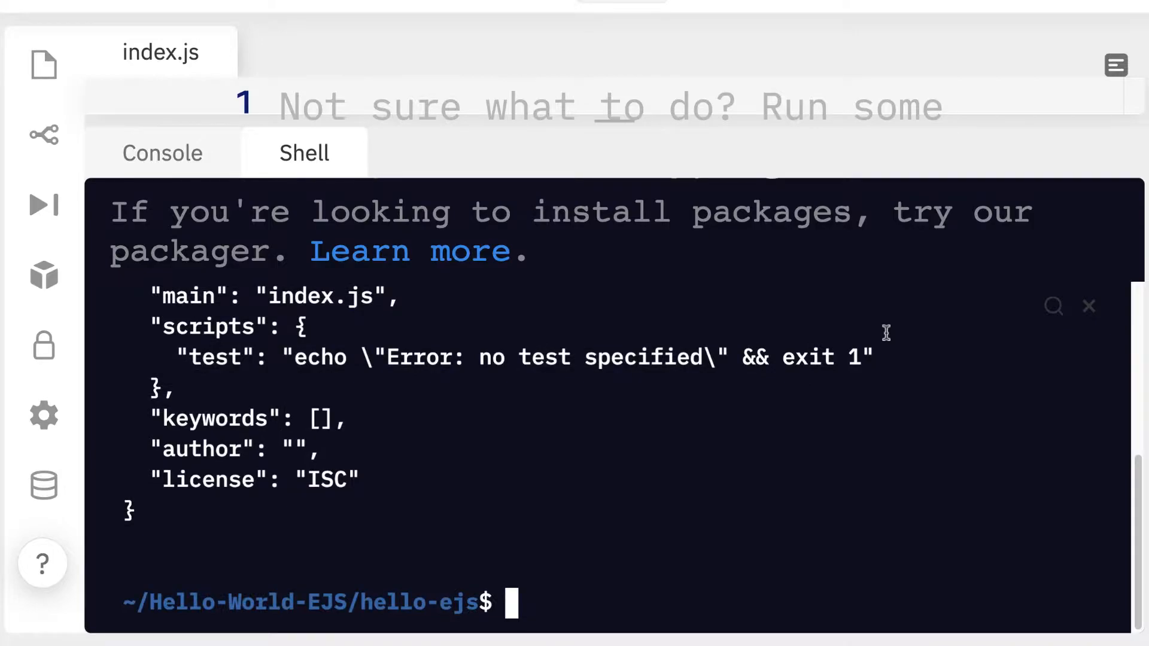
Step: Run npm install for express and ejs, then list the folder contents
{"action": "type", "text": "npm install express"}
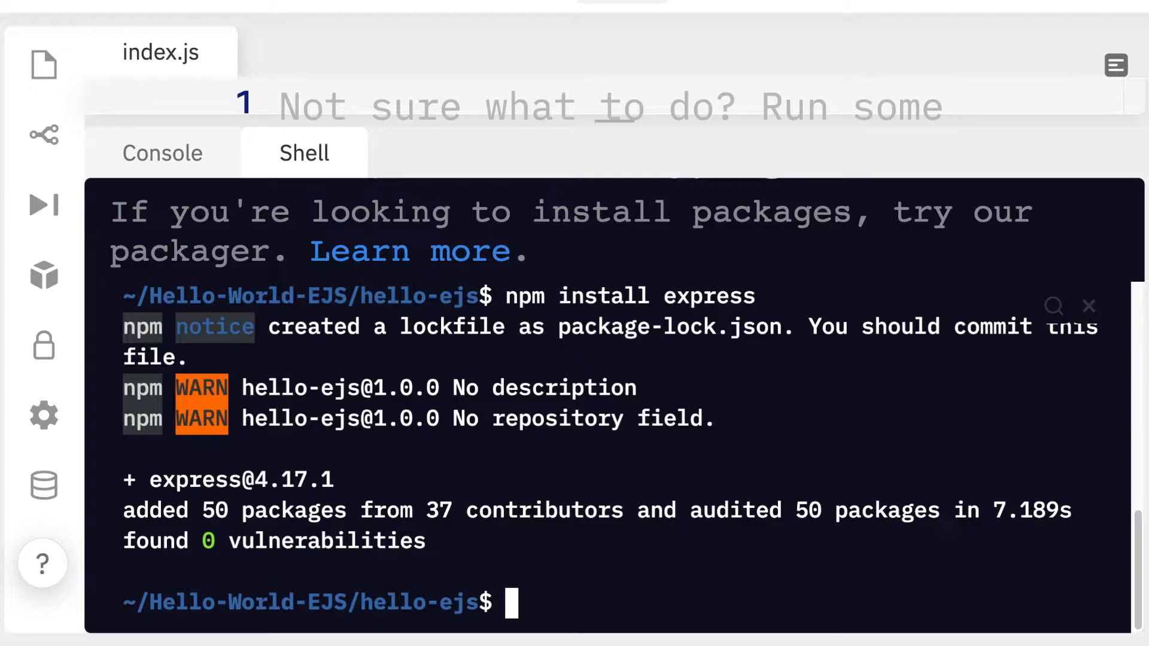
{"action": "type", "text": "npm install ejs"}
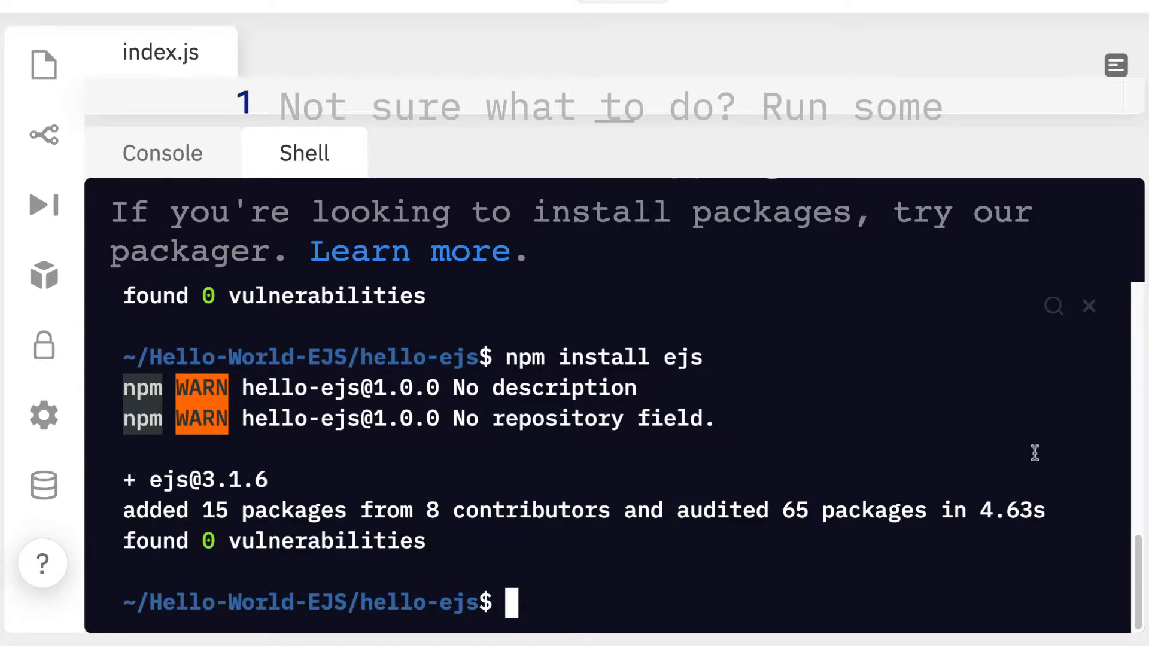
{"action": "type", "text": "ls"}
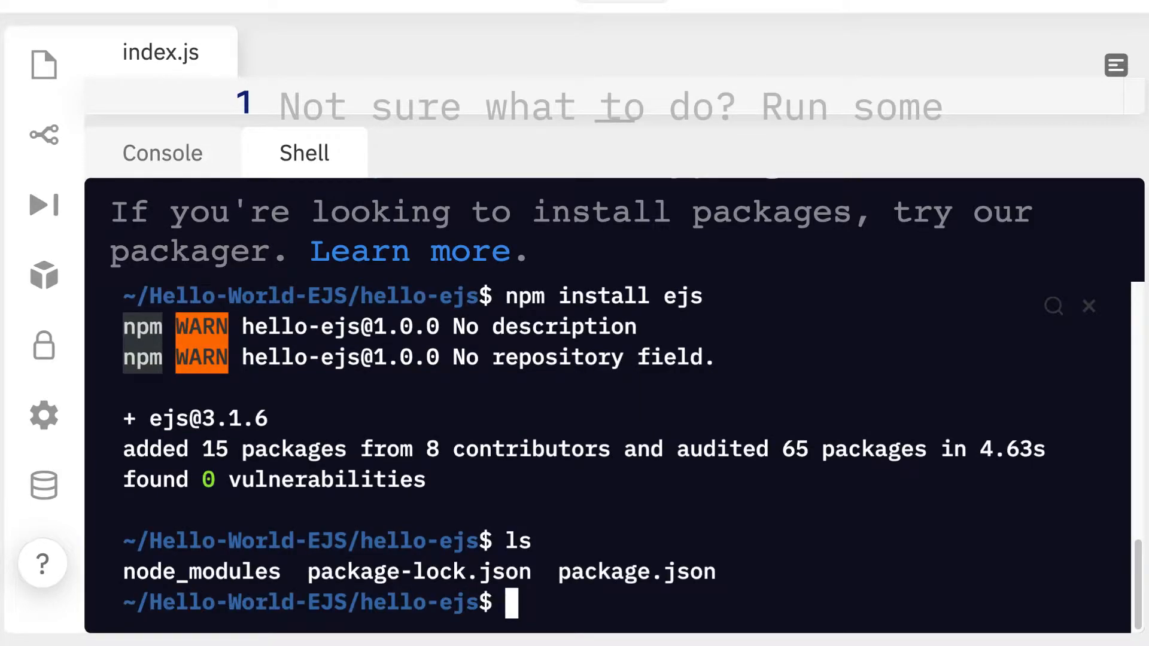
Step: Create server.js with touch and discard the unfinished copy con command
{"action": "type", "text": "touch"}
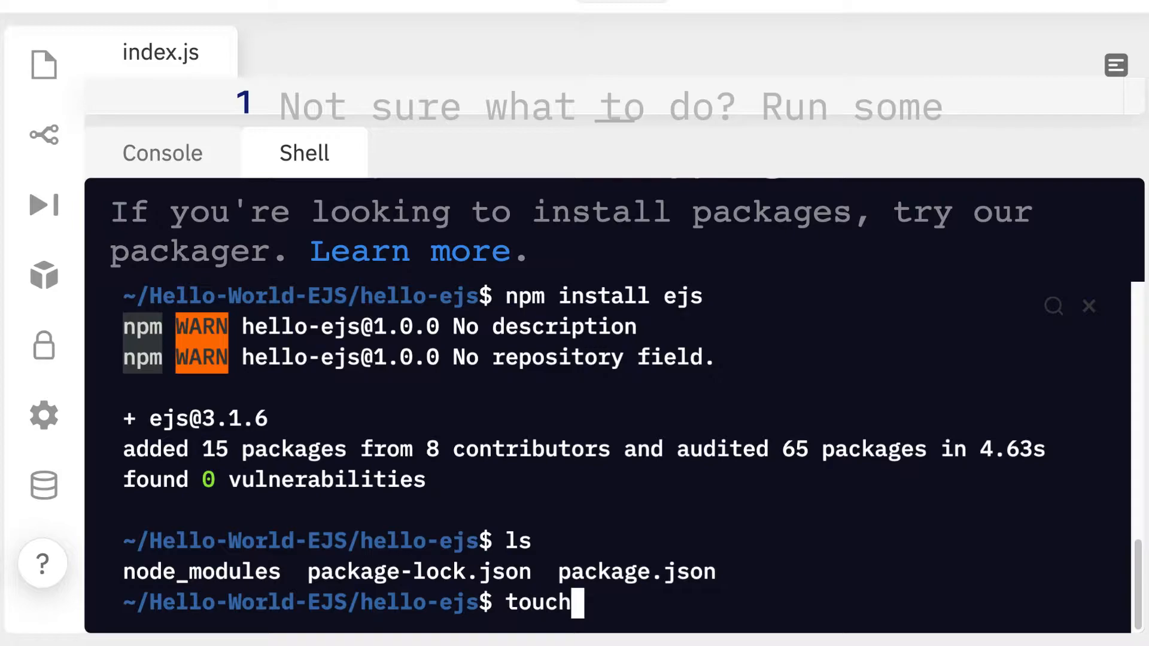
{"action": "type", "text": "server.js"}
{"action": "type", "text": "ls"}
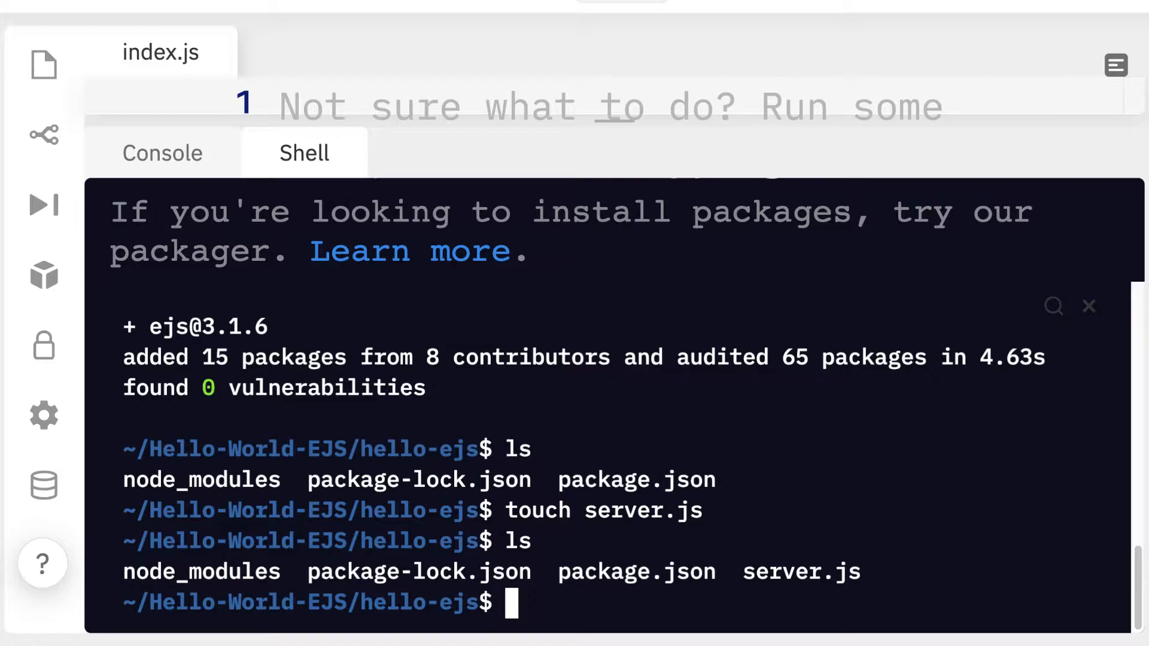
{"action": "type", "text": "copy con server.js"}
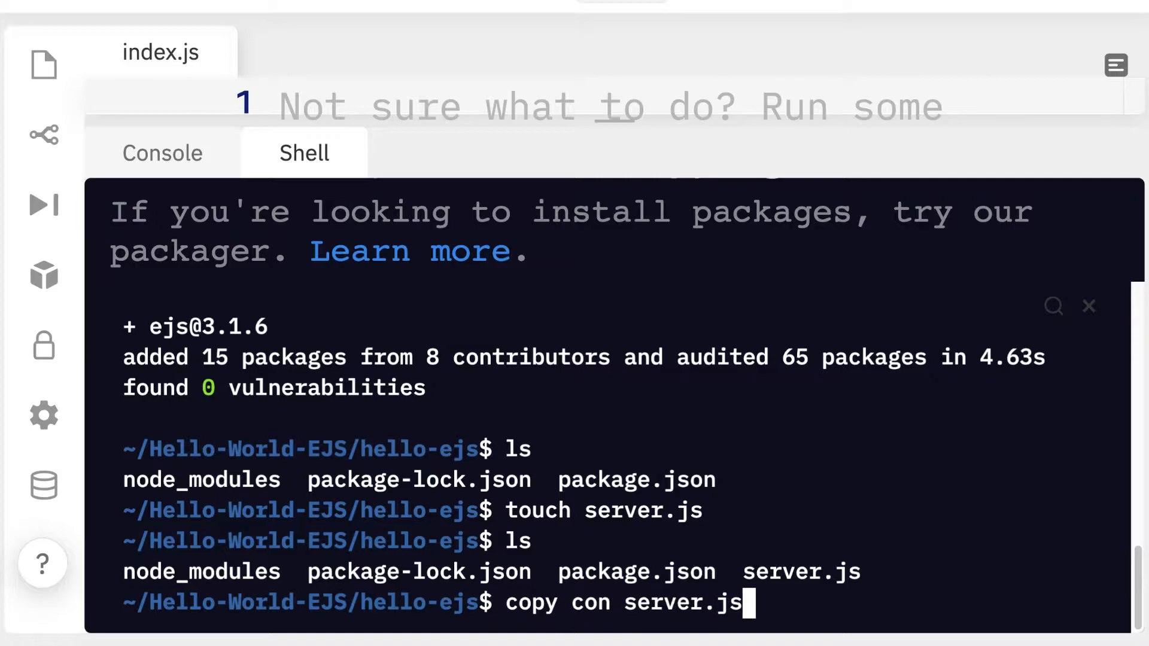
{"action": "key", "text": "BackSpace"}
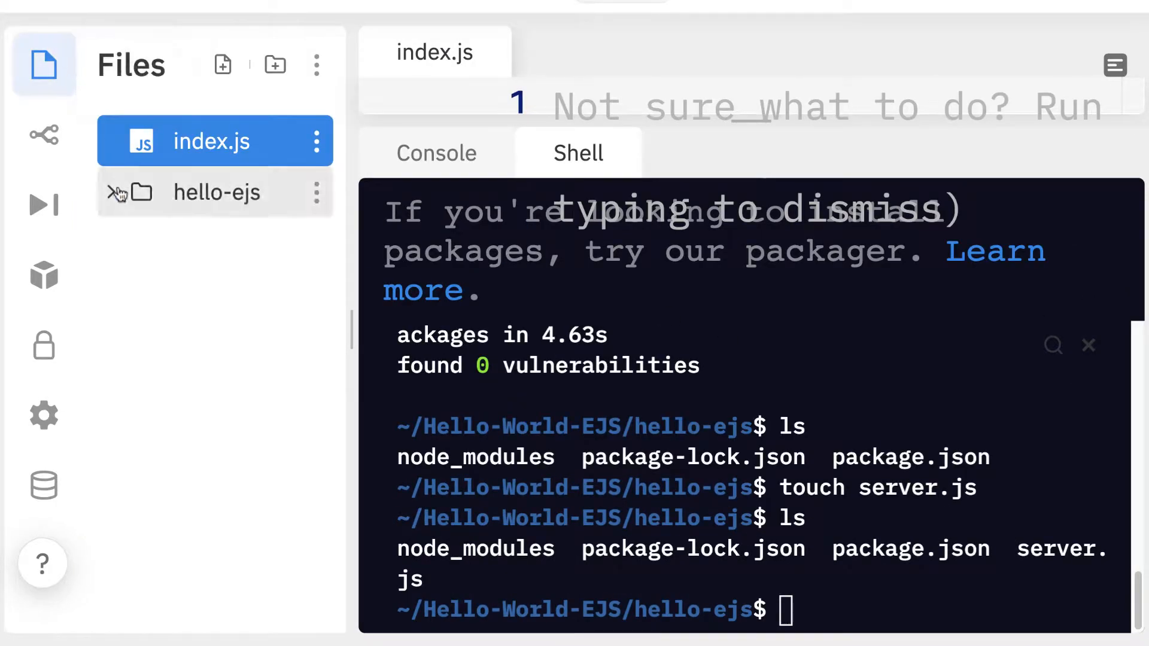
Step: Expand hello-ejs, open server.js, and hide the file list
{"action": "left_click", "coordinate": [239, 396]}
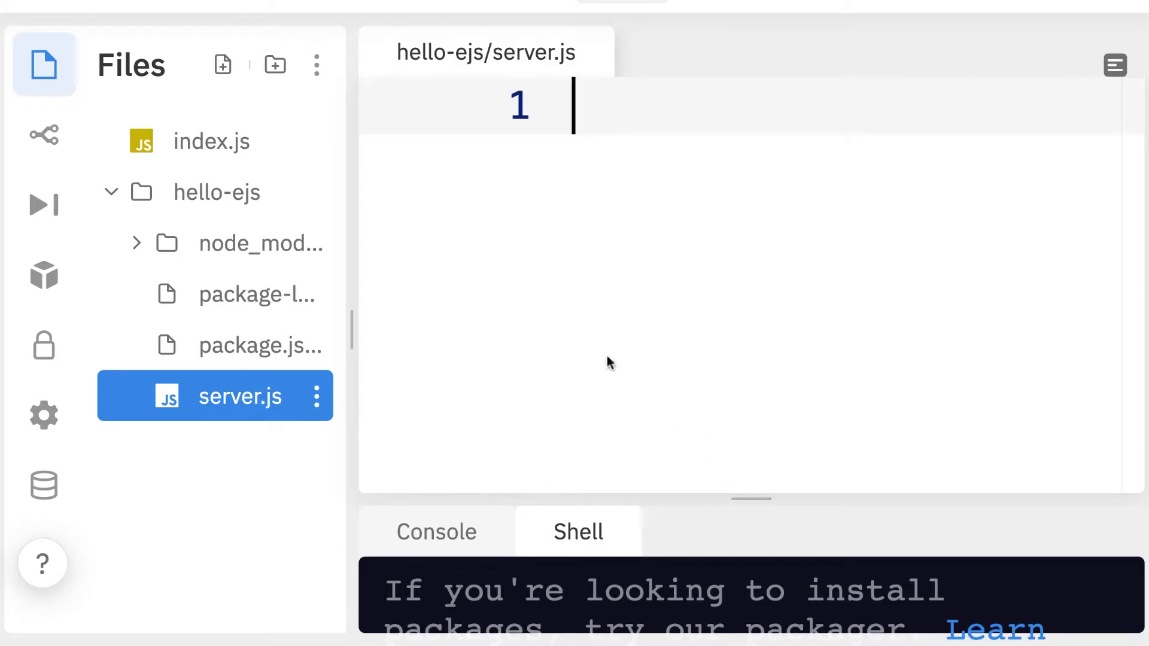
{"action": "left_click", "coordinate": [43, 64]}
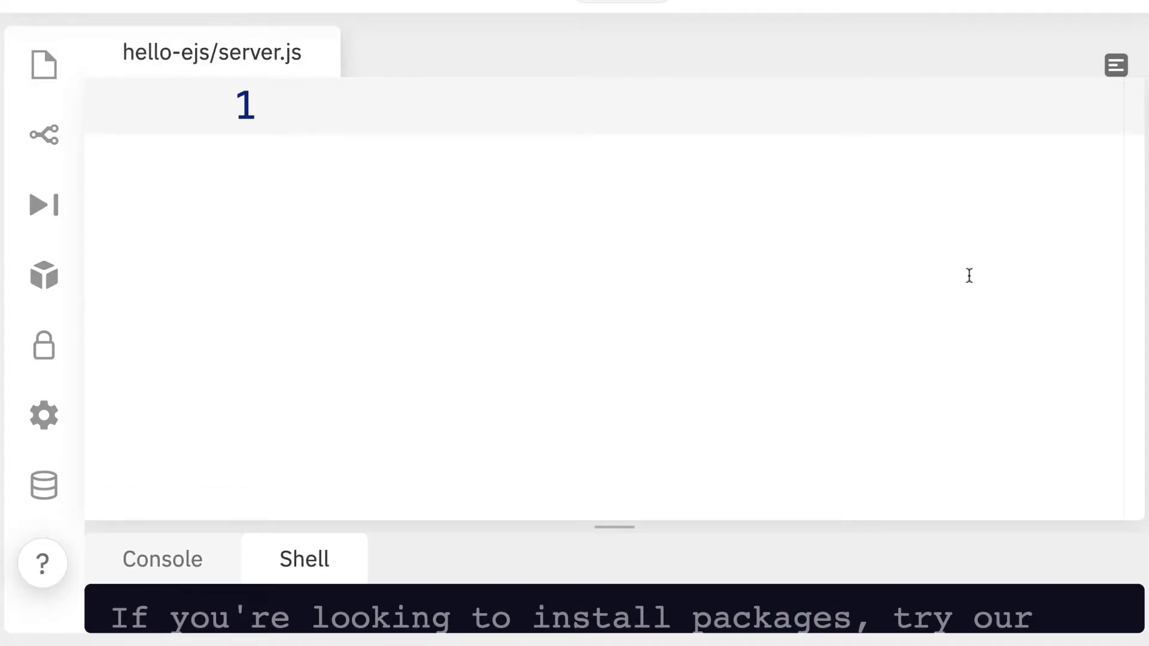
Step: Write code requiring express, creating app, and setting the view engine to 'ejs'
{"action": "type", "text": "var express"}
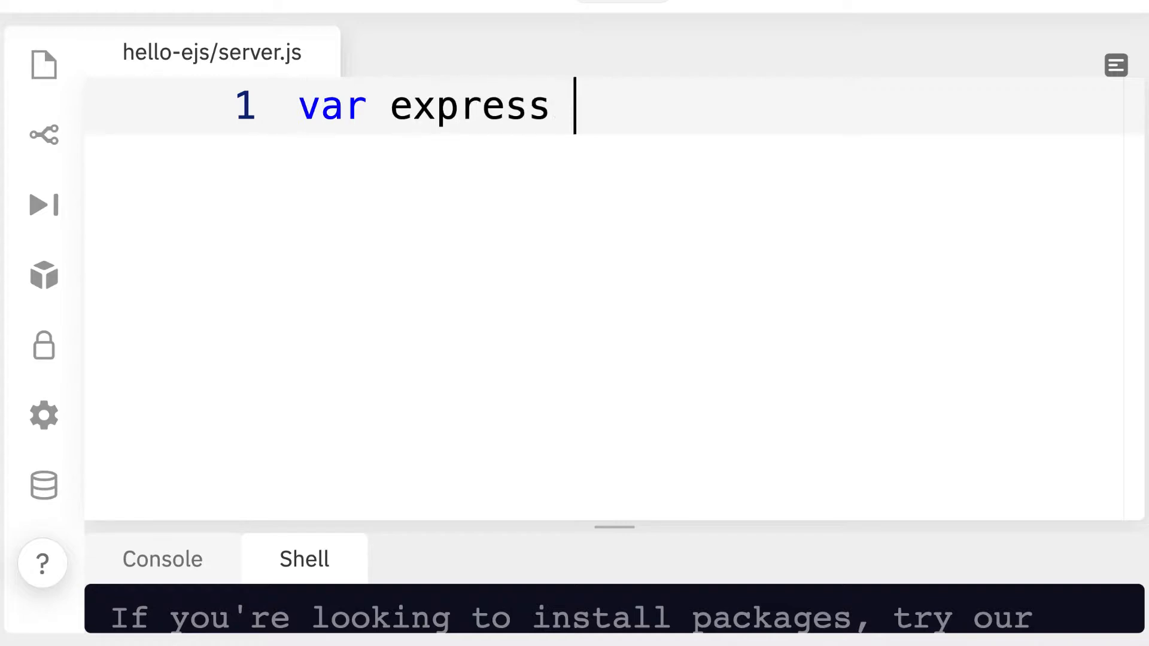
{"action": "type", "text": "= require()"}
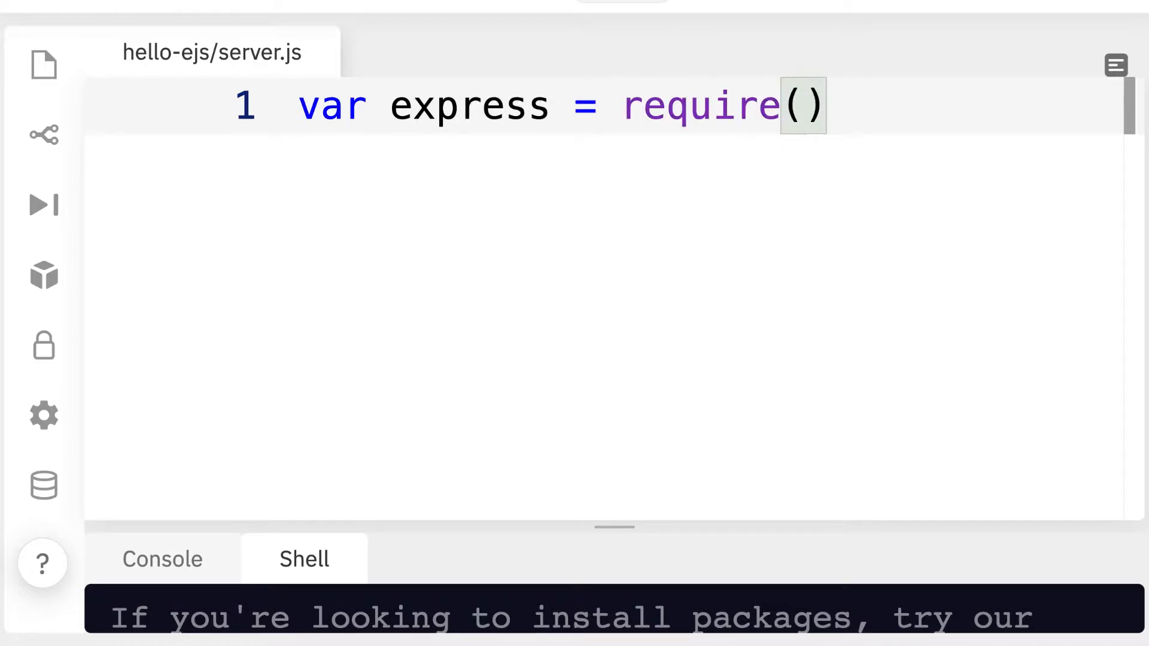
{"action": "type", "text": "'express');"}
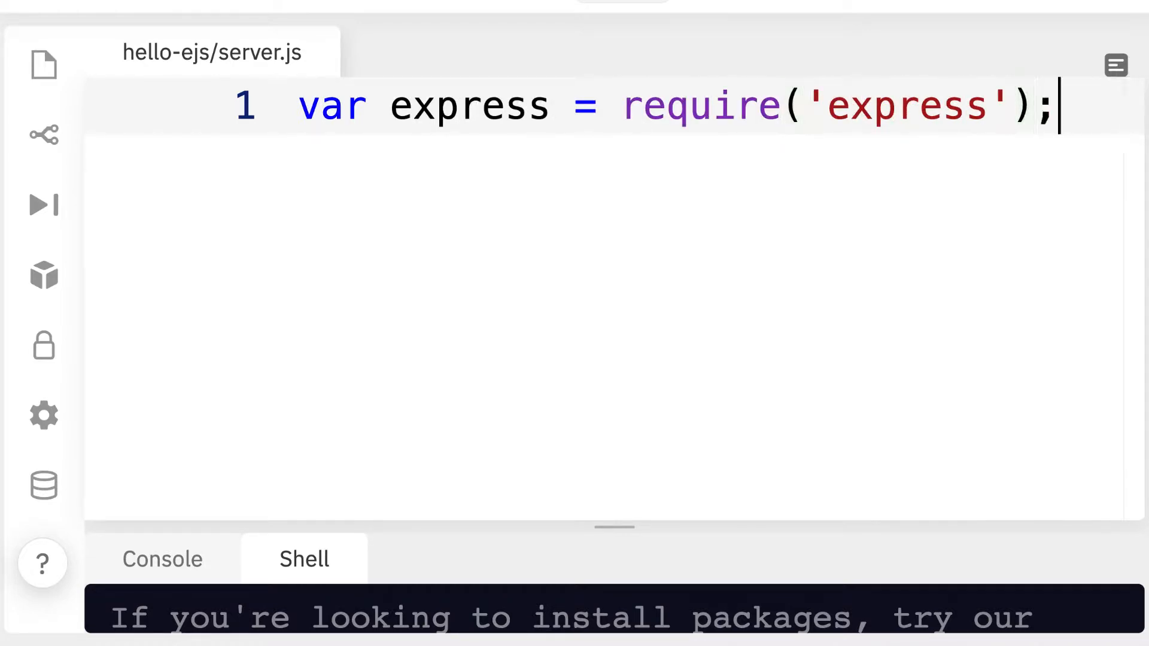
{"action": "type", "text": "var a"}
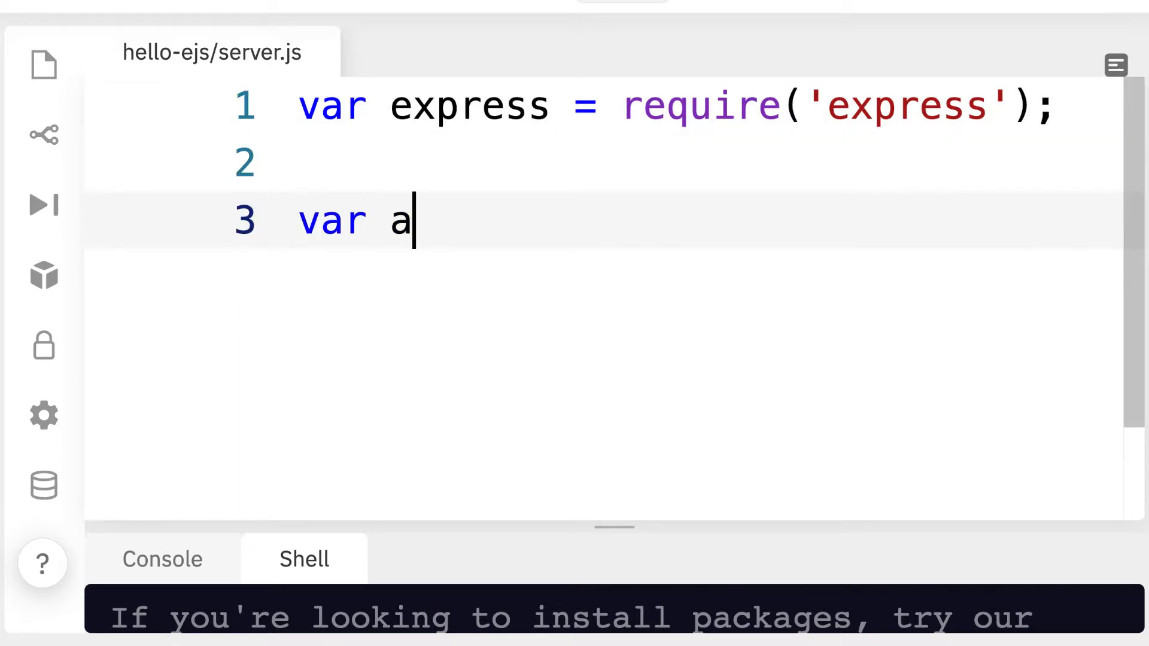
{"action": "type", "text": "pp = express();"}
{"action": "type", "text": "app.set('"}
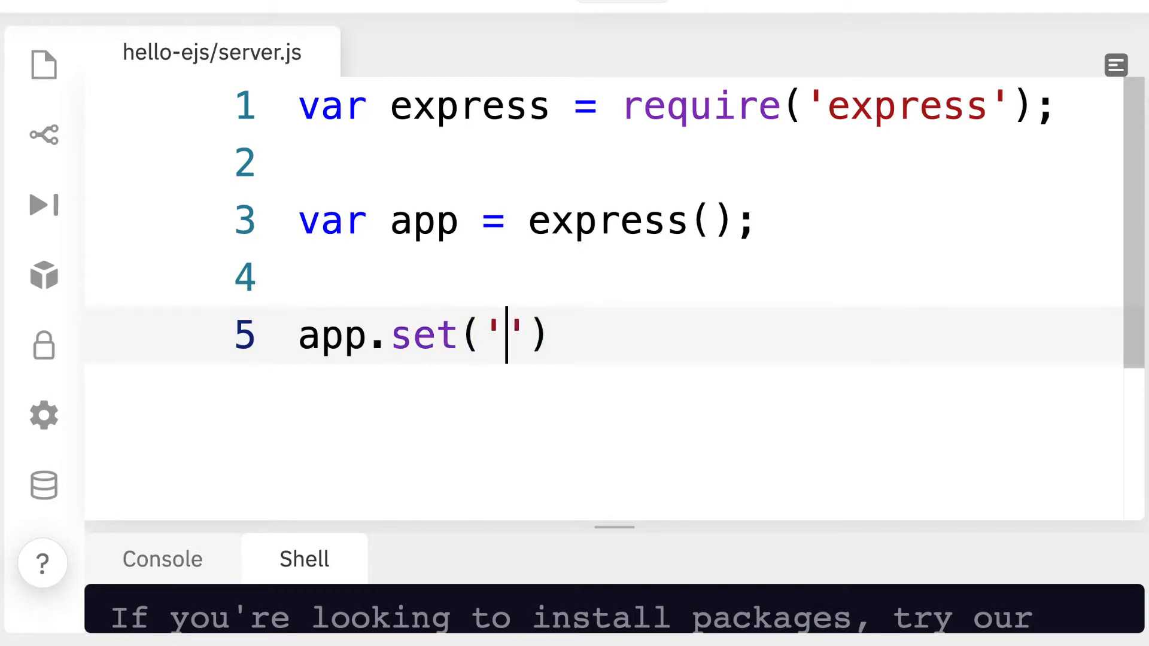
{"action": "type", "text": "view engine', 'ejs"}
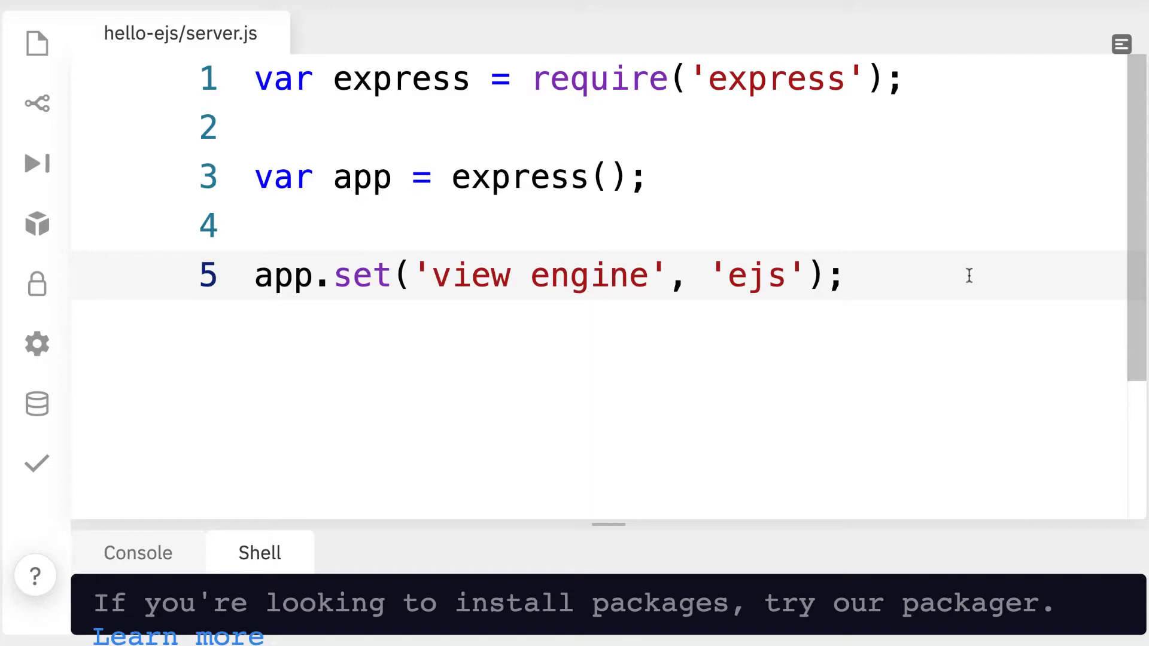
Step: Add an app.get('/') route that renders 'pages/home'
{"action": "type", "text": "a"}
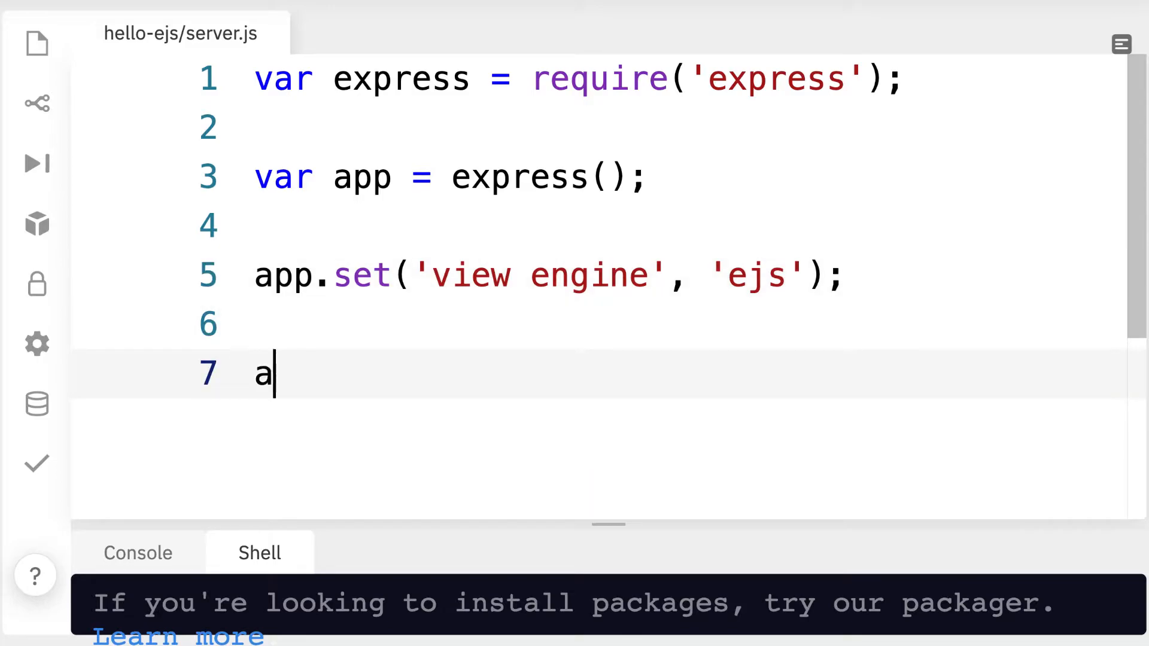
{"action": "type", "text": "pp.get('/')"}
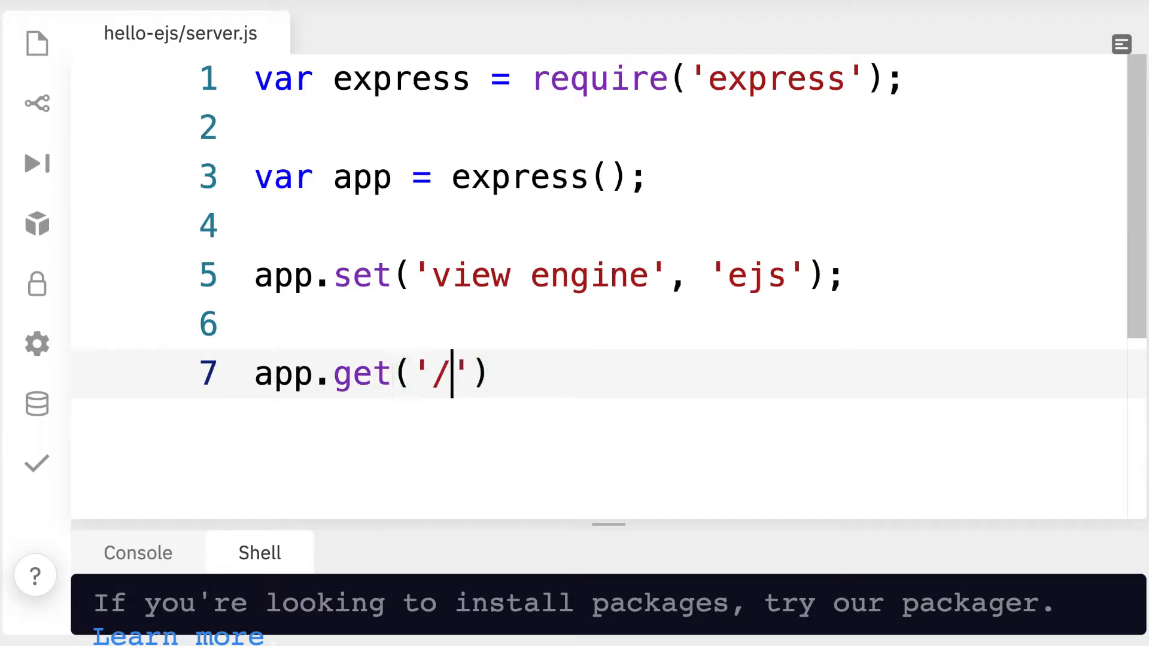
{"action": "type", "text": ", fun"}
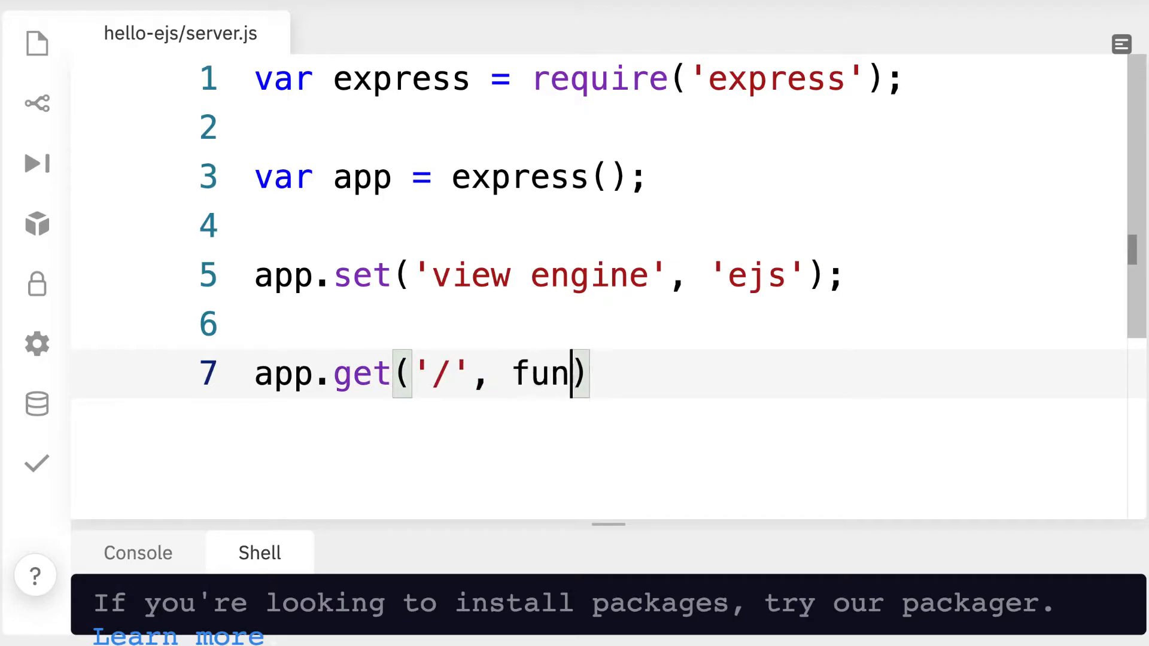
{"action": "type", "text": "ction(req, res"}
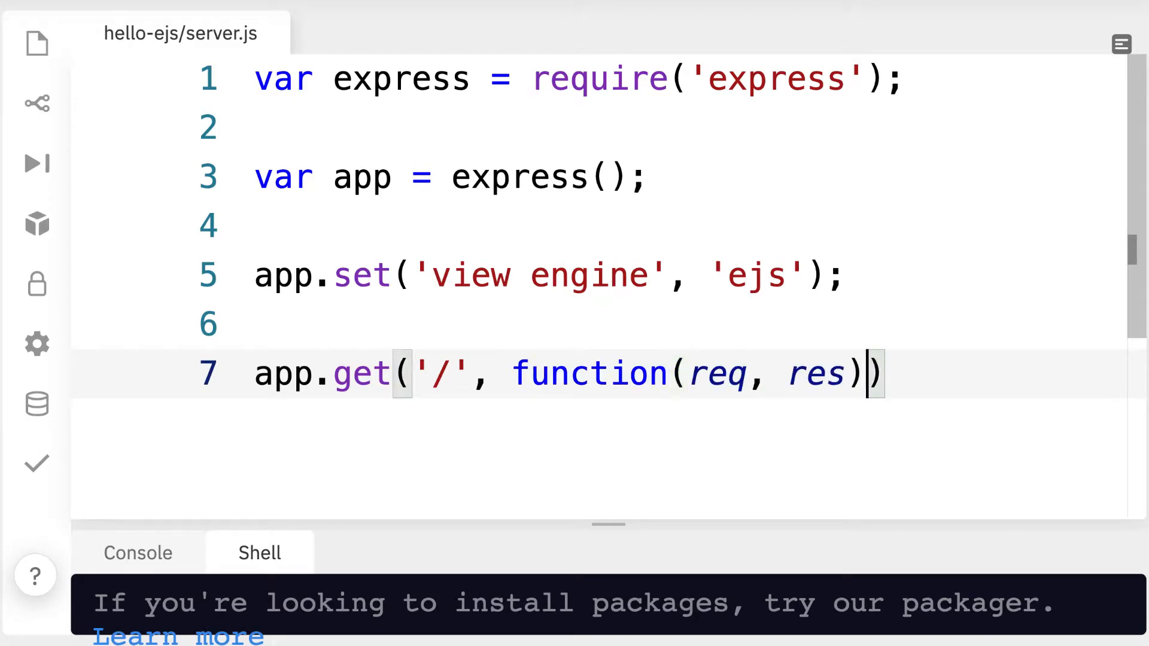
{"action": "type", "text": "{"}
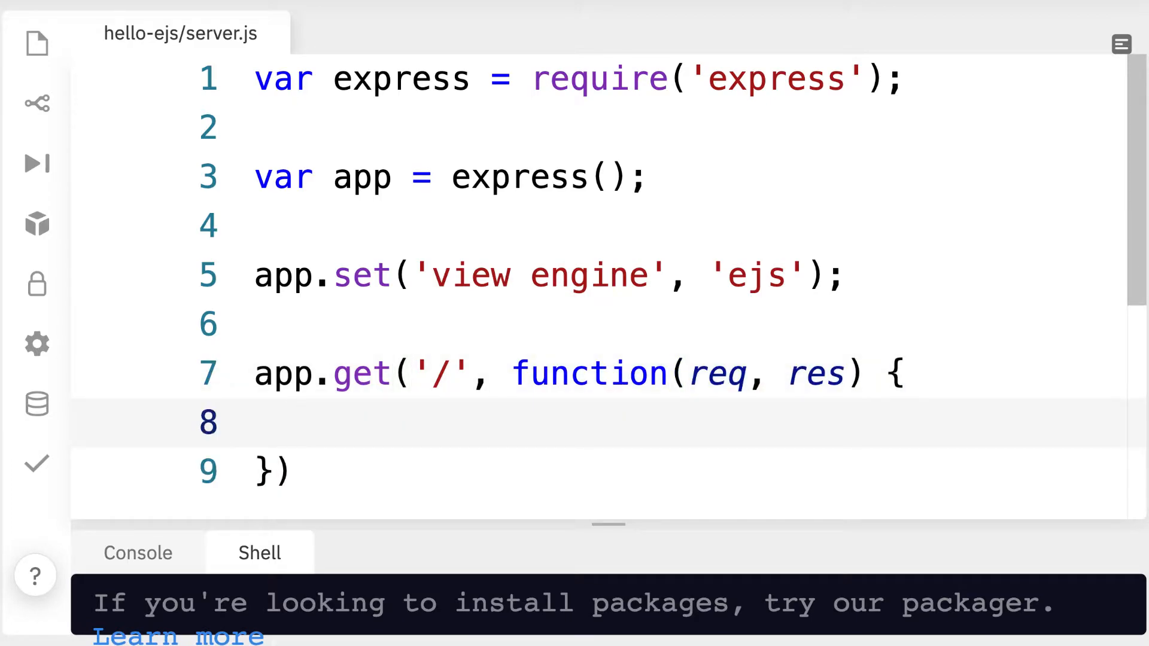
{"action": "scroll", "scroll_direction": "down", "scroll_amount": 3}
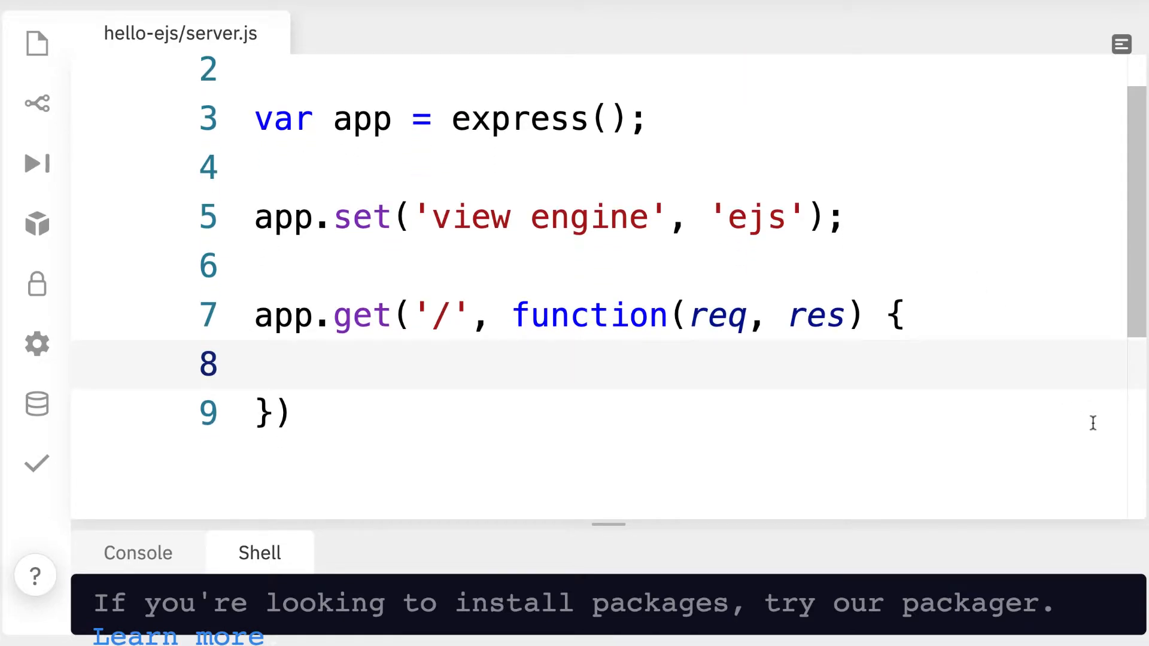
{"action": "type", "text": "r"}
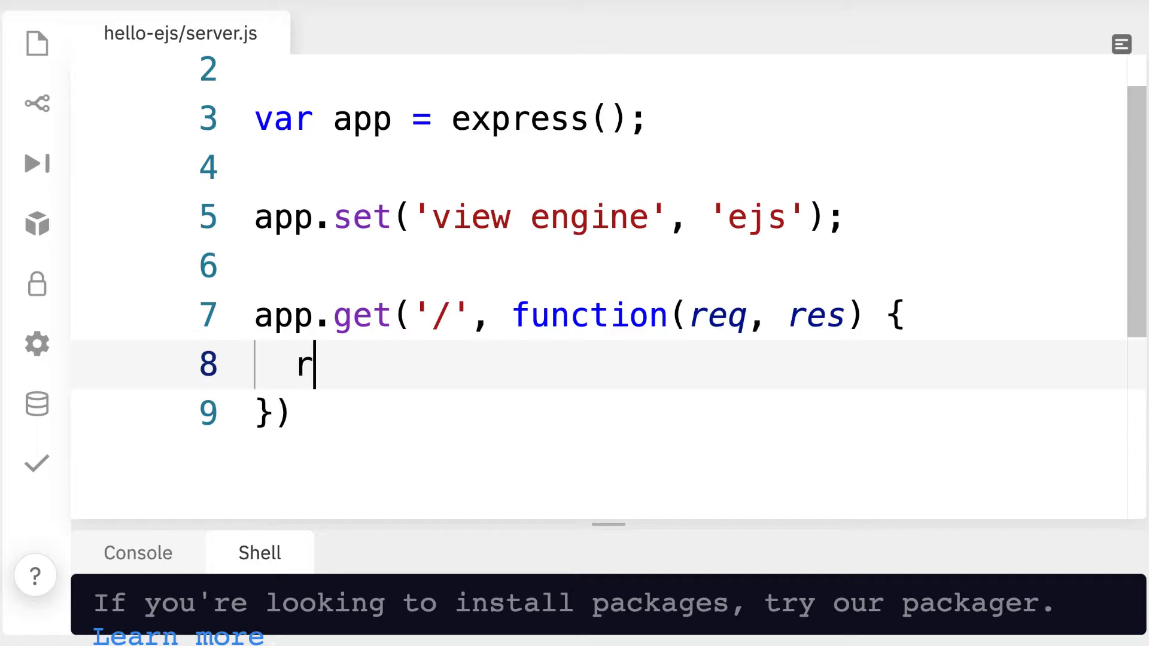
{"action": "type", "text": "es.render("}
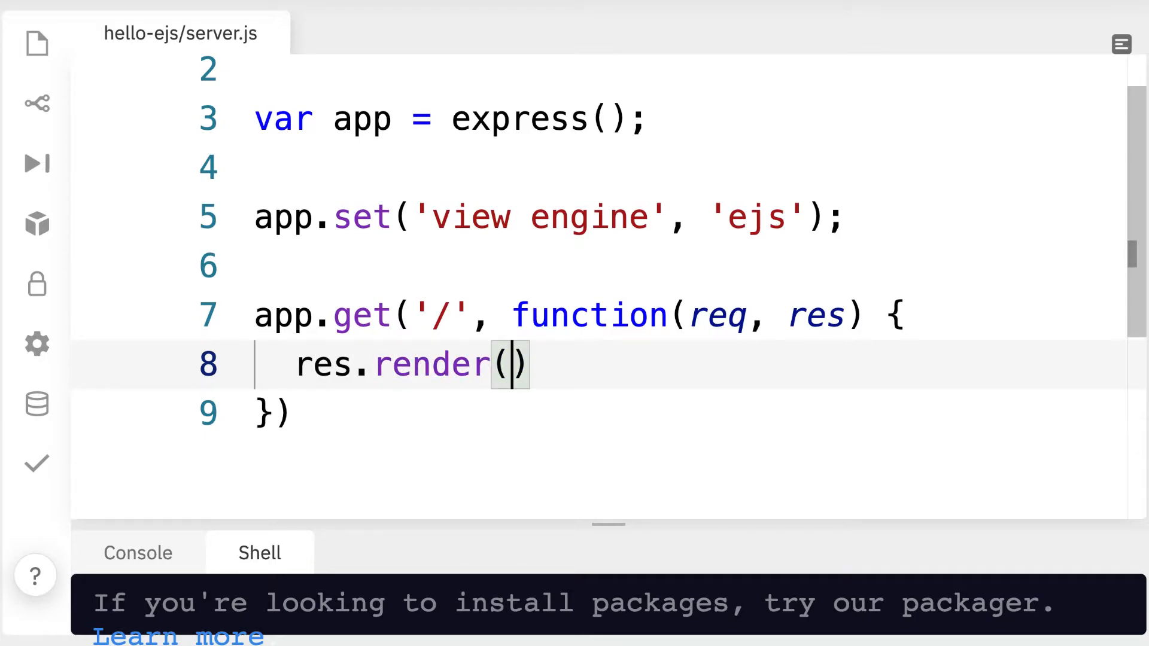
{"action": "type", "text": "'pages'"}
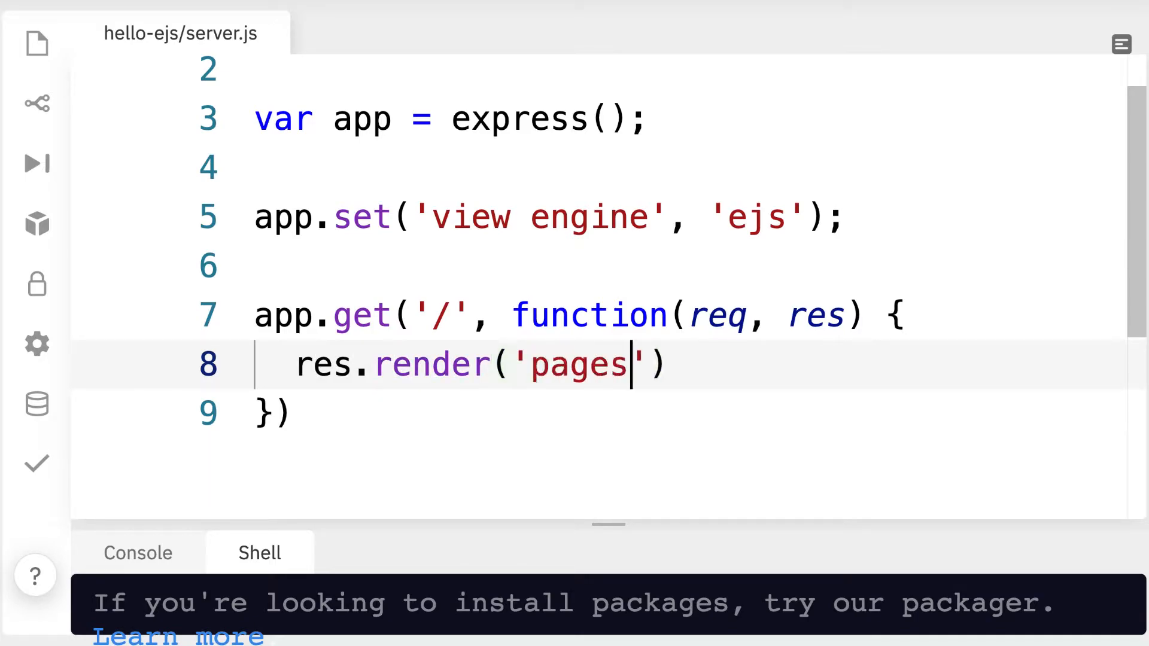
{"action": "type", "text": "/home"}
{"action": "left_click", "coordinate": [684, 413]}
{"action": "type", "text": ";"}
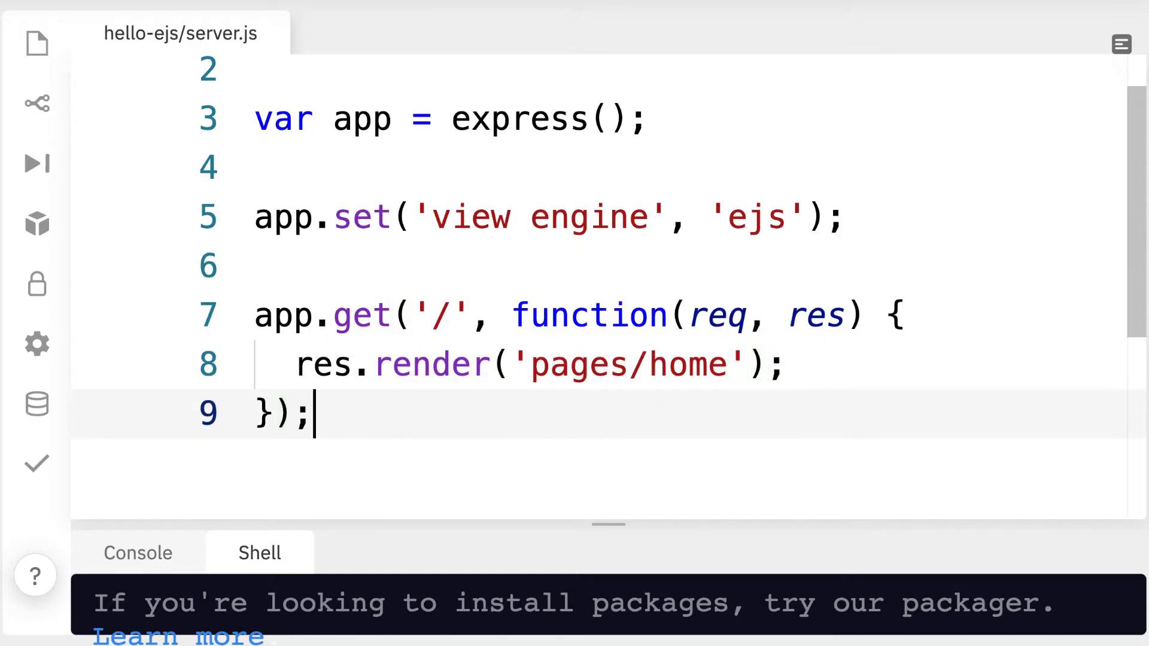
Step: Add app.listen(8080) on a new line
{"action": "key", "text": "Enter"}
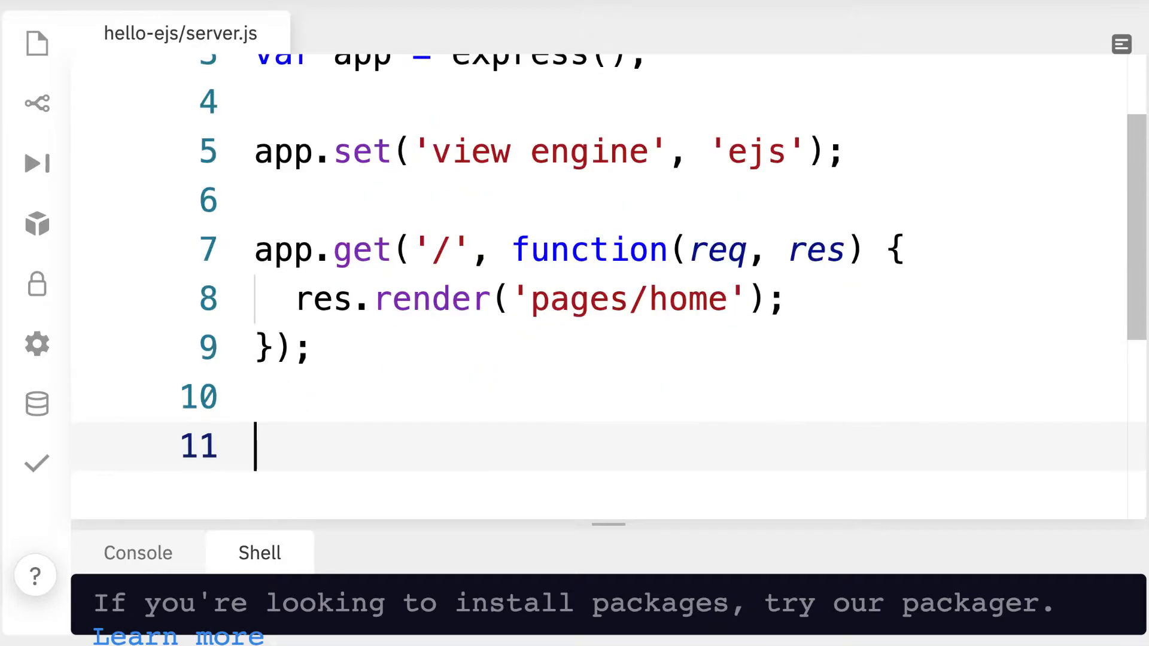
{"action": "type", "text": "app.listen"}
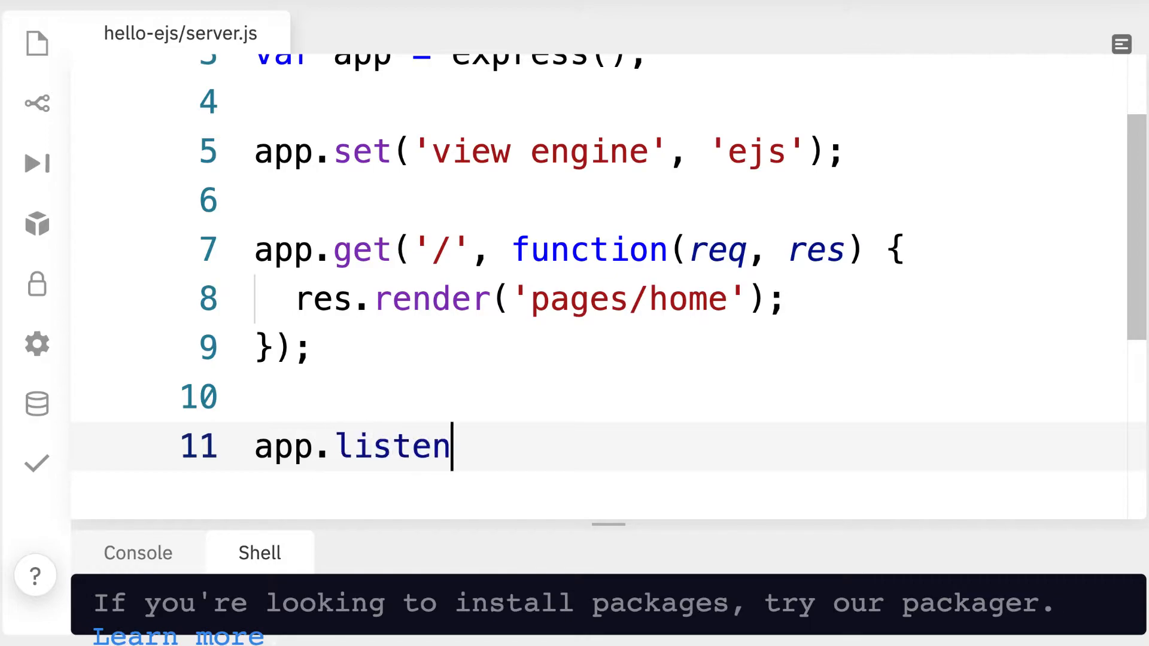
{"action": "type", "text": "(8080);"}
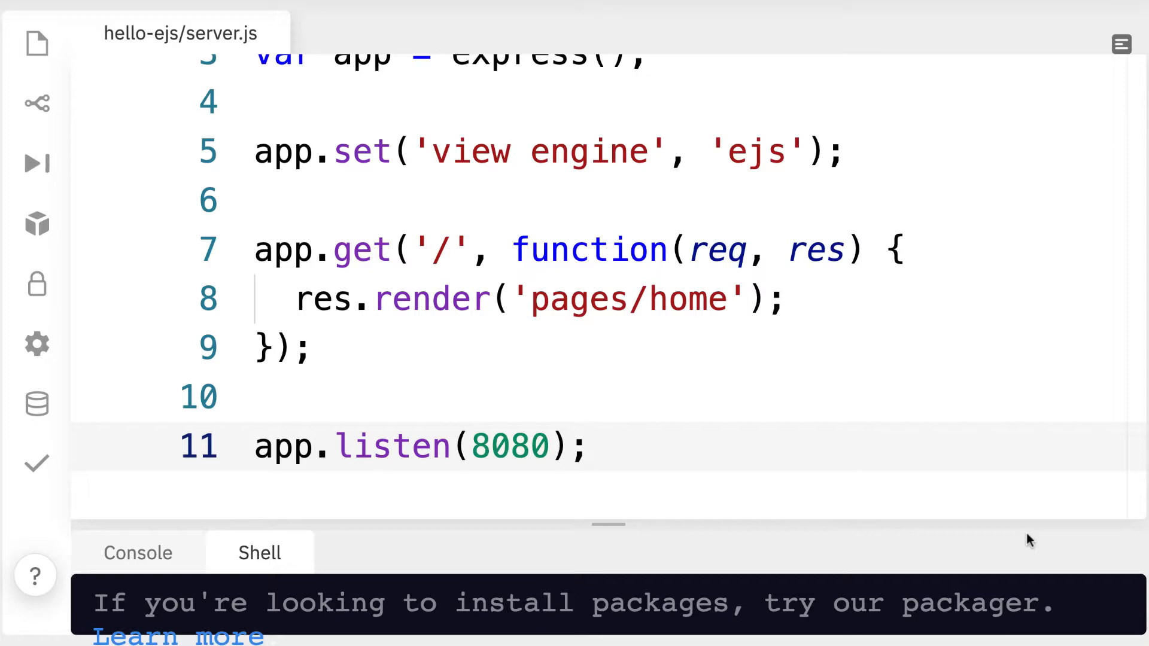
Step: Enlarge the terminal, create views, move into it, and create a pages folder
{"action": "left_click_drag", "start_coordinate": [608, 520], "coordinate": [608, 219]}
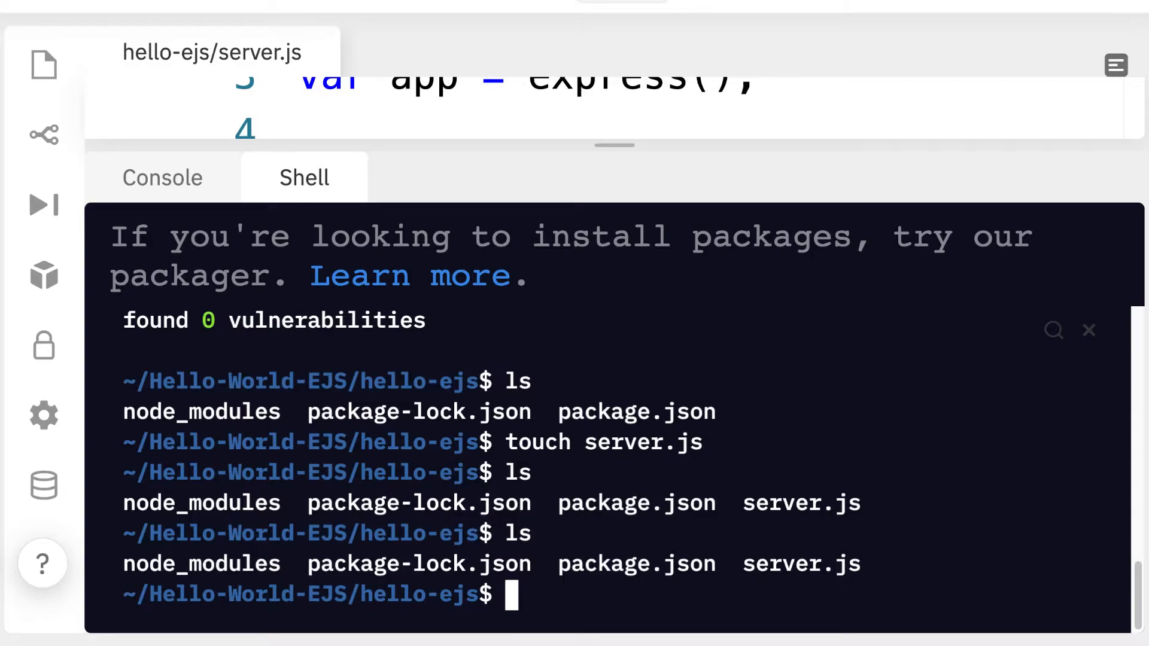
{"action": "type", "text": "mkdir views"}
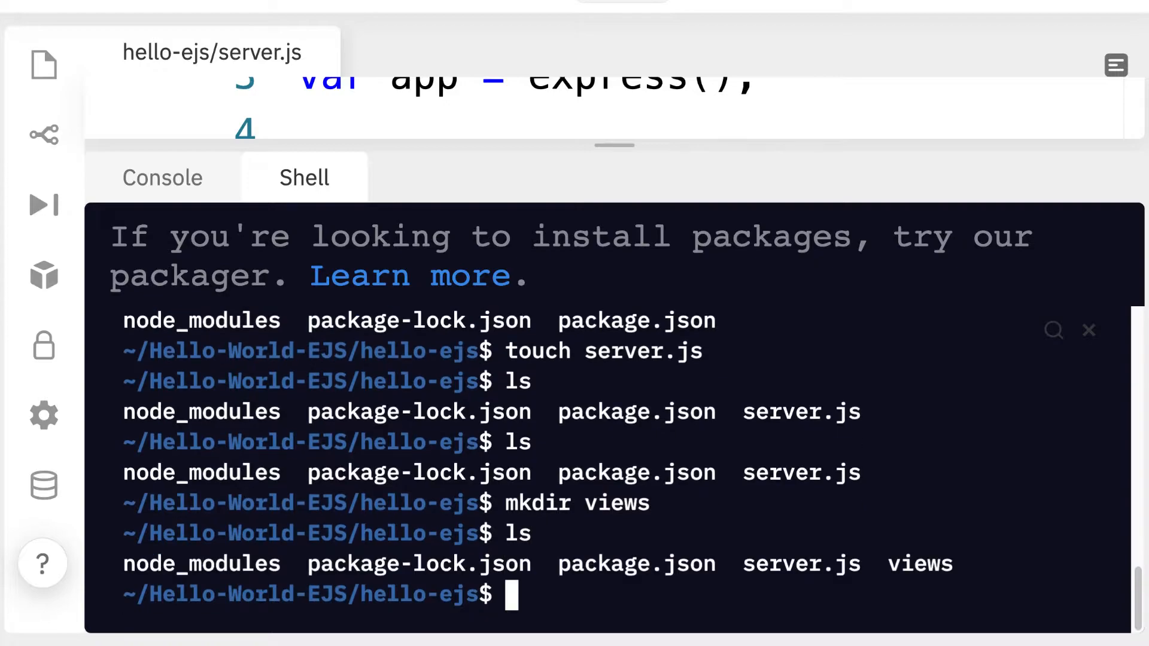
{"action": "type", "text": "cd views"}
{"action": "type", "text": "ls"}
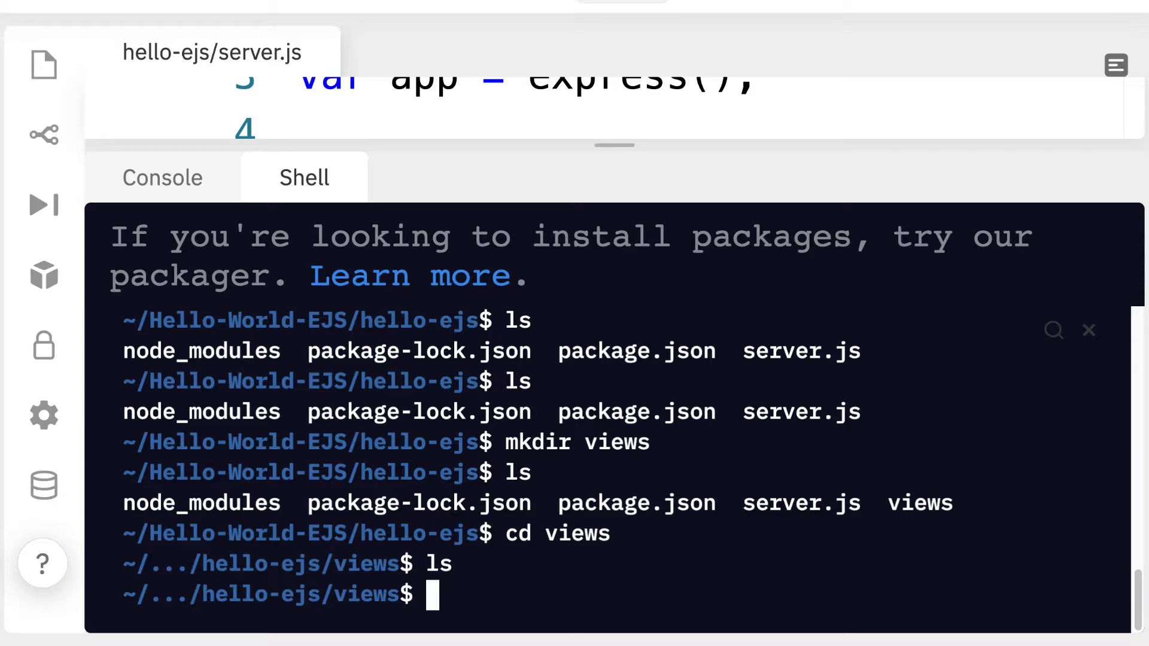
{"action": "type", "text": "mkdir pages"}
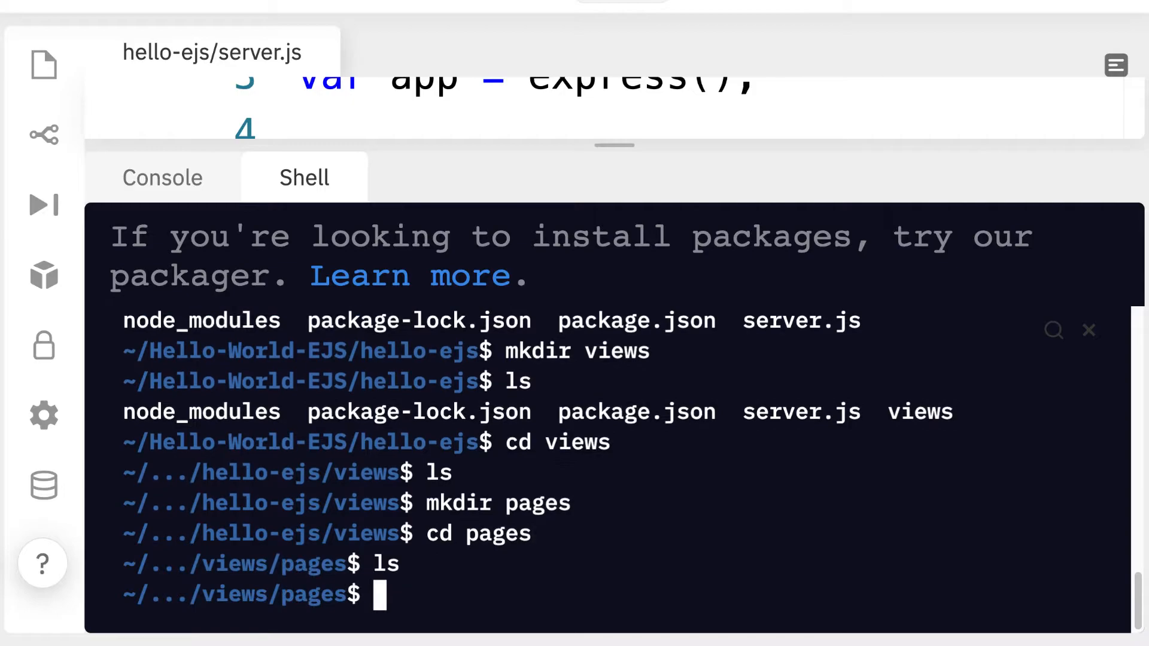
Step: Check the path with pwd, enter pages, and create home.ejs
{"action": "type", "text": "pwd"}
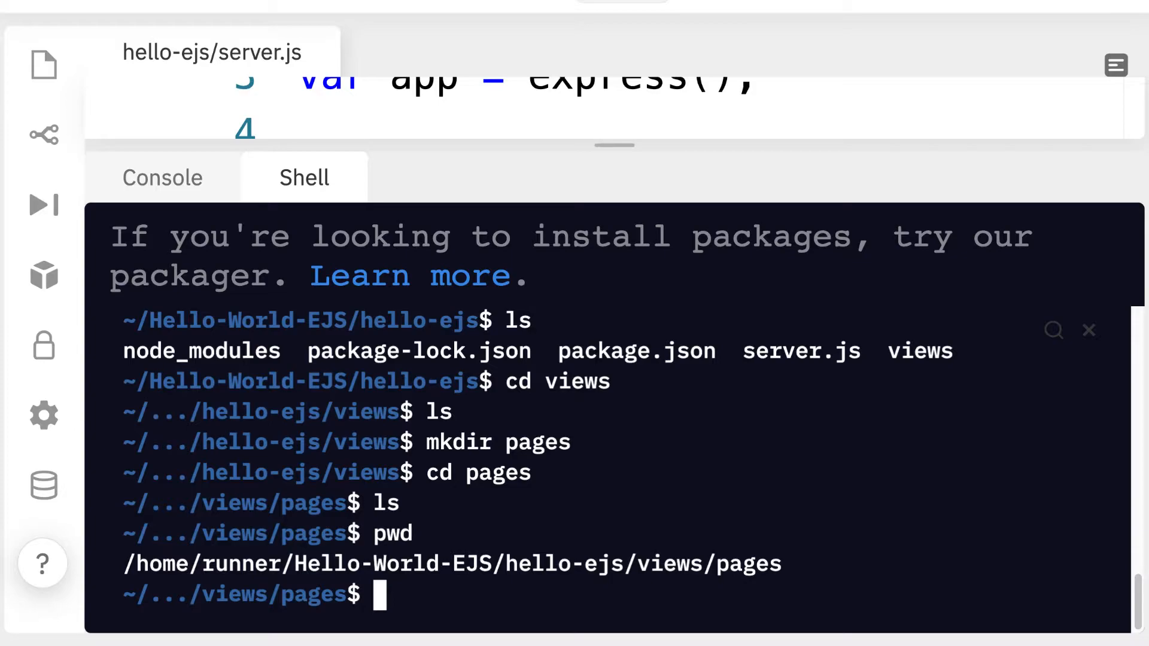
{"action": "type", "text": "cd"}
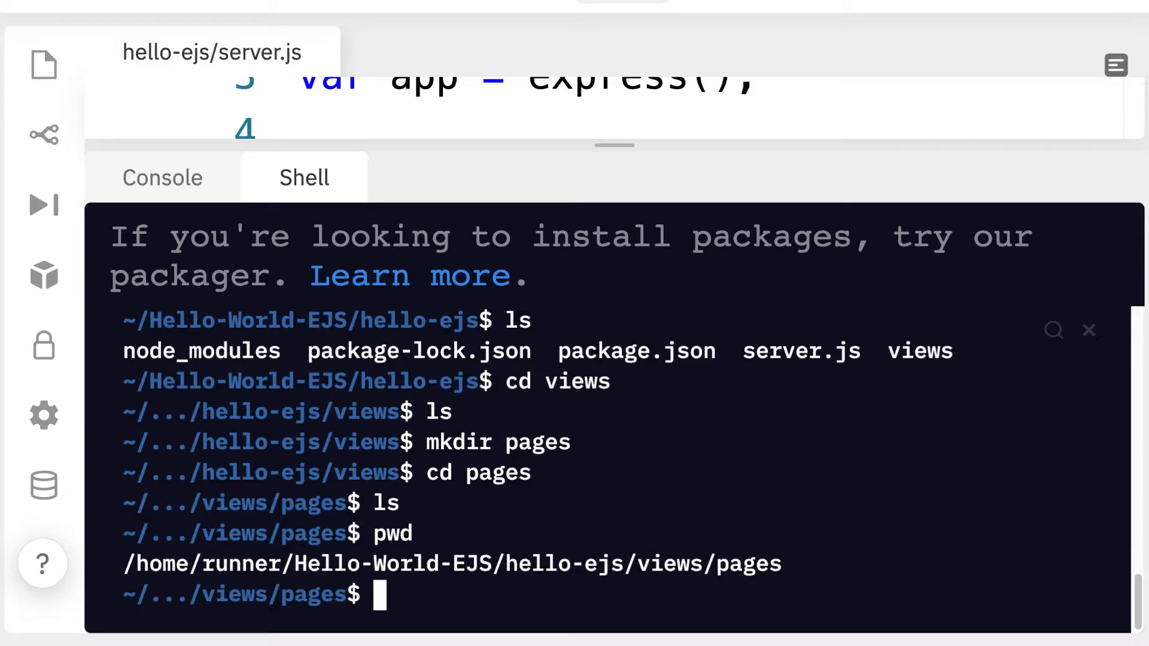
{"action": "type", "text": "touch"}
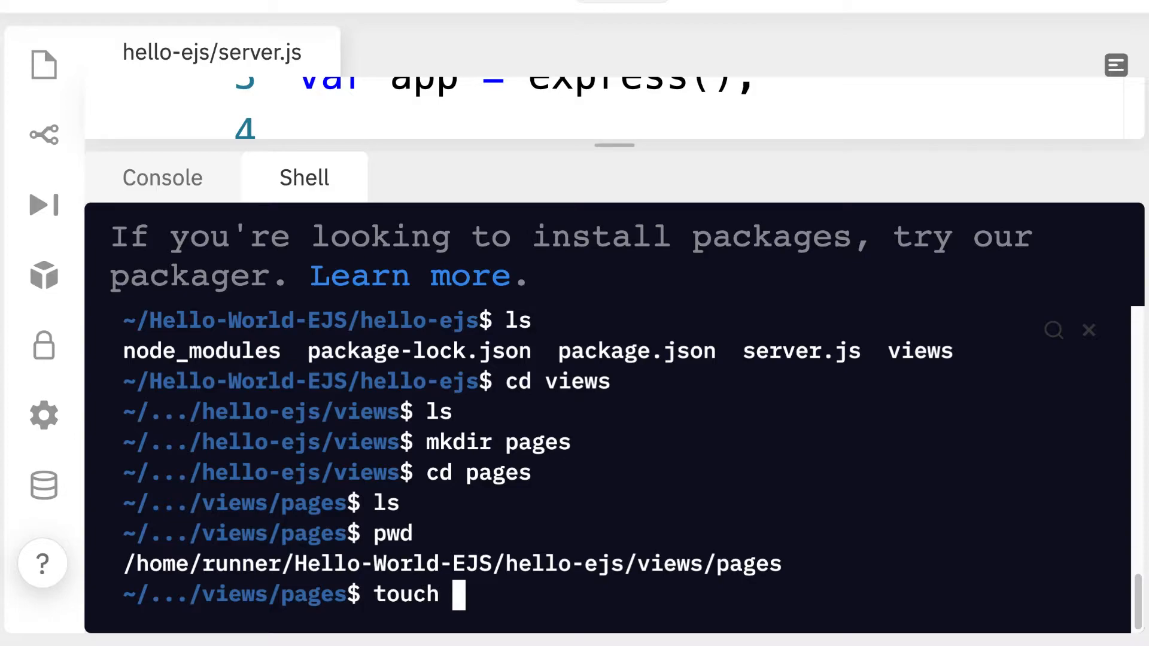
{"action": "type", "text": "home.ejs"}
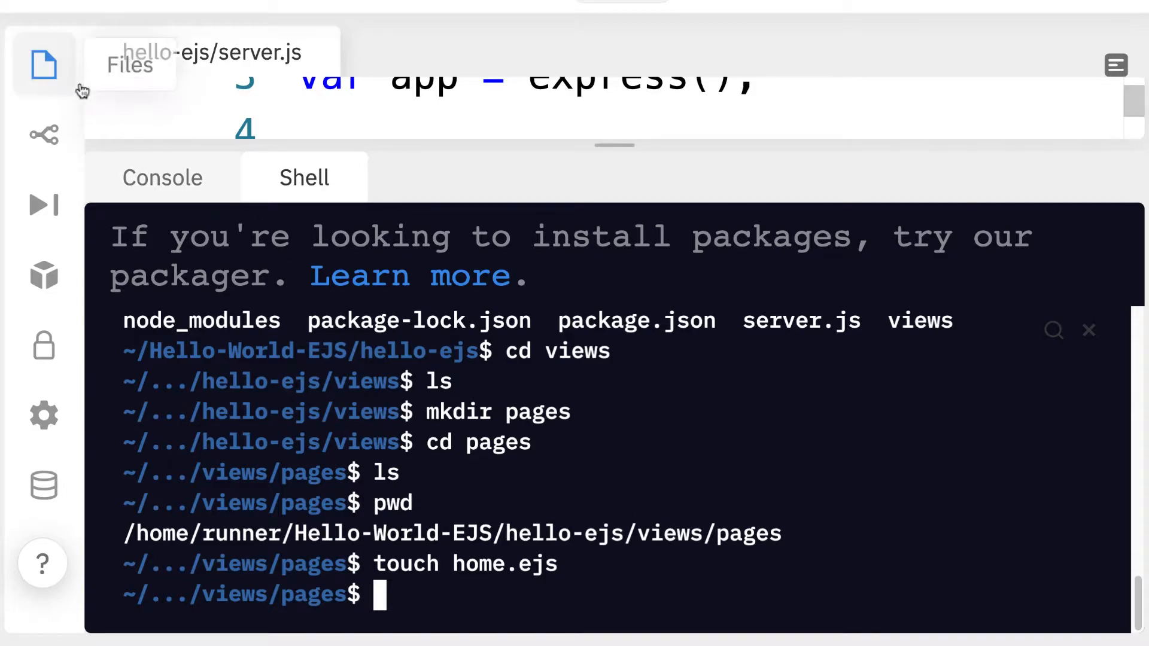
Step: Show the file tree and open views/pages/home.ejs
{"action": "left_click", "coordinate": [43, 64]}
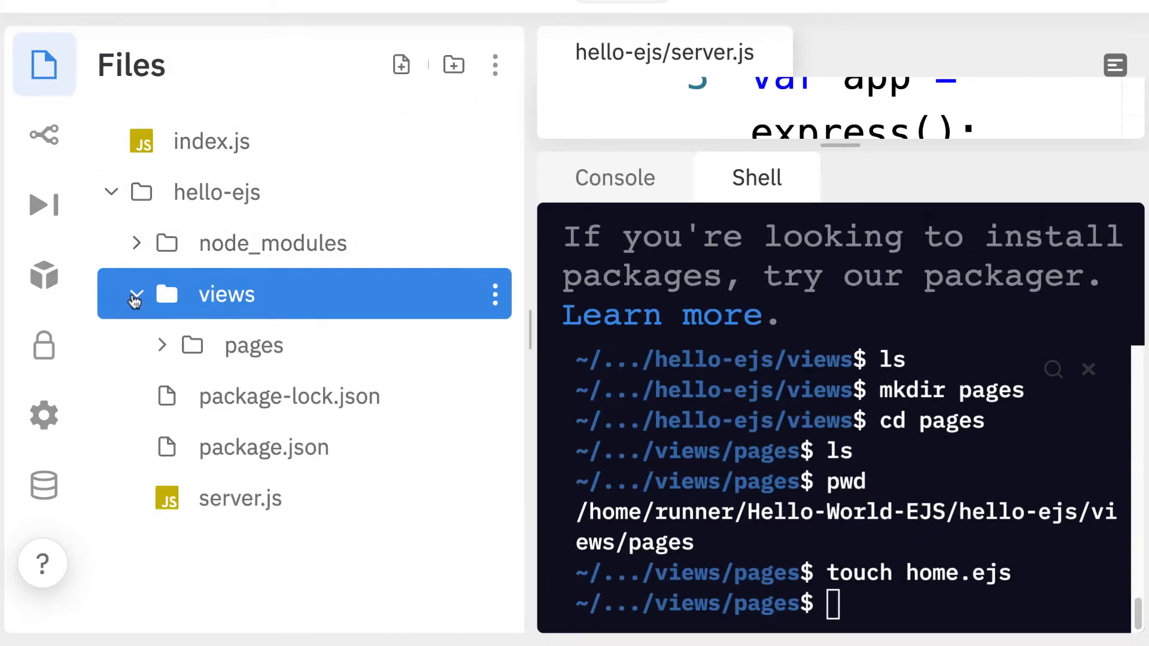
{"action": "left_click", "coordinate": [294, 395]}
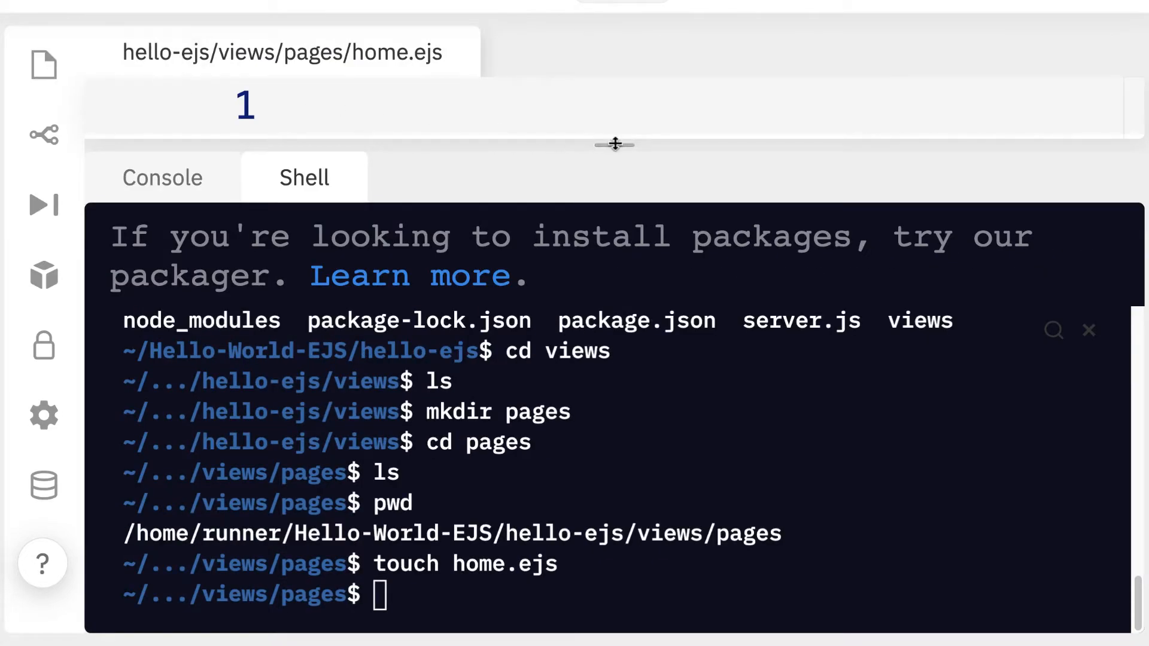
Step: Write the HTML skeleton in home.ejs with doctype, html lang="en", head and body
{"action": "type", "text": "<!d"}
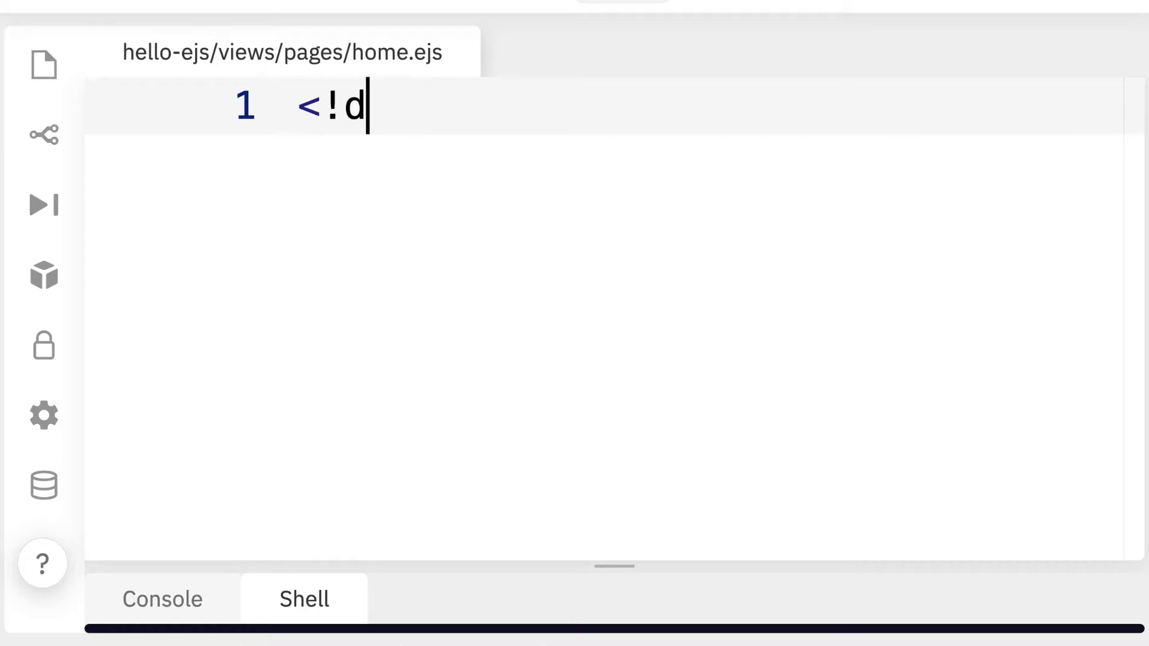
{"action": "type", "text": "OCTYPE html>"}
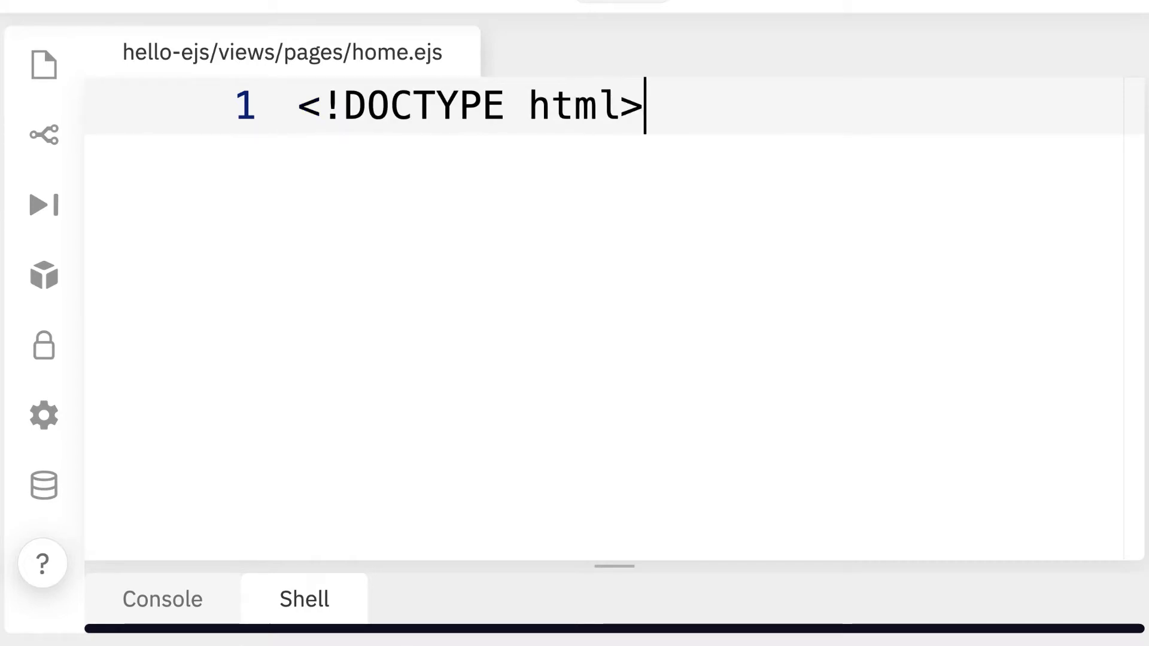
{"action": "type", "text": "<html lang"}
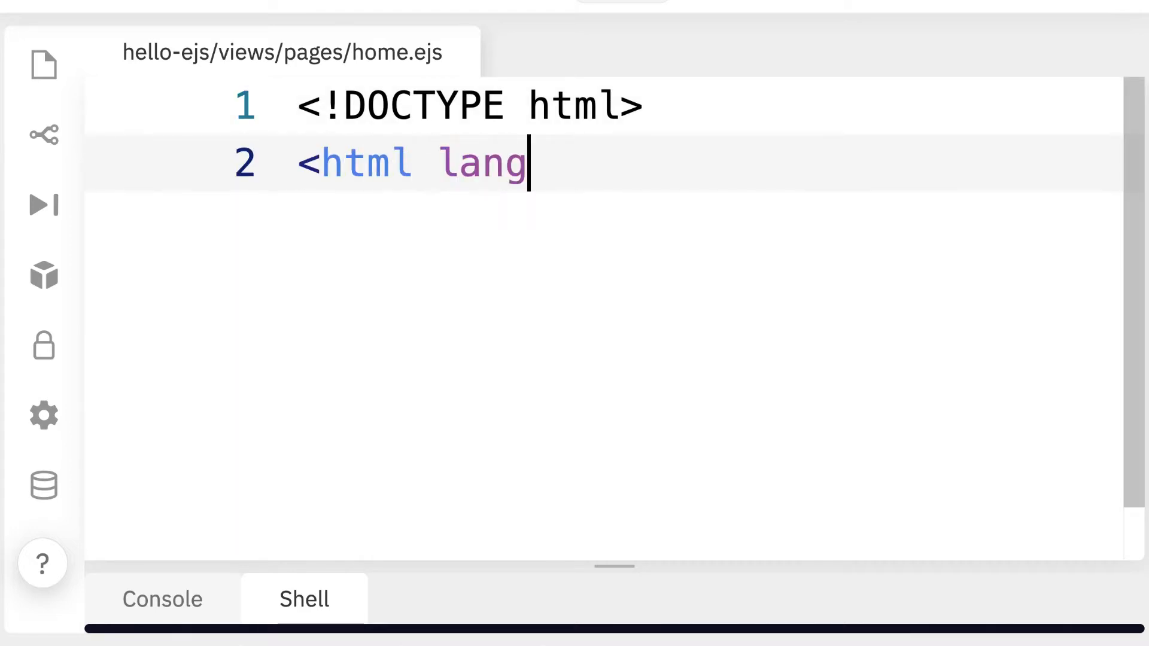
{"action": "type", "text": "=\"en\">"}
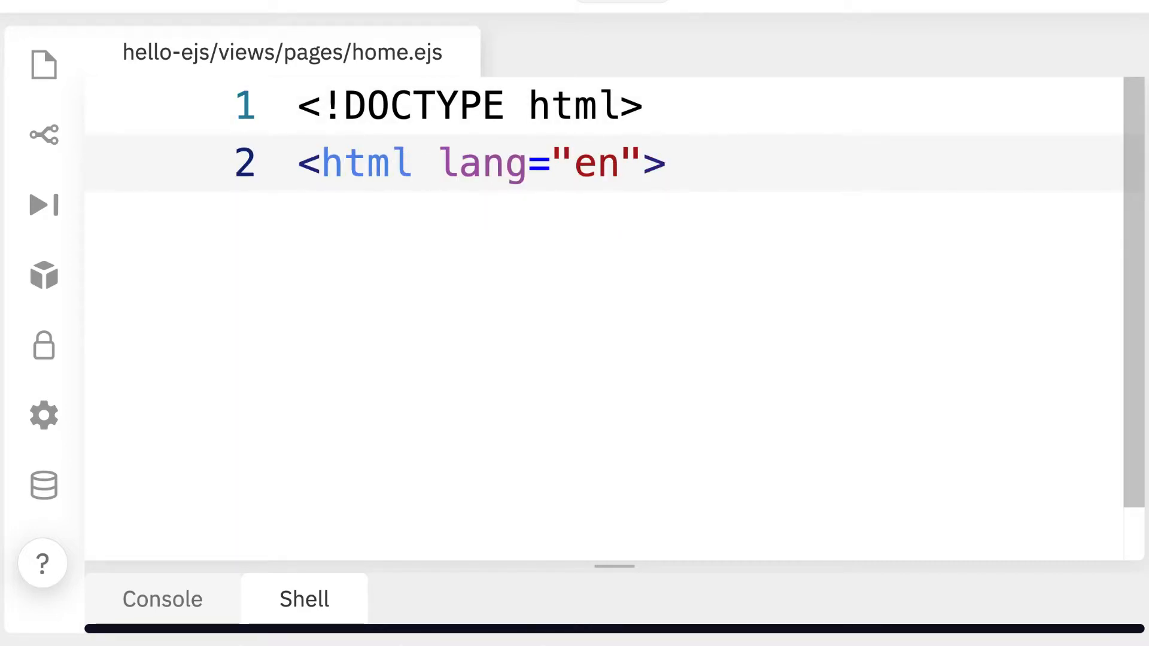
{"action": "type", "text": "<head></head"}
{"action": "type", "text": "<bod"}
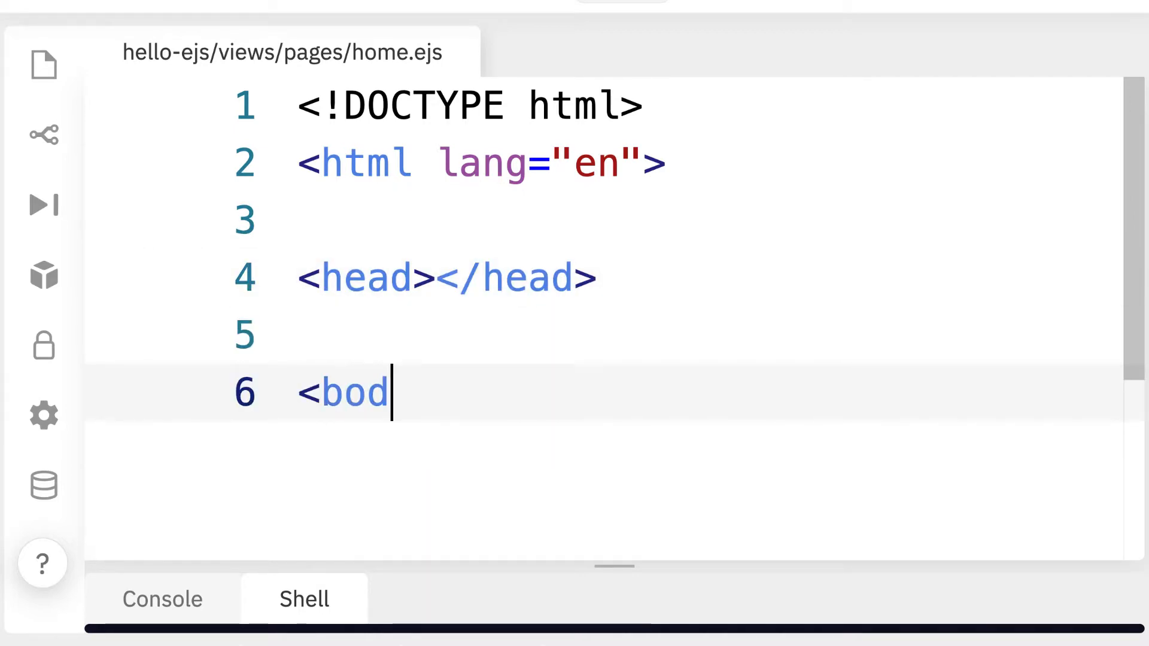
{"action": "type", "text": ">"}
{"action": "type", "text": "</html>"}
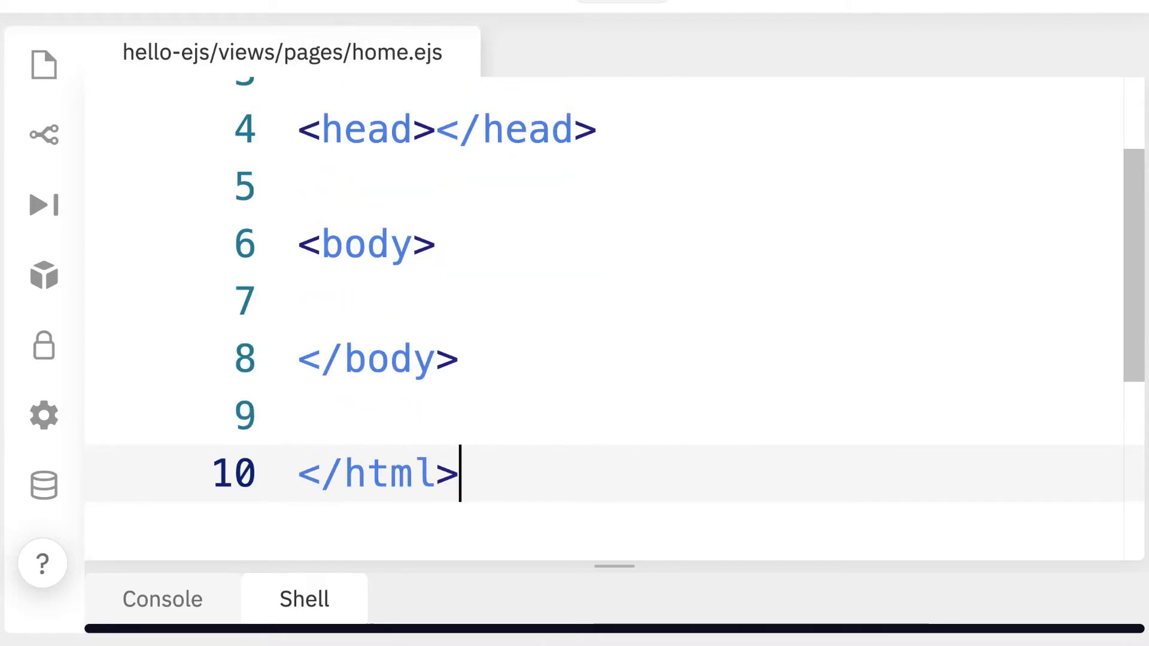
{"action": "mouse_move", "coordinate": [532, 306]}
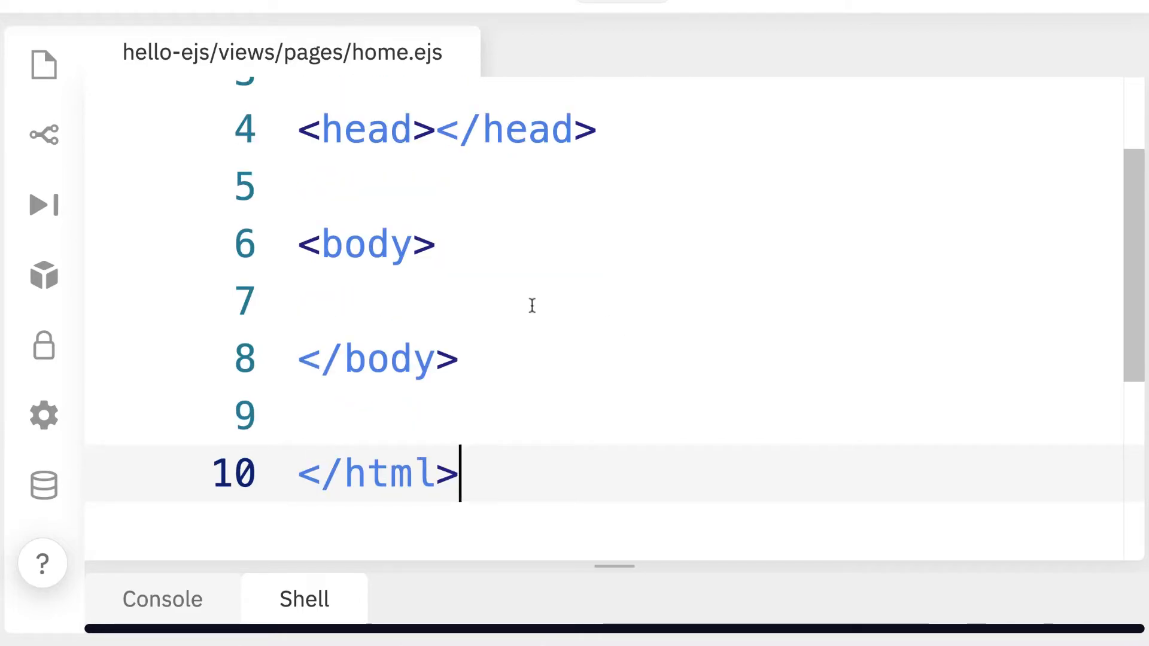
Step: Add an auto-closed <header> element on the empty line inside body
{"action": "left_click", "coordinate": [330, 300]}
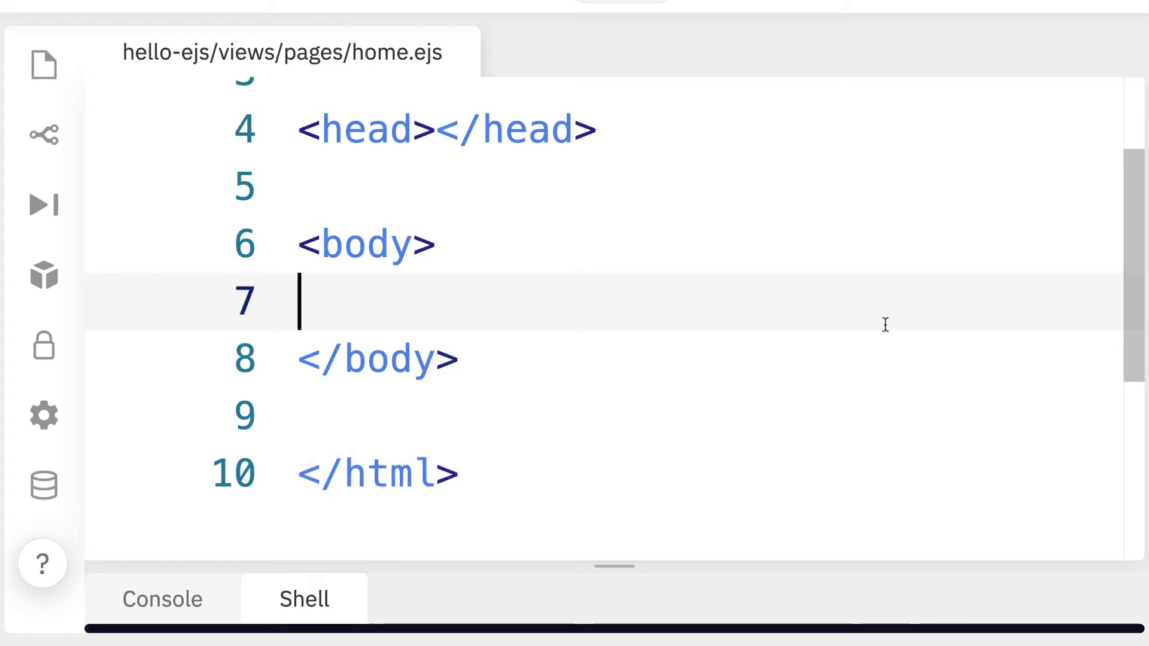
{"action": "type", "text": "<head"}
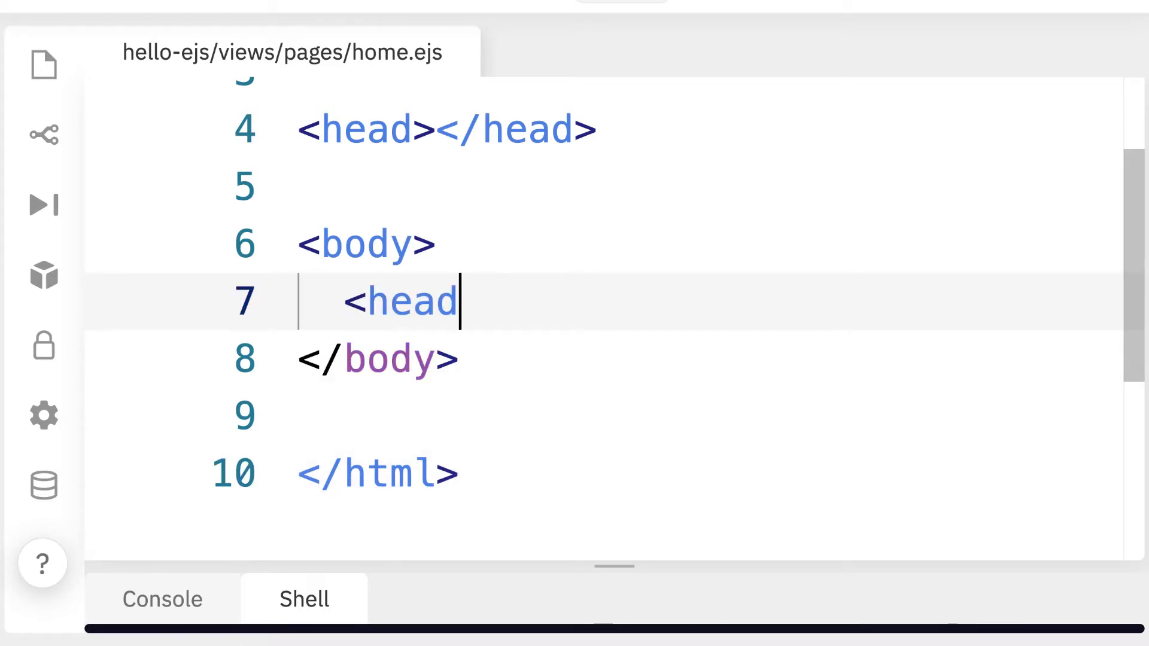
{"action": "type", "text": "er>"}
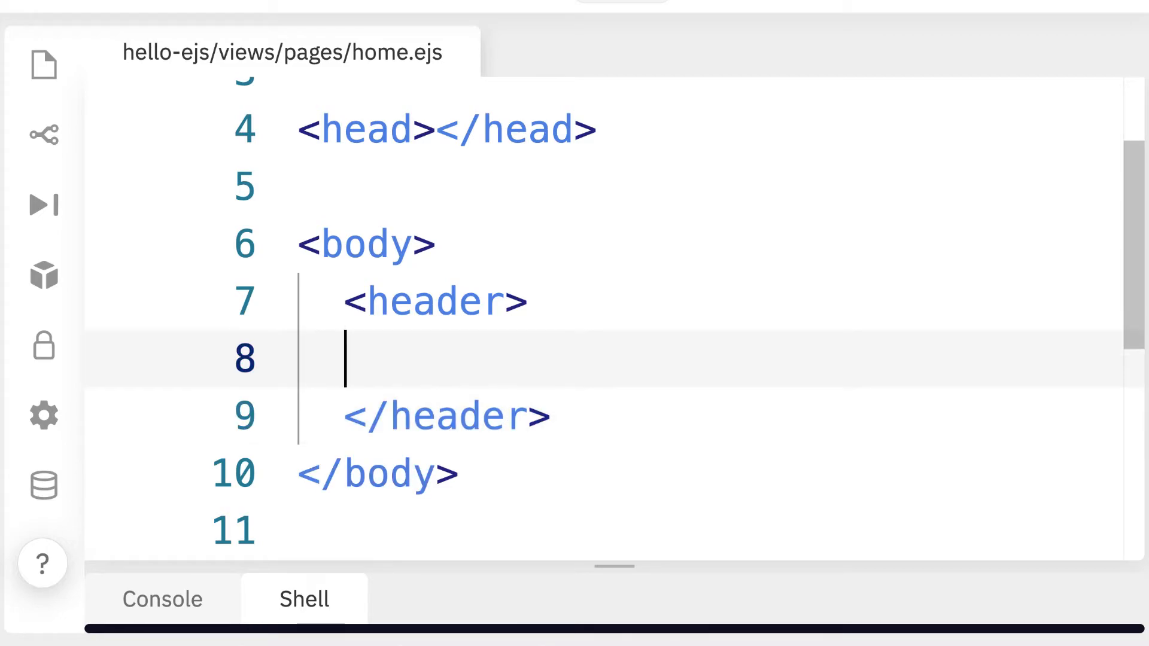
{"action": "mouse_move", "coordinate": [757, 368]}
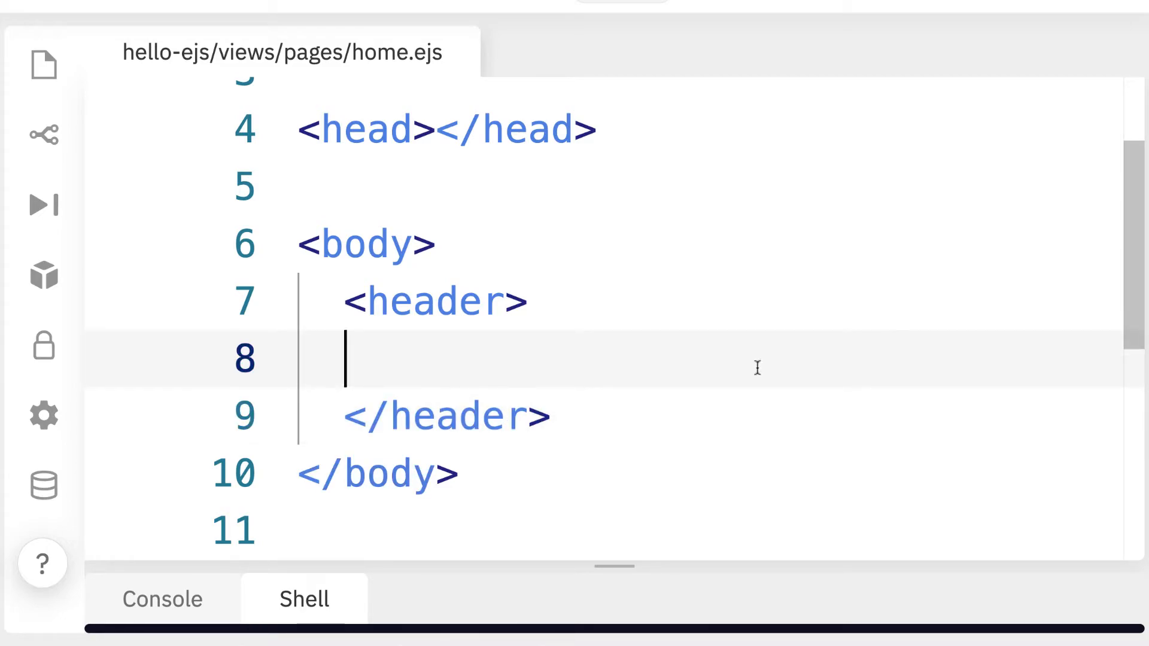
{"action": "mouse_move", "coordinate": [486, 460]}
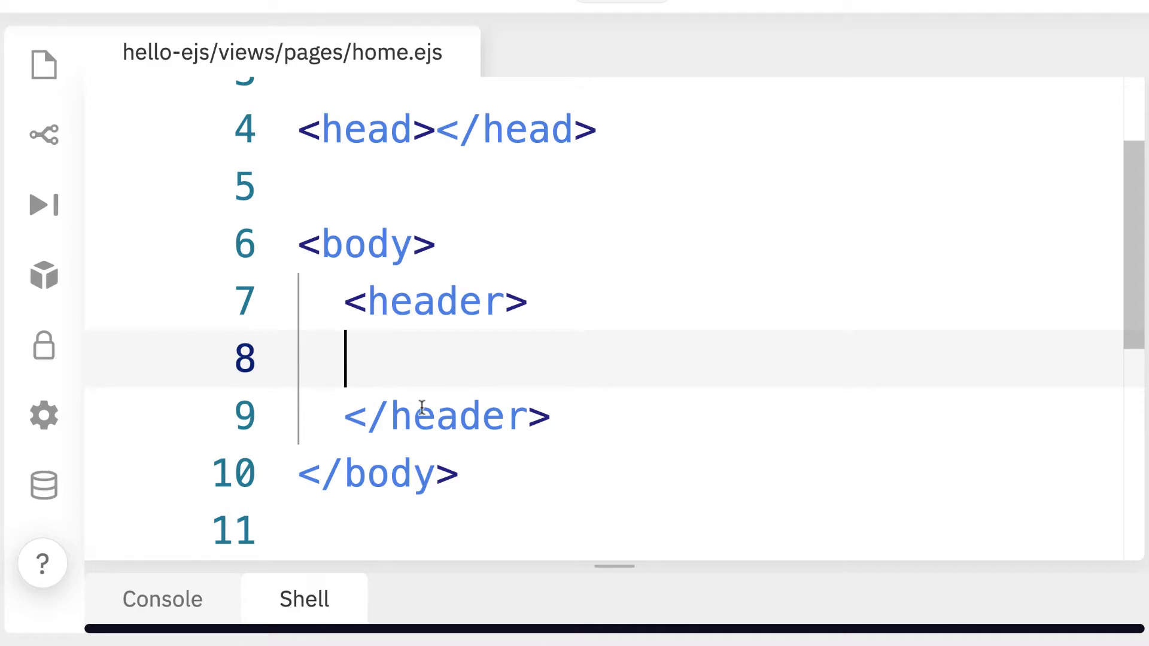
{"action": "mouse_move", "coordinate": [681, 349]}
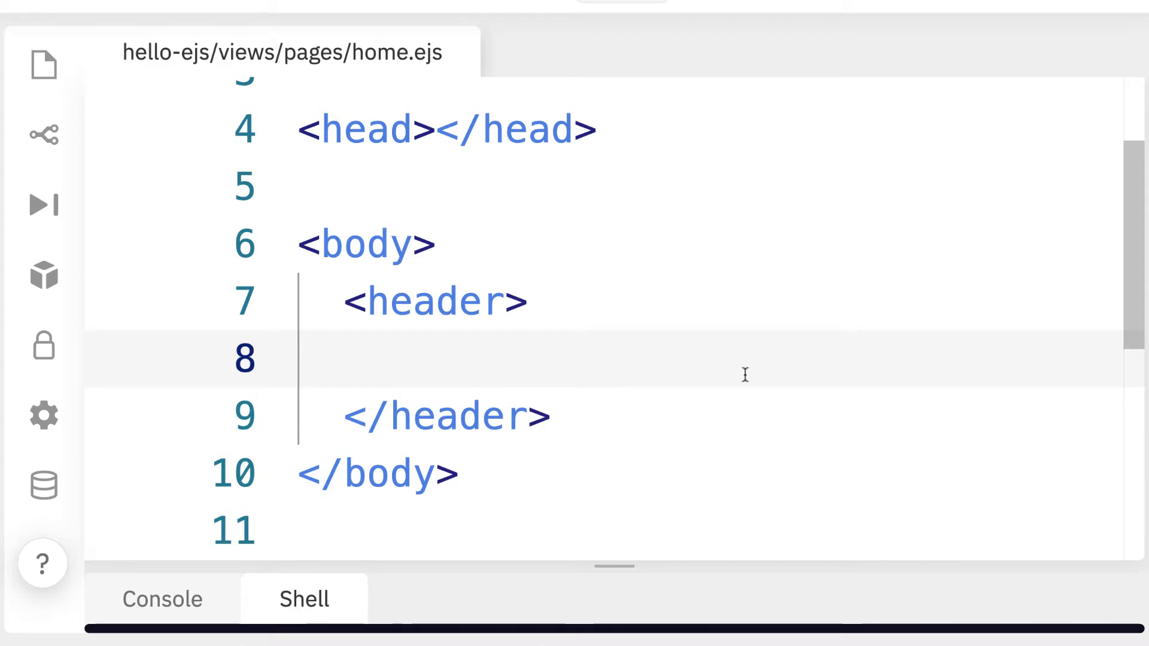
Step: Type <%- include('../partials/header'); %> inside the header element
{"action": "type", "text": "<%"}
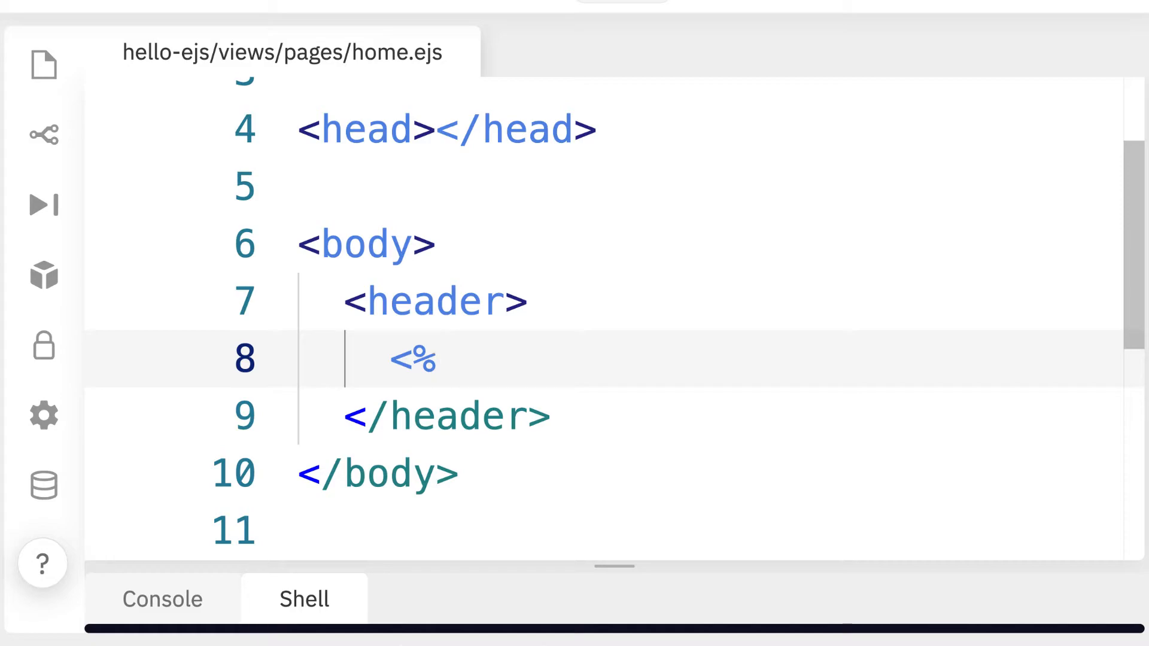
{"action": "type", "text": "%>"}
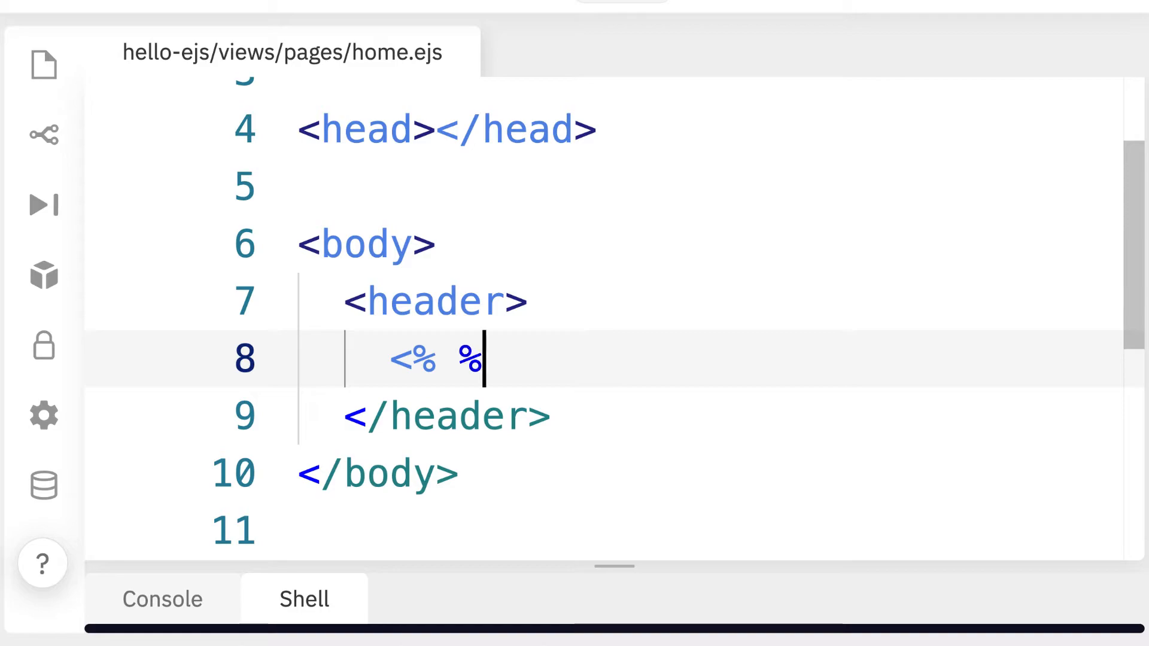
{"action": "type", "text": ">"}
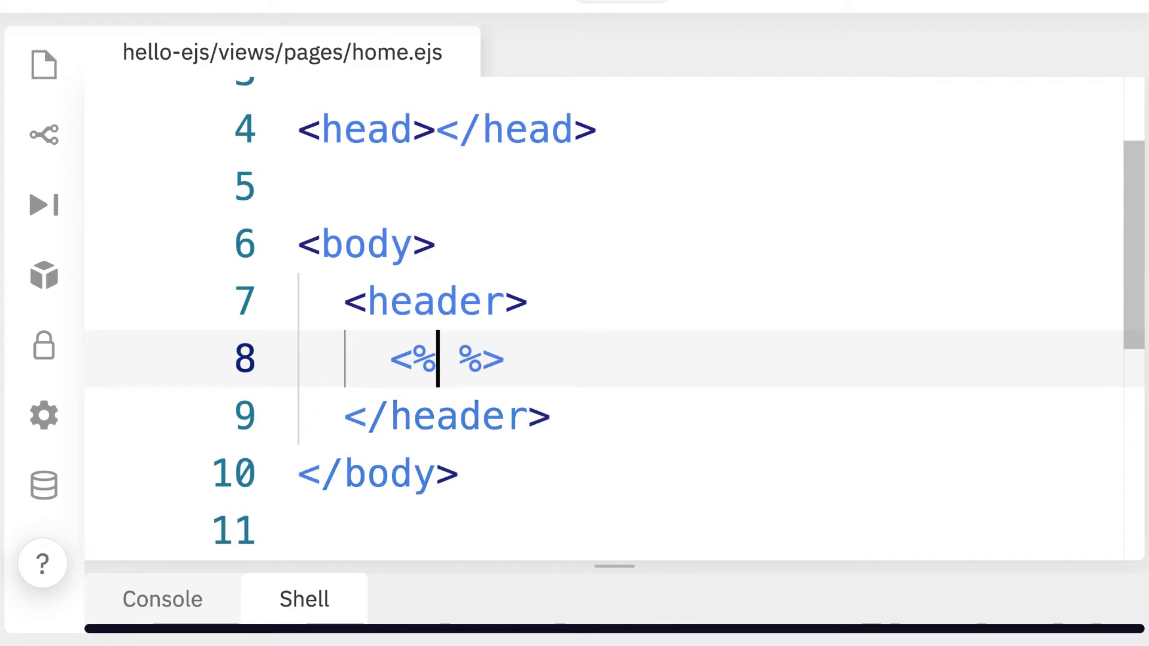
{"action": "type", "text": "-"}
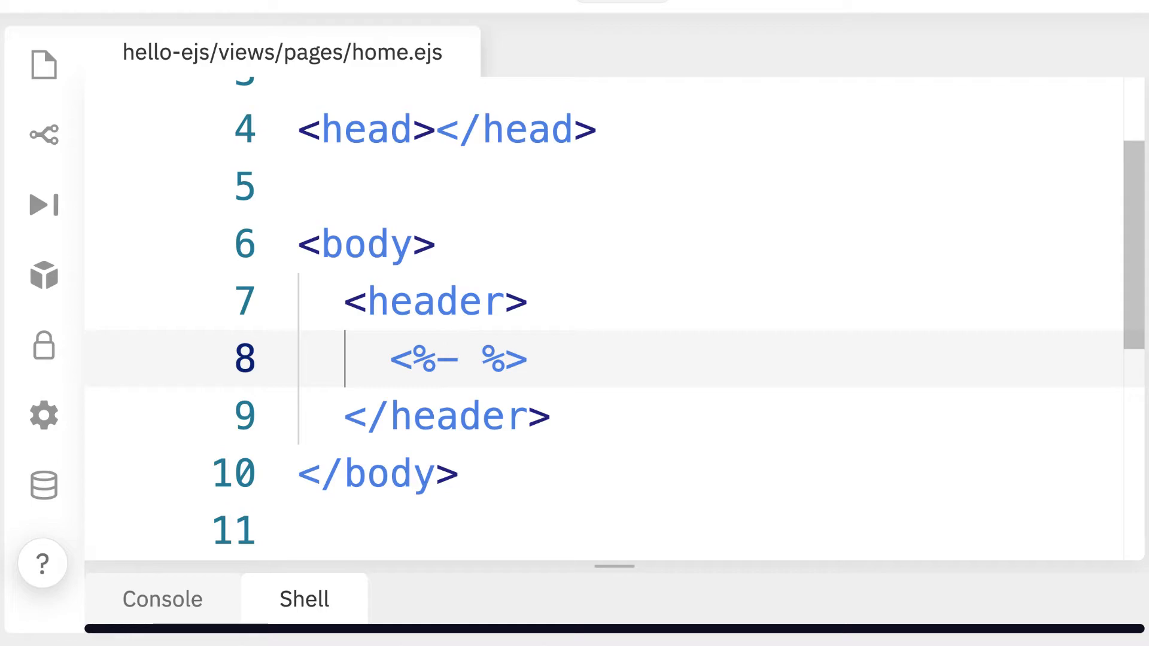
{"action": "type", "text": "="}
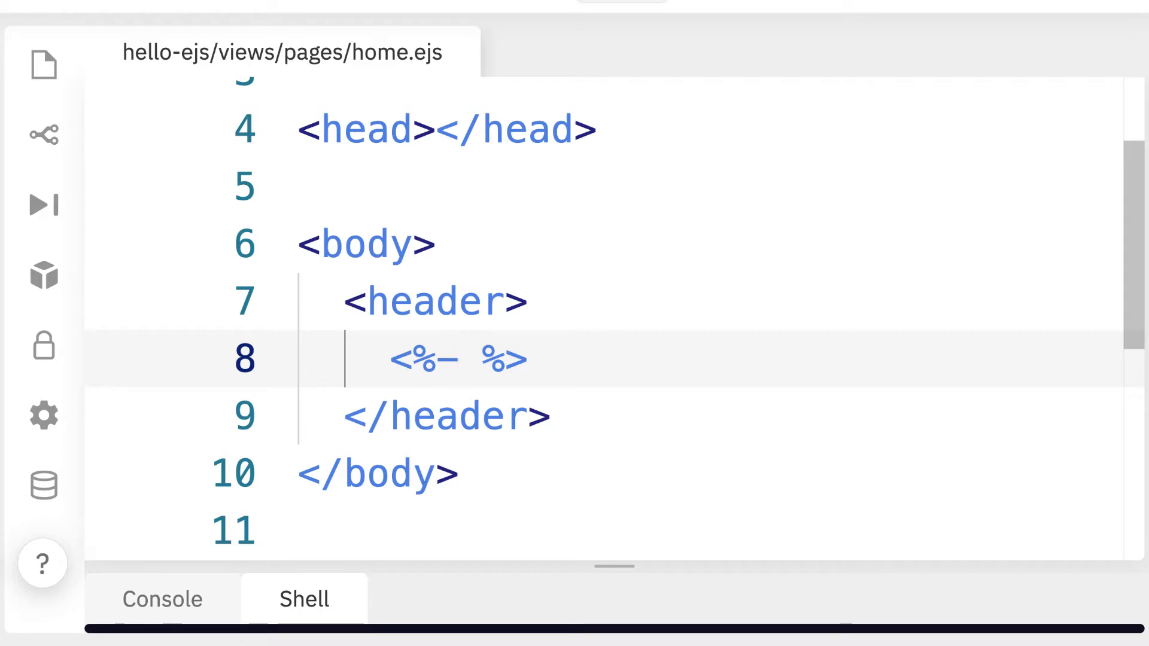
{"action": "type", "text": "inc"}
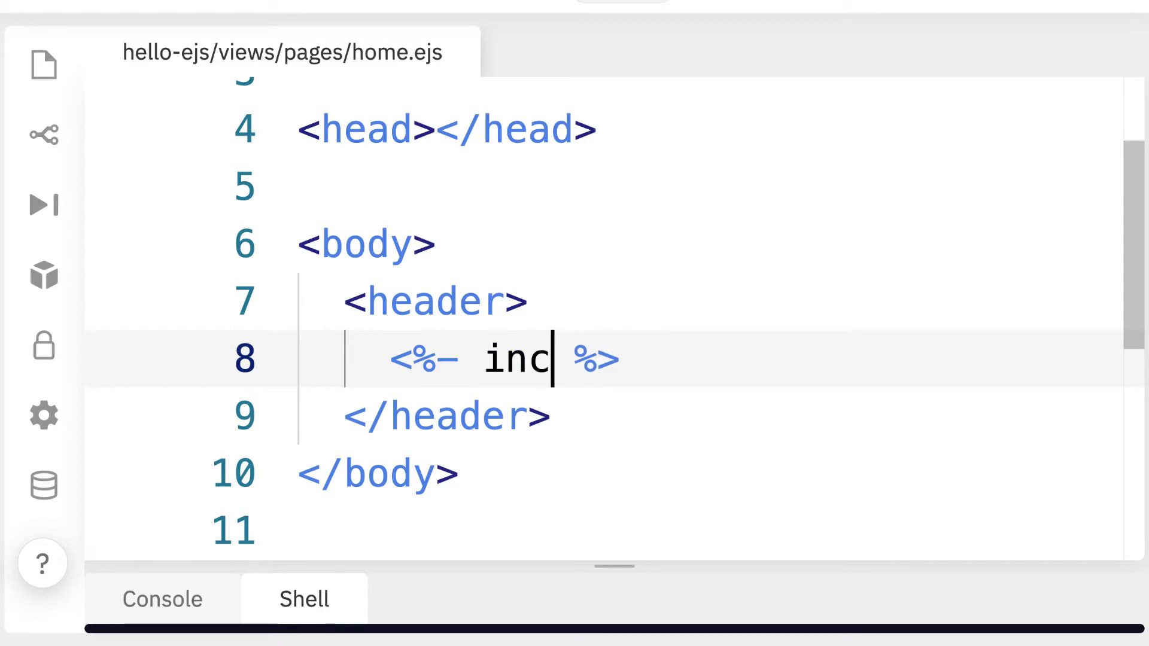
{"action": "type", "text": "lude('"}
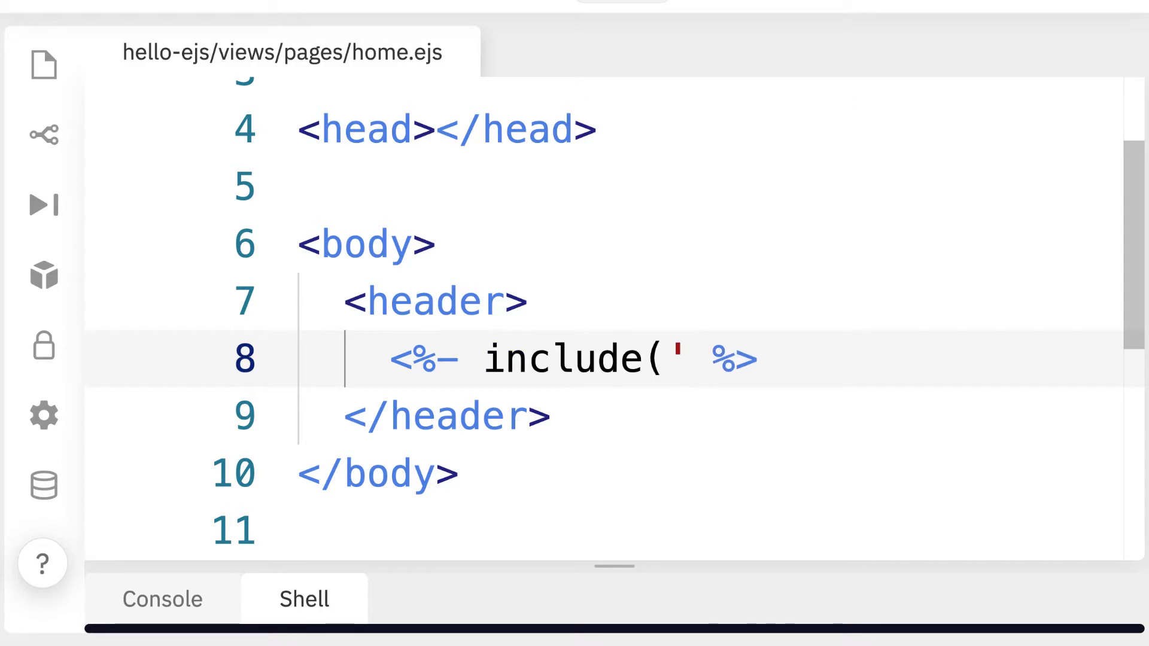
{"action": "type", "text": ".."}
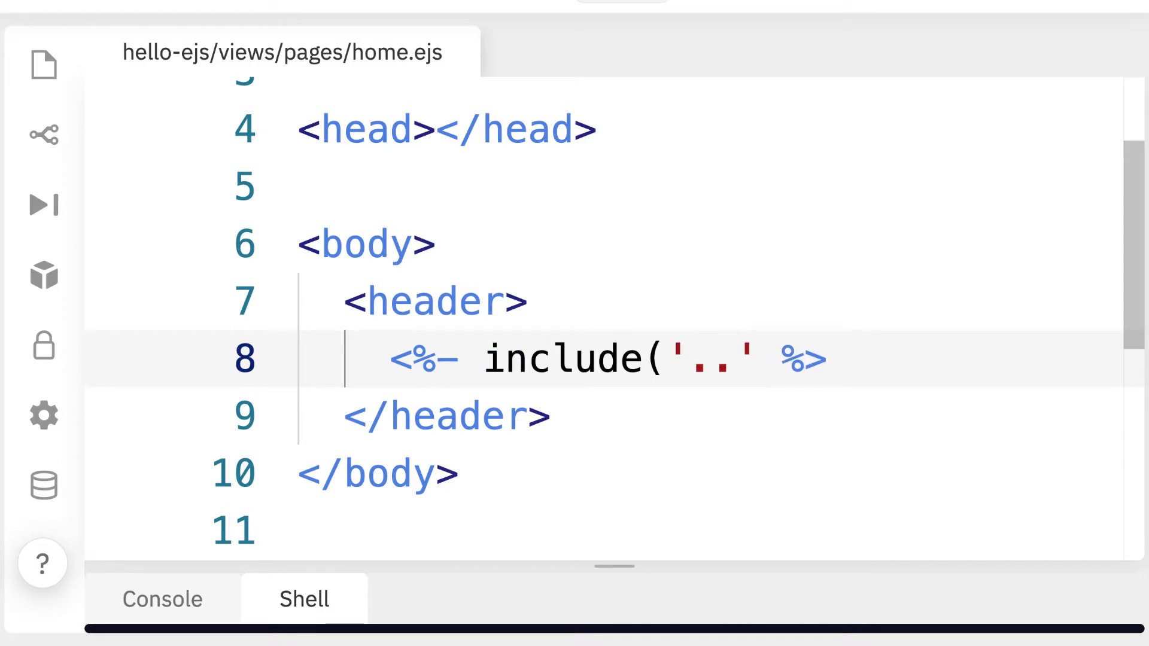
{"action": "type", "text": "/"}
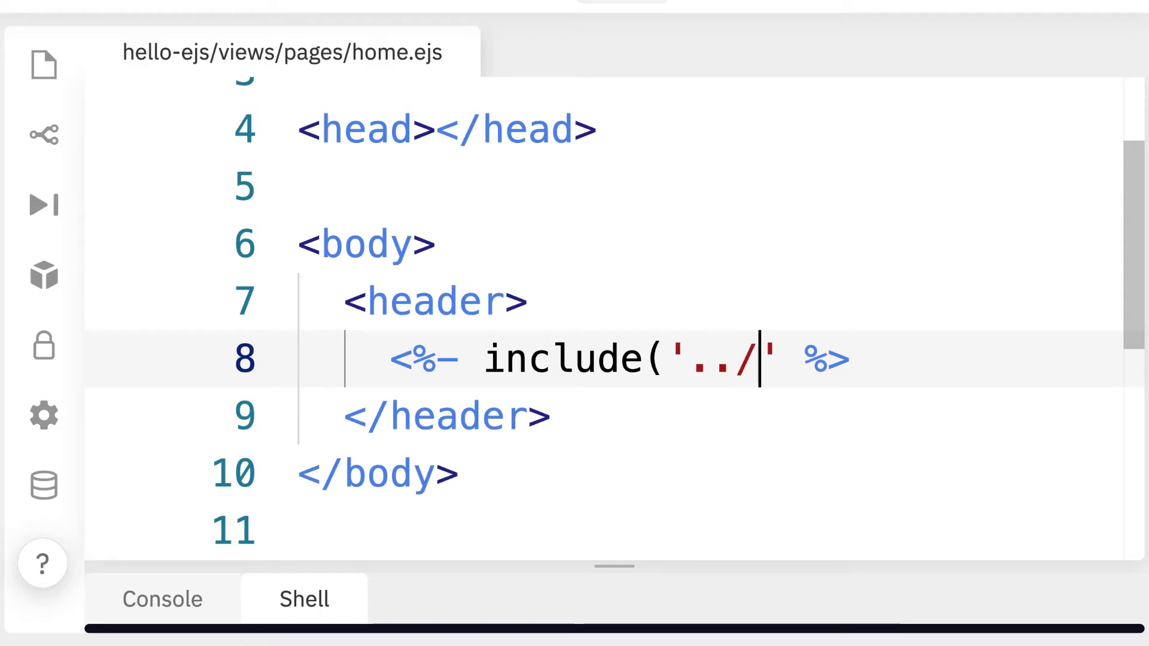
{"action": "type", "text": "par"}
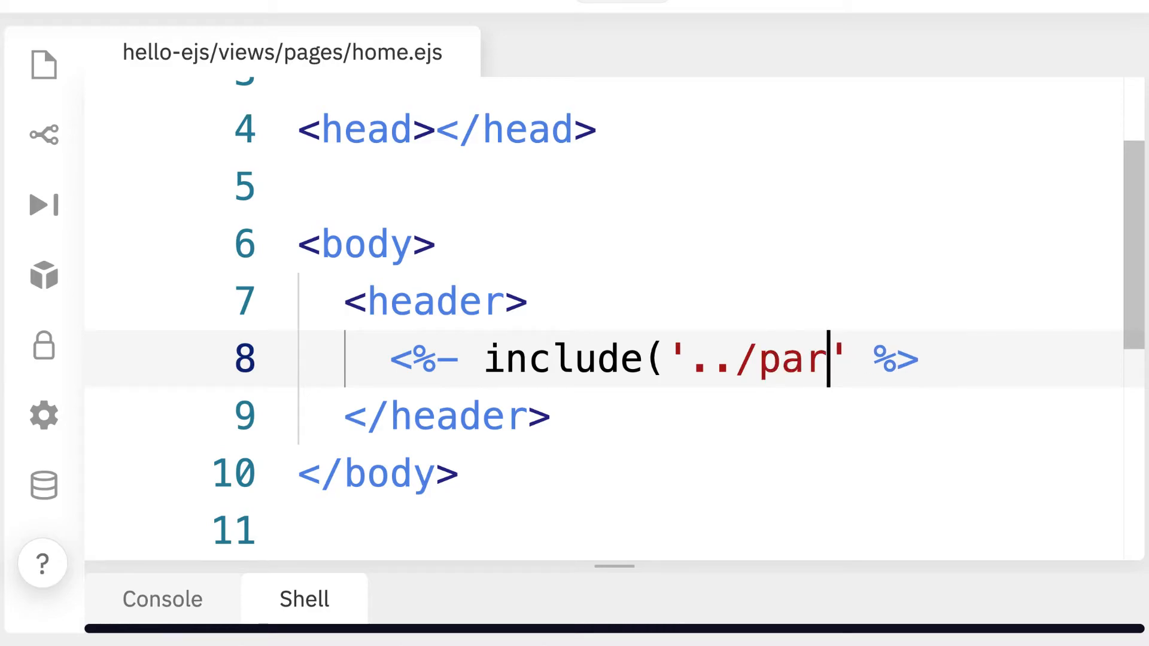
{"action": "type", "text": "tials/header"}
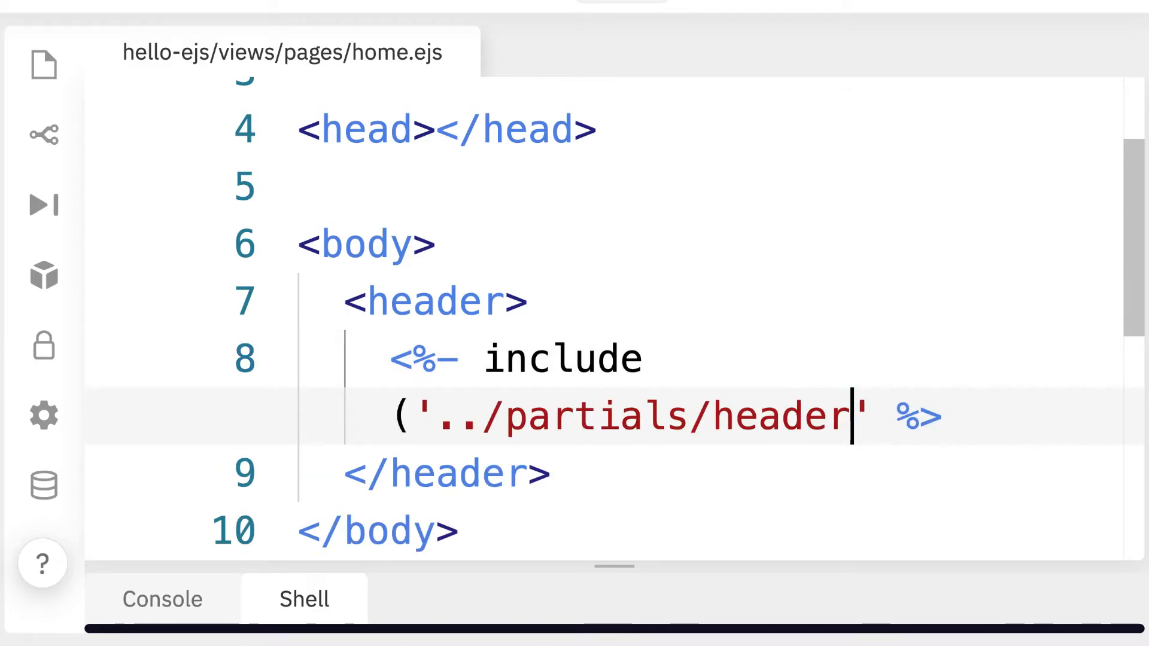
{"action": "type", "text": ")"}
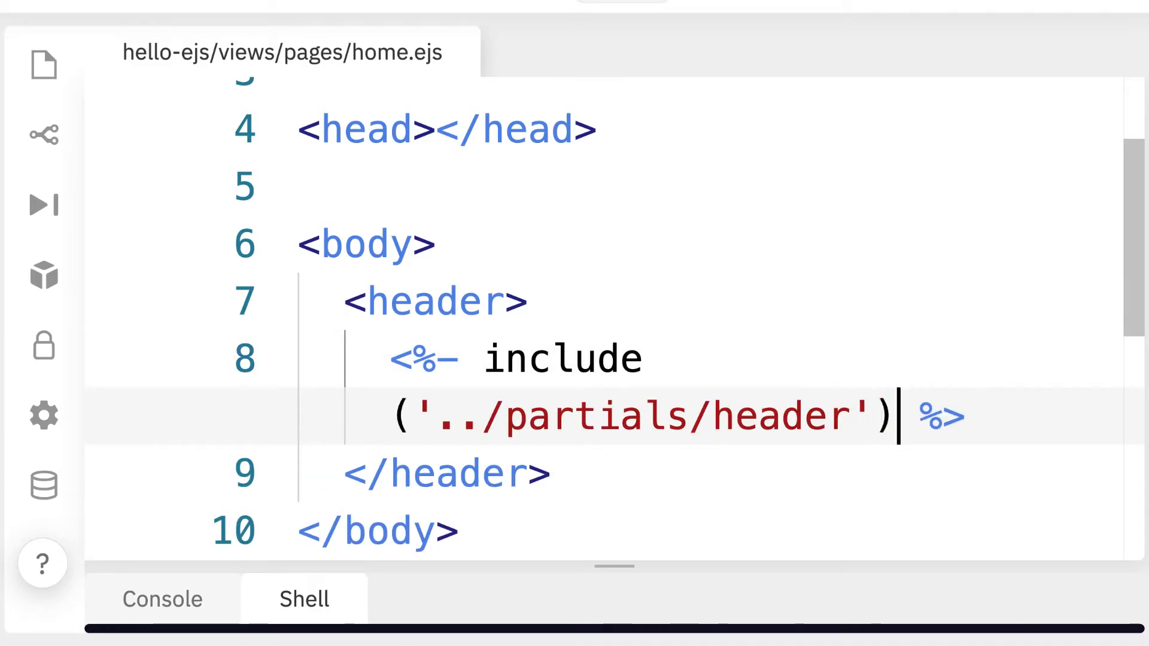
{"action": "type", "text": ";"}
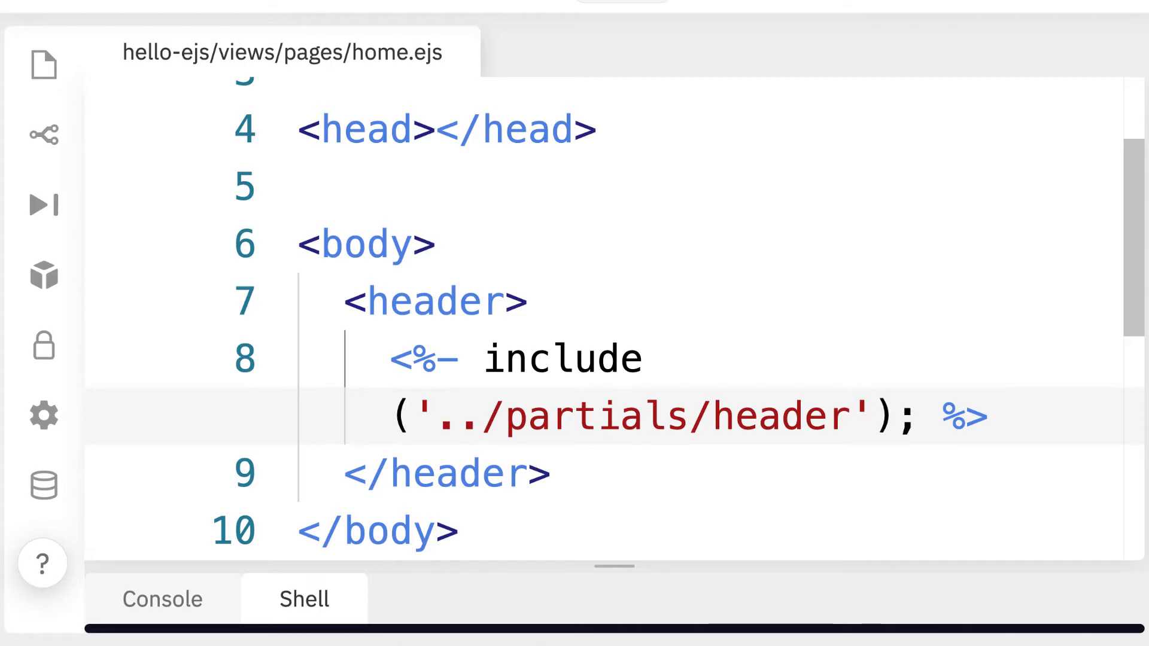
{"action": "mouse_move", "coordinate": [575, 332]}
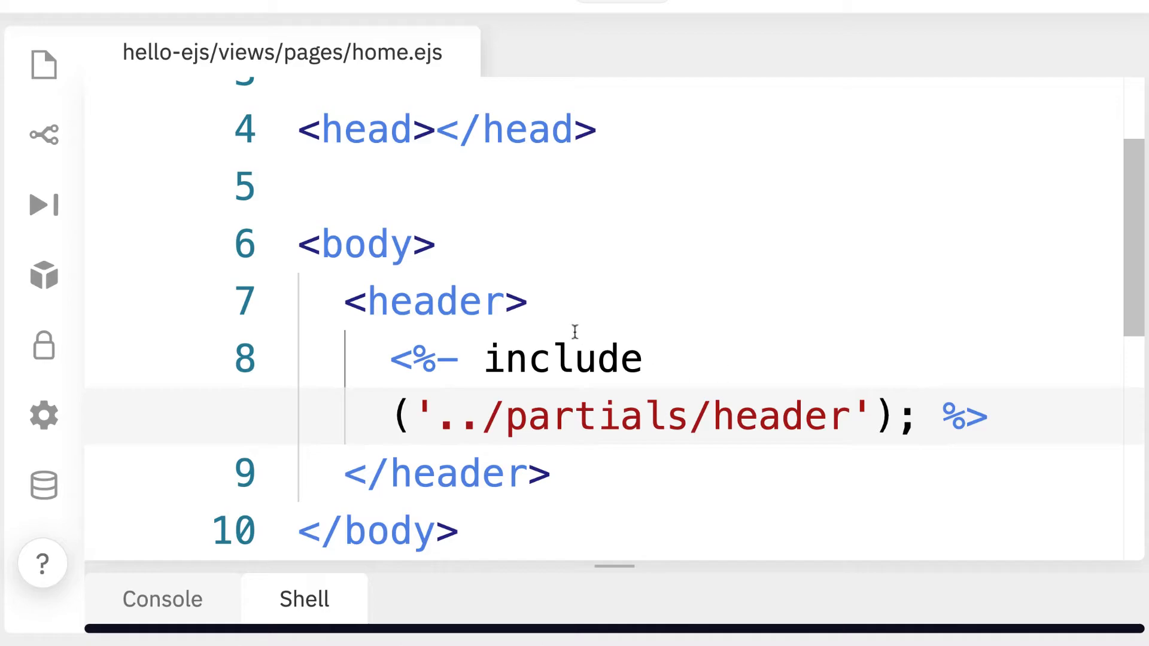
Step: Select and review the '../partials/header' path in the include statement
{"action": "left_click_drag", "start_coordinate": [483, 358], "coordinate": [908, 417]}
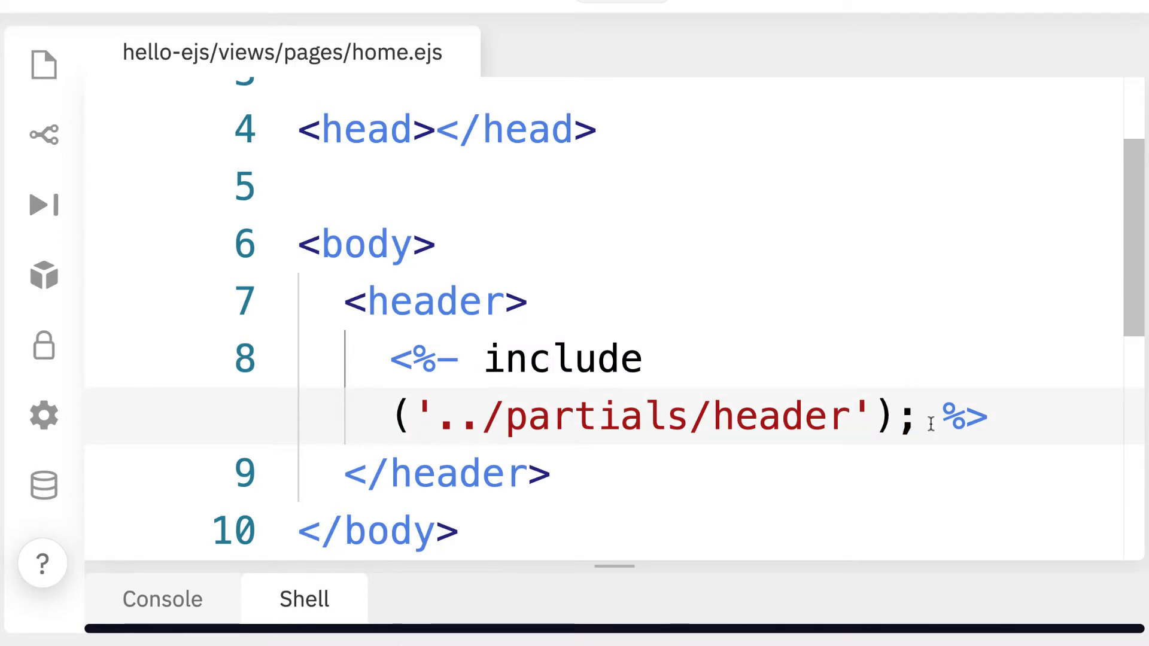
{"action": "scroll", "scroll_direction": "down", "scroll_amount": 3}
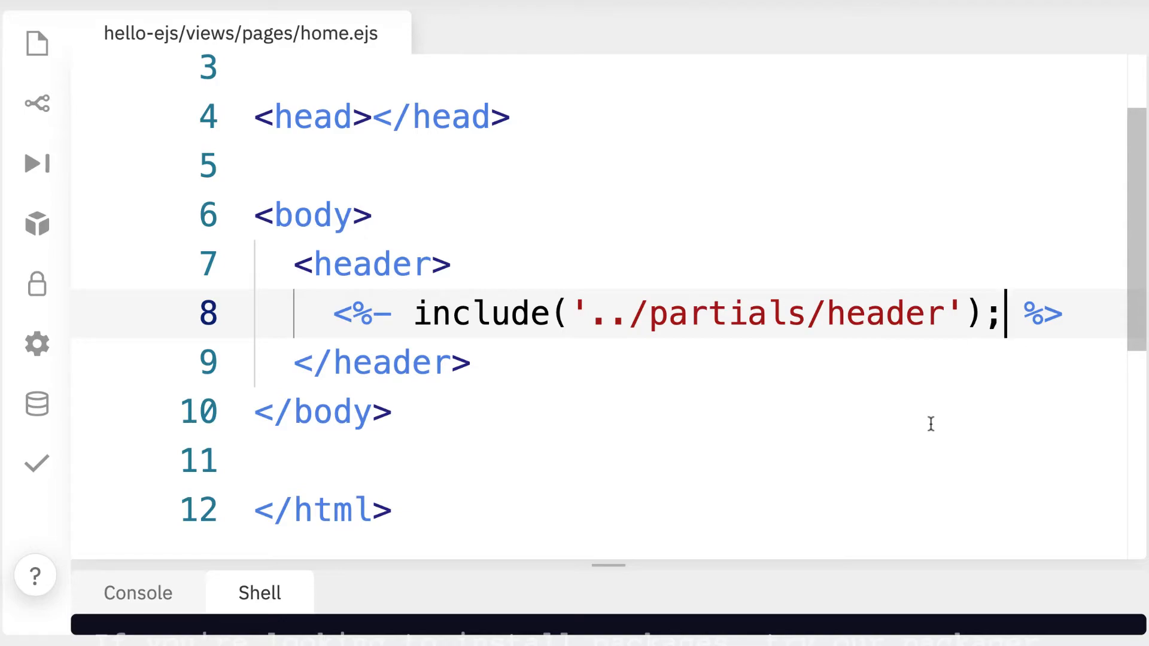
{"action": "mouse_move", "coordinate": [457, 337]}
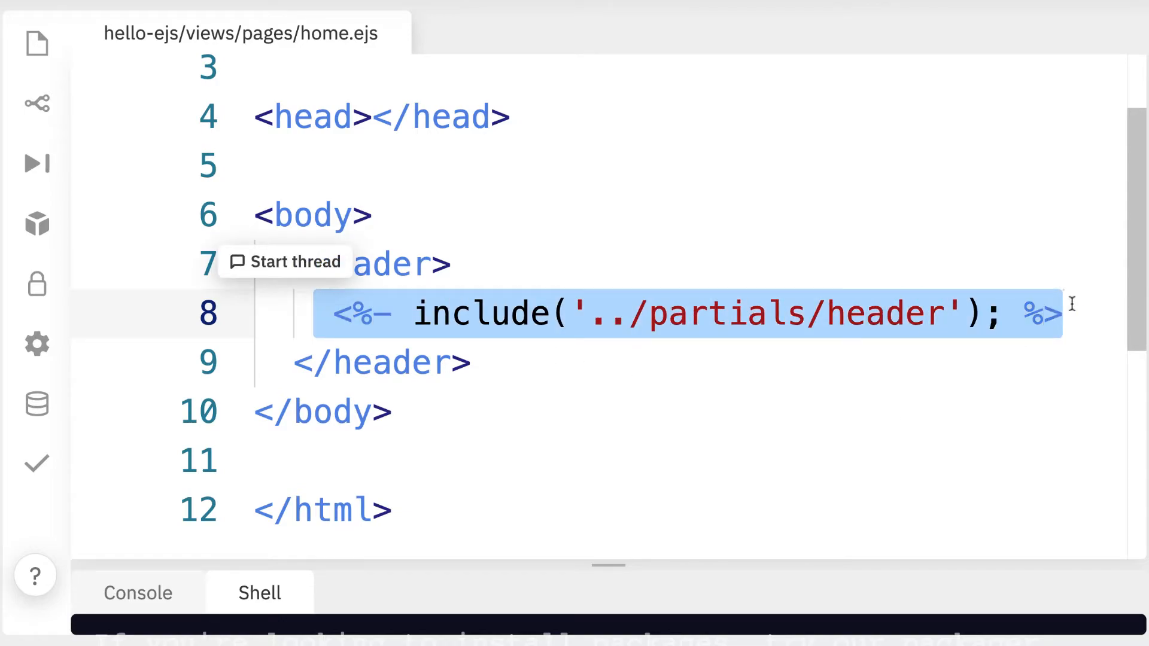
{"action": "mouse_move", "coordinate": [828, 223]}
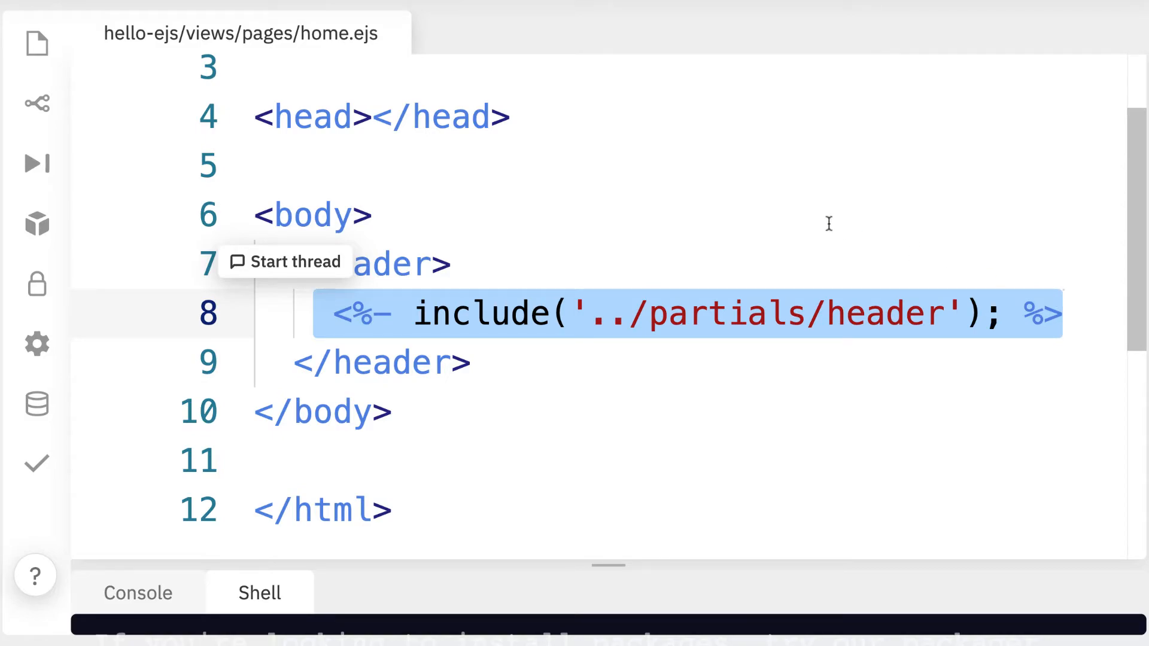
{"action": "left_click", "coordinate": [649, 313]}
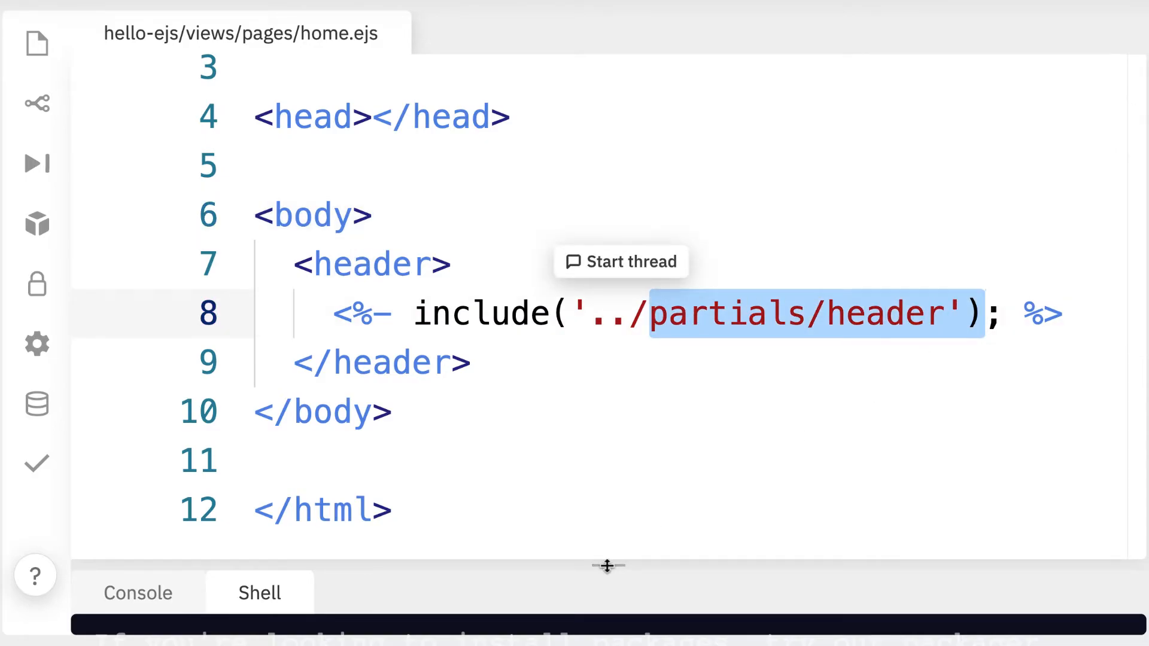
Step: Enlarge the shell, review earlier commands and move up from pages to views with cd .
{"action": "left_click_drag", "start_coordinate": [607, 566], "coordinate": [607, 165]}
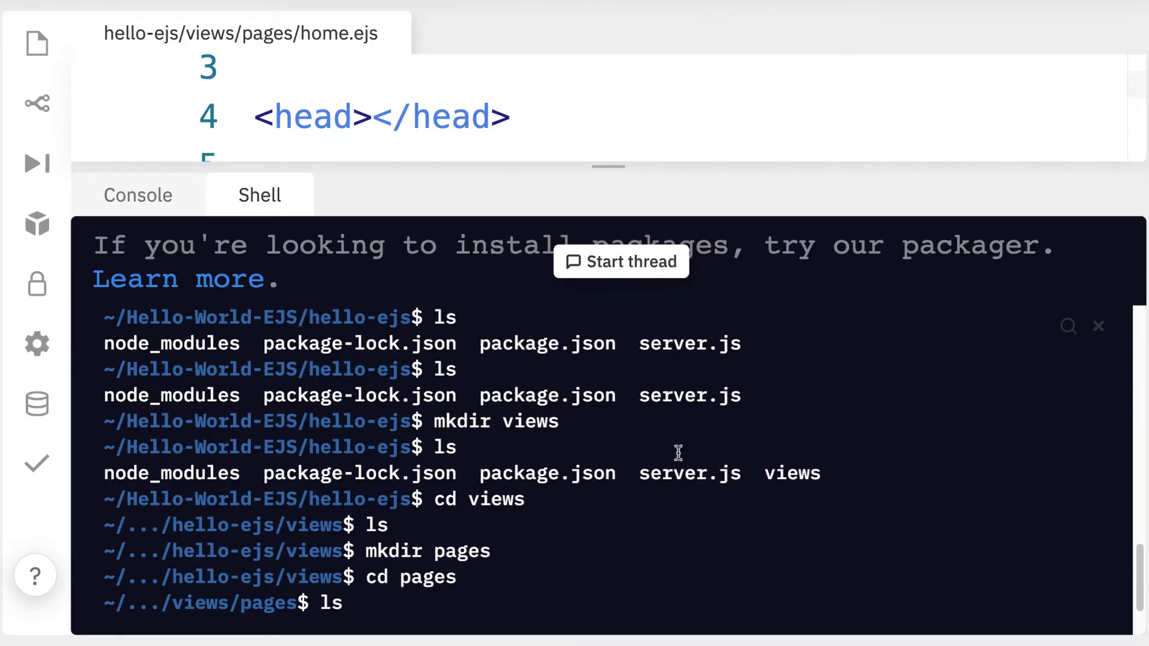
{"action": "mouse_move", "coordinate": [716, 568]}
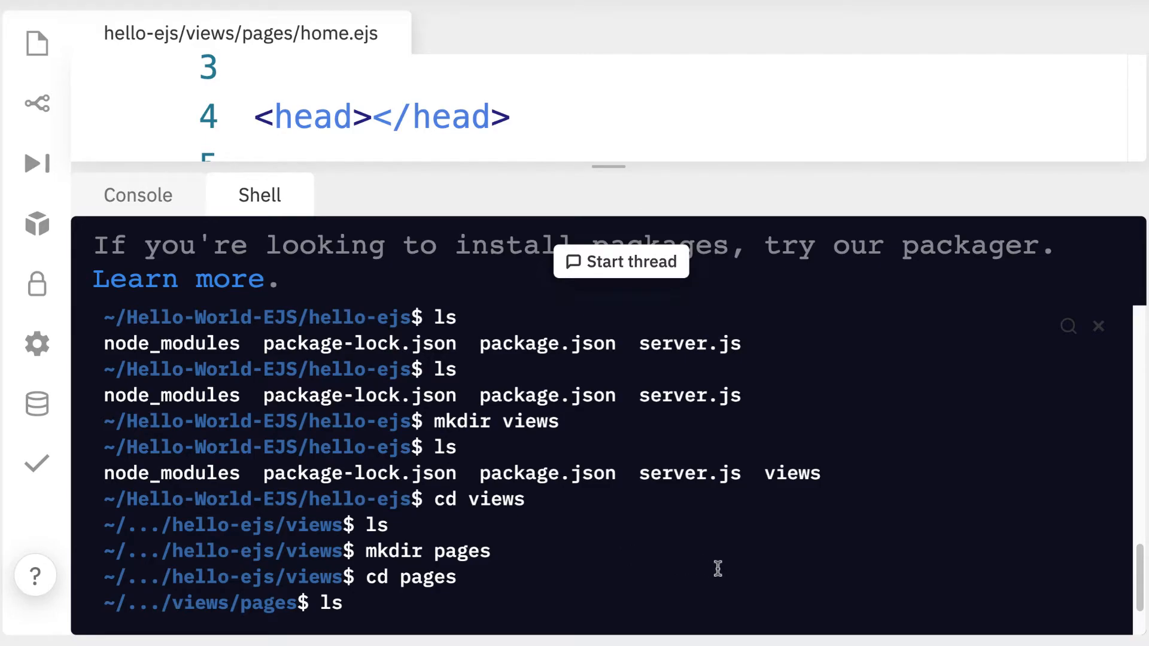
{"action": "type", "text": "pwd"}
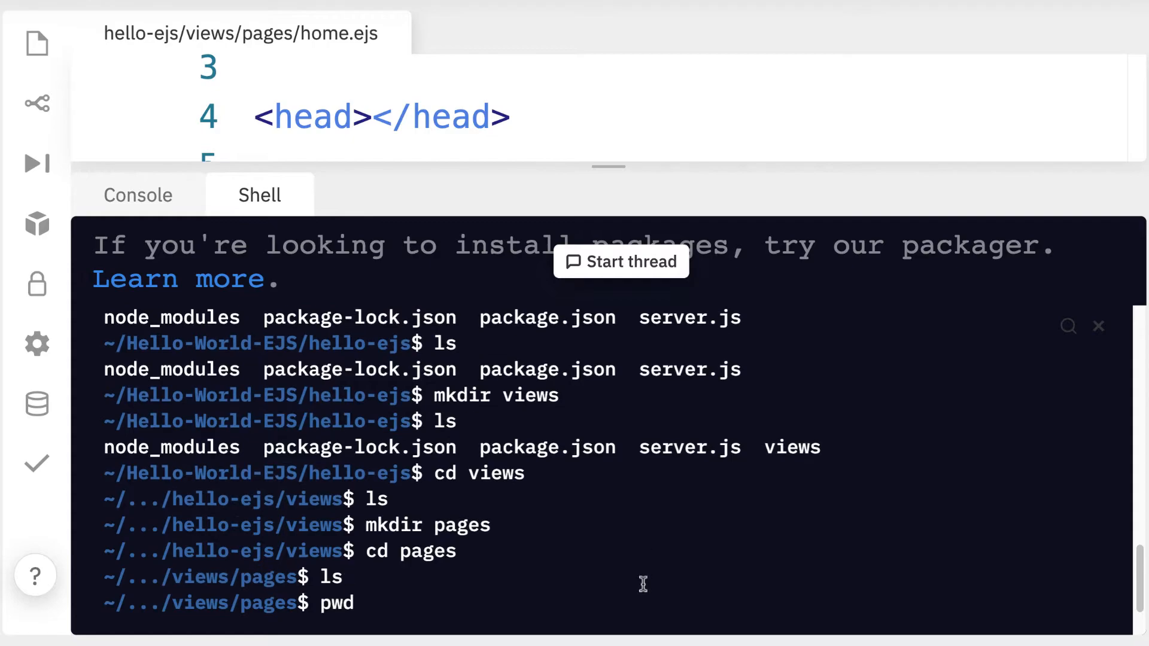
{"action": "type", "text": "touch home.ejs"}
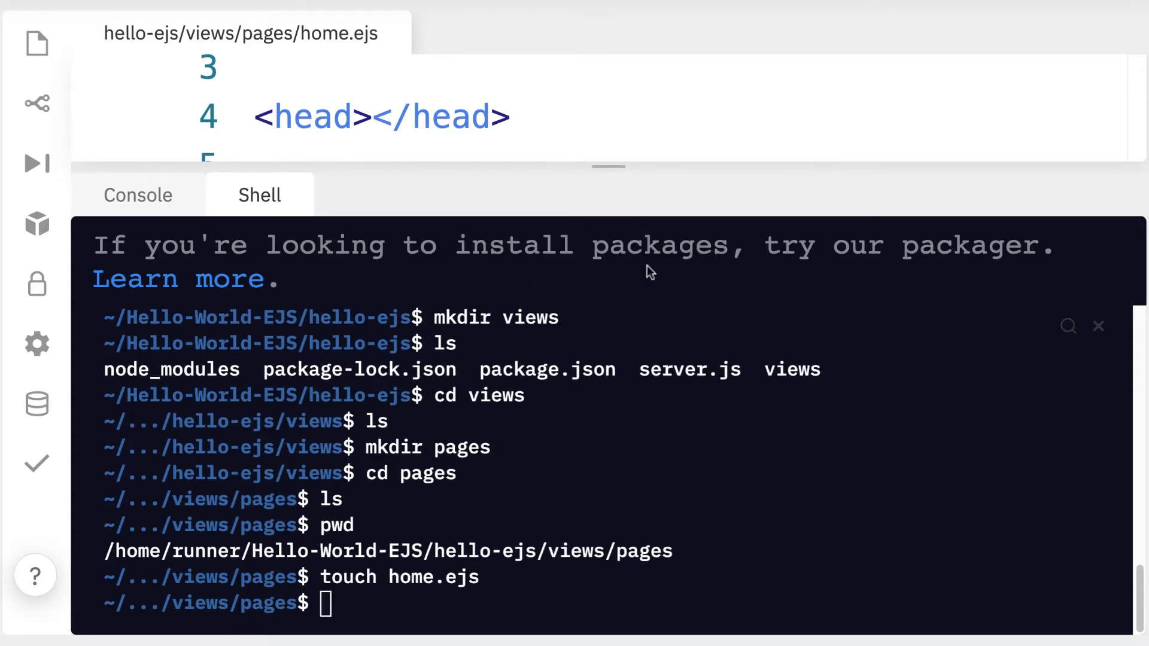
{"action": "mouse_move", "coordinate": [657, 591]}
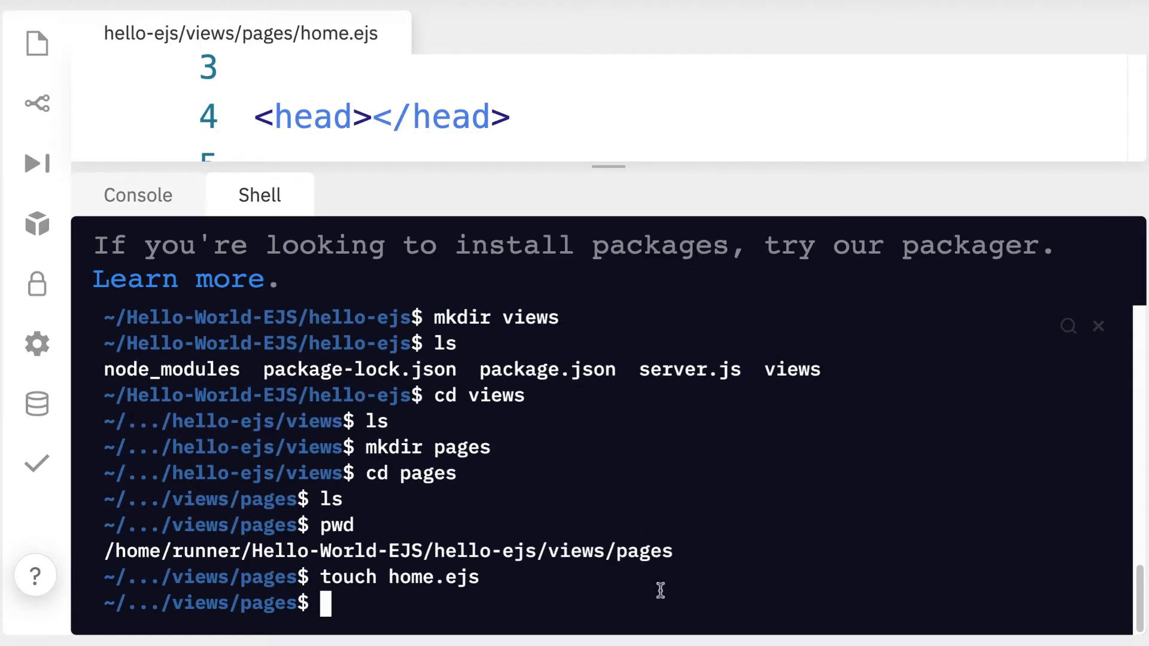
{"action": "mouse_move", "coordinate": [836, 560]}
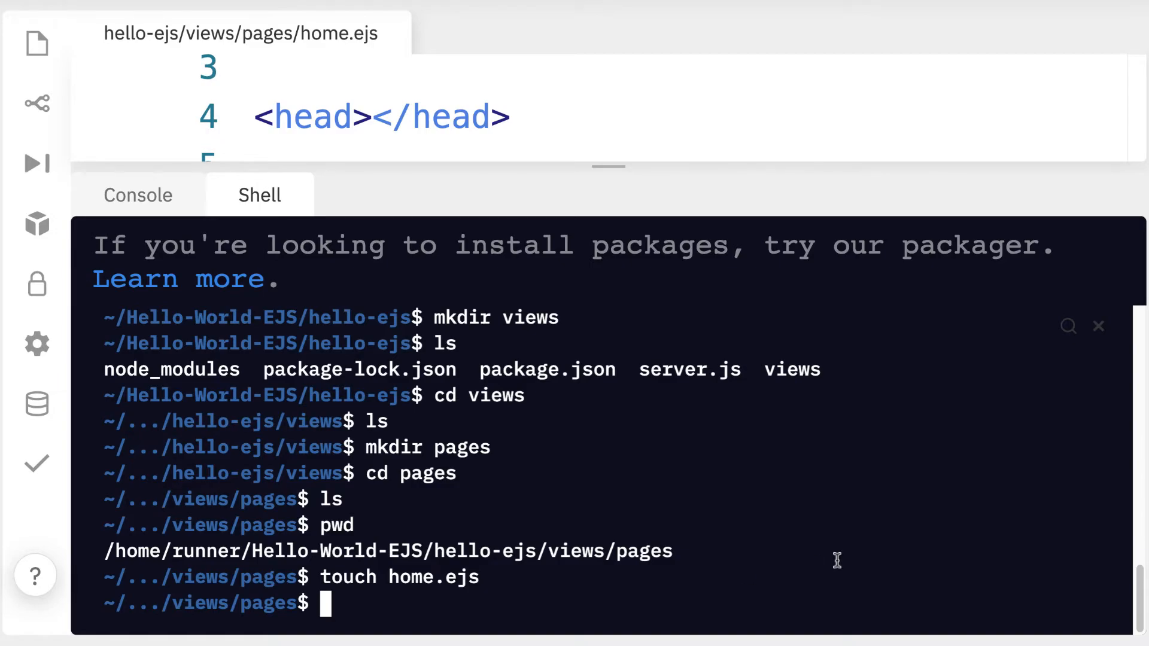
{"action": "type", "text": "cd .."}
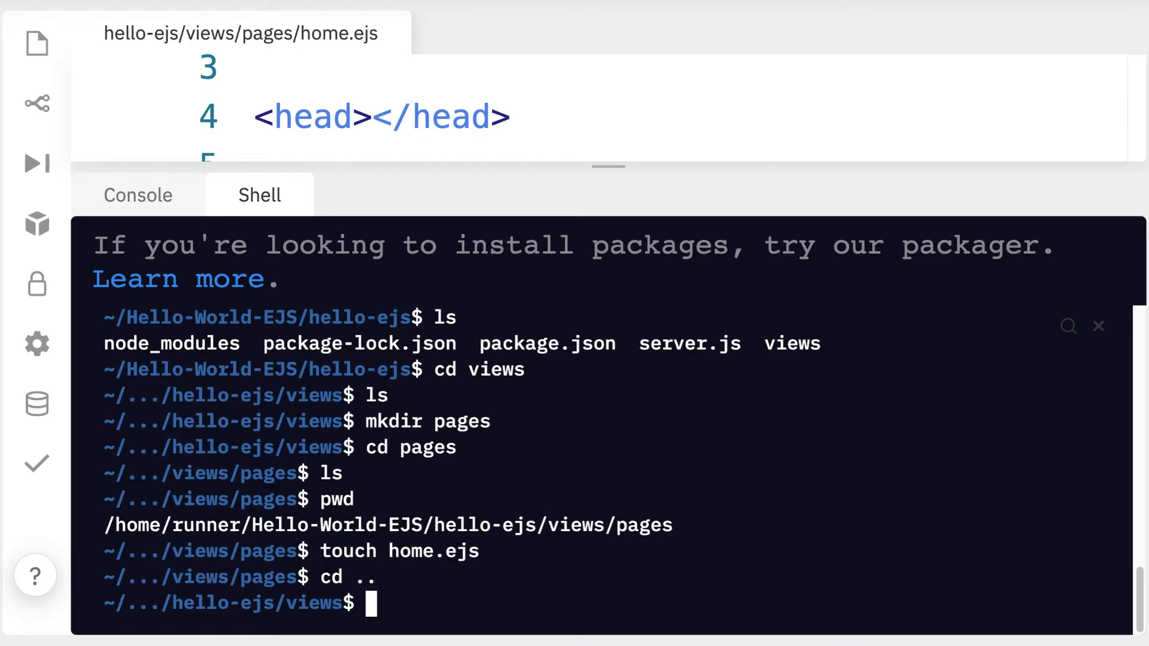
{"action": "mouse_move", "coordinate": [837, 561]}
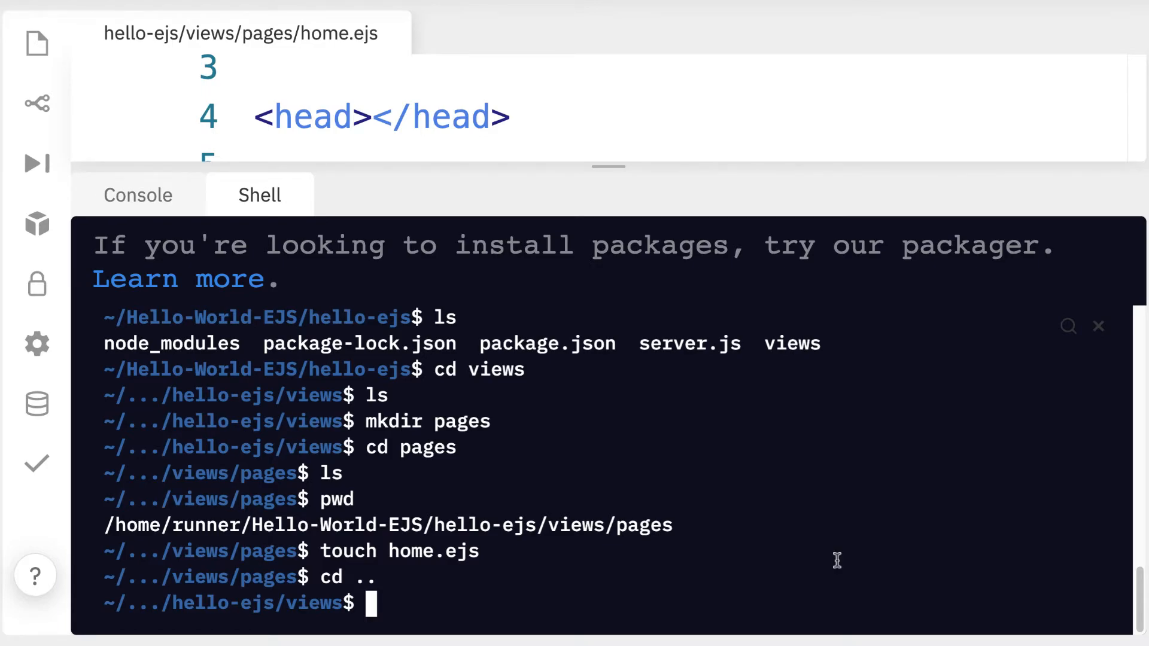
Step: Create the partials folder, enter it and touch header.ejs
{"action": "double_click", "coordinate": [307, 603]}
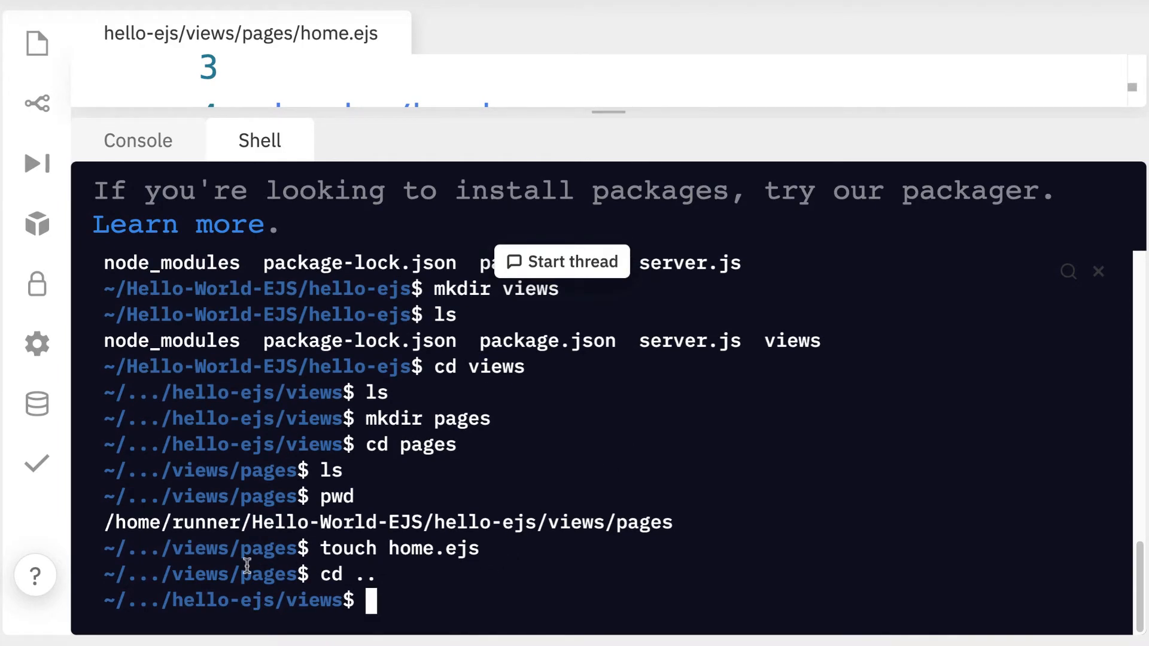
{"action": "mouse_move", "coordinate": [914, 568]}
{"action": "type", "text": "pwd"}
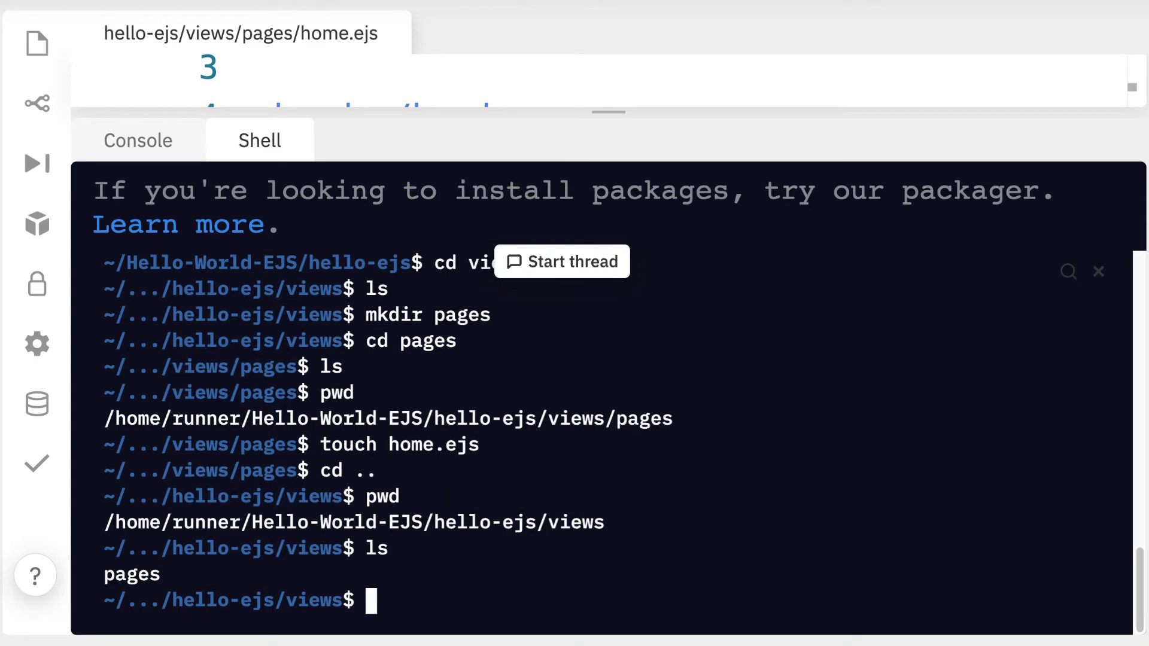
{"action": "type", "text": "mkdir"}
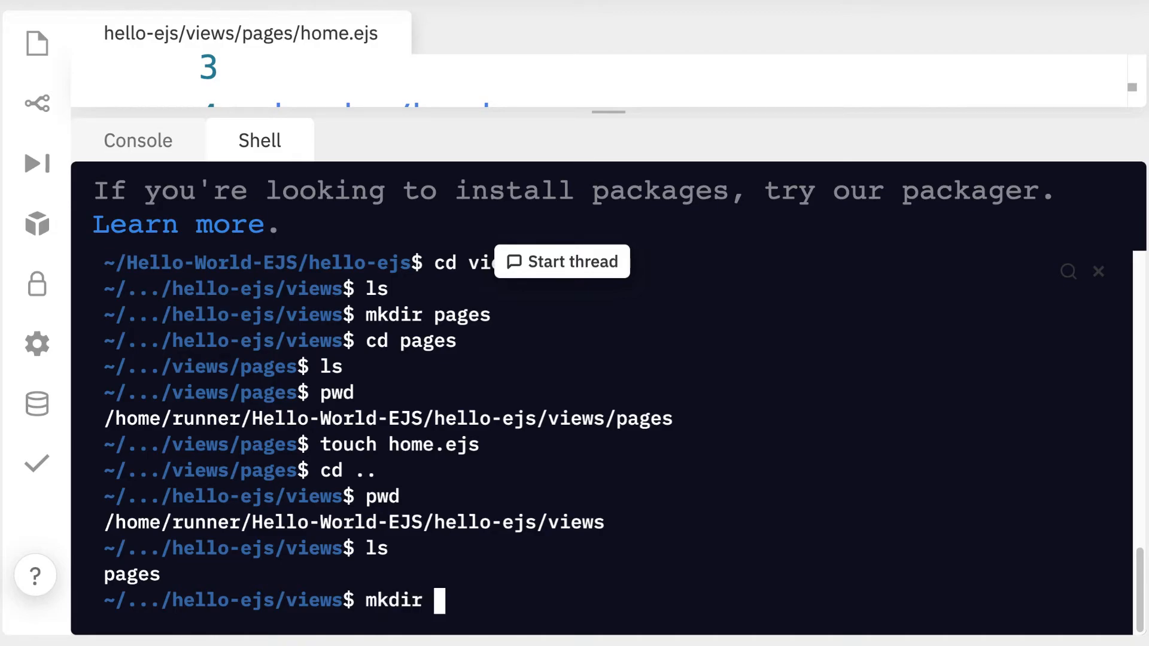
{"action": "type", "text": "partials"}
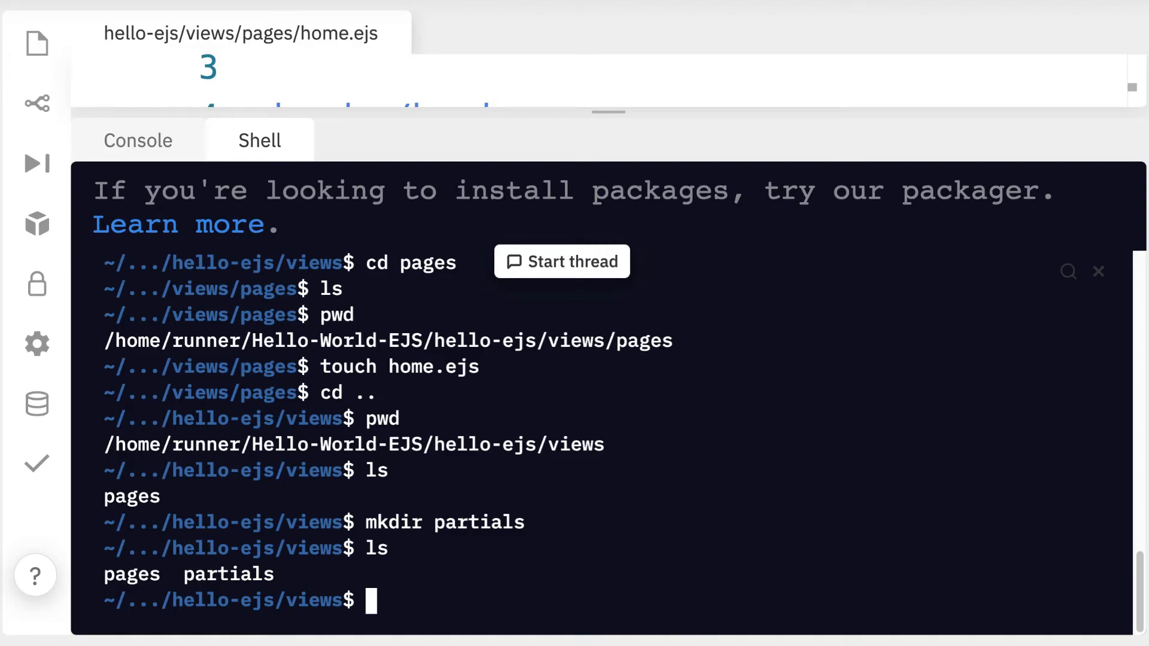
{"action": "type", "text": "cd partials"}
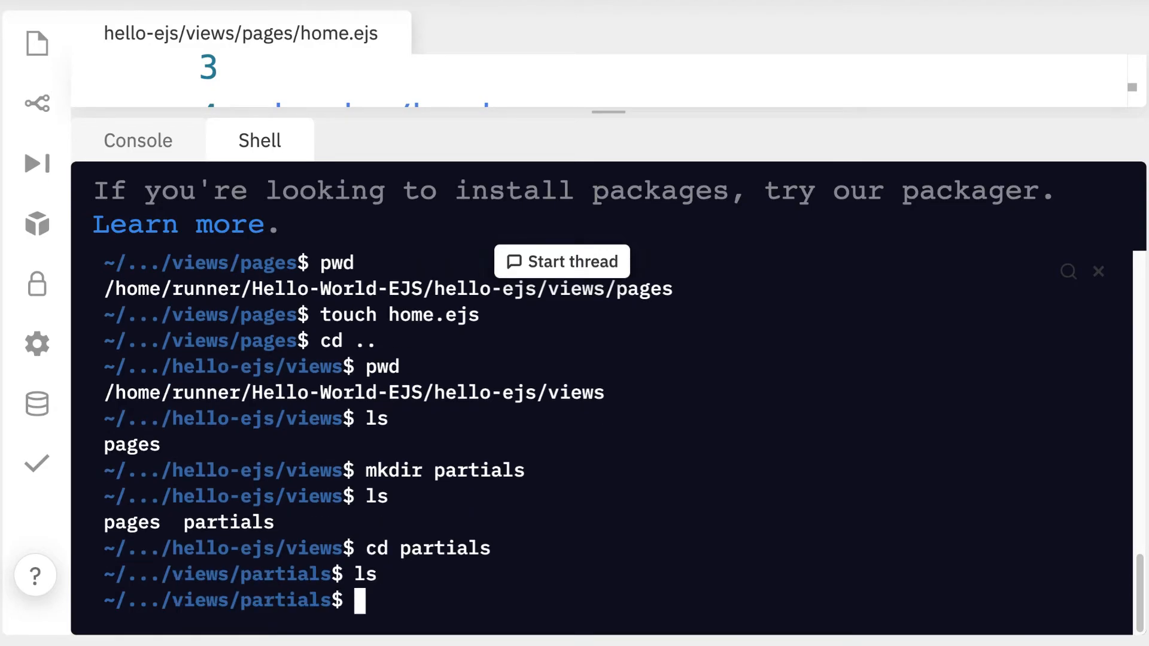
{"action": "type", "text": "pwd"}
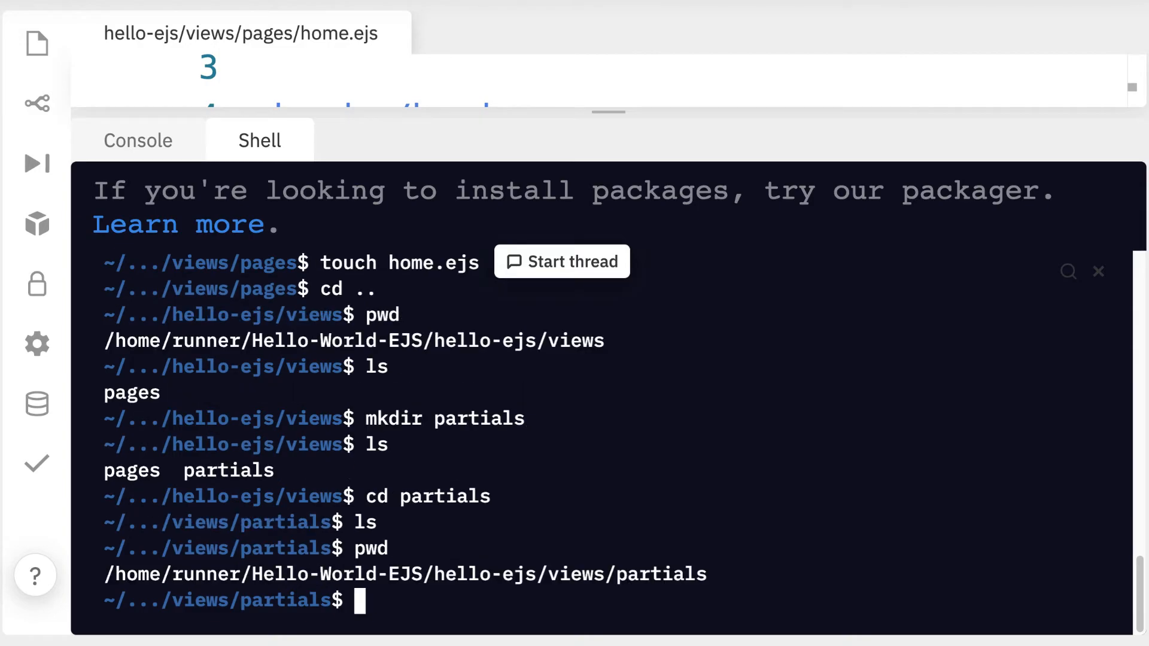
{"action": "type", "text": "touch header.ejs"}
{"action": "type", "text": "ls"}
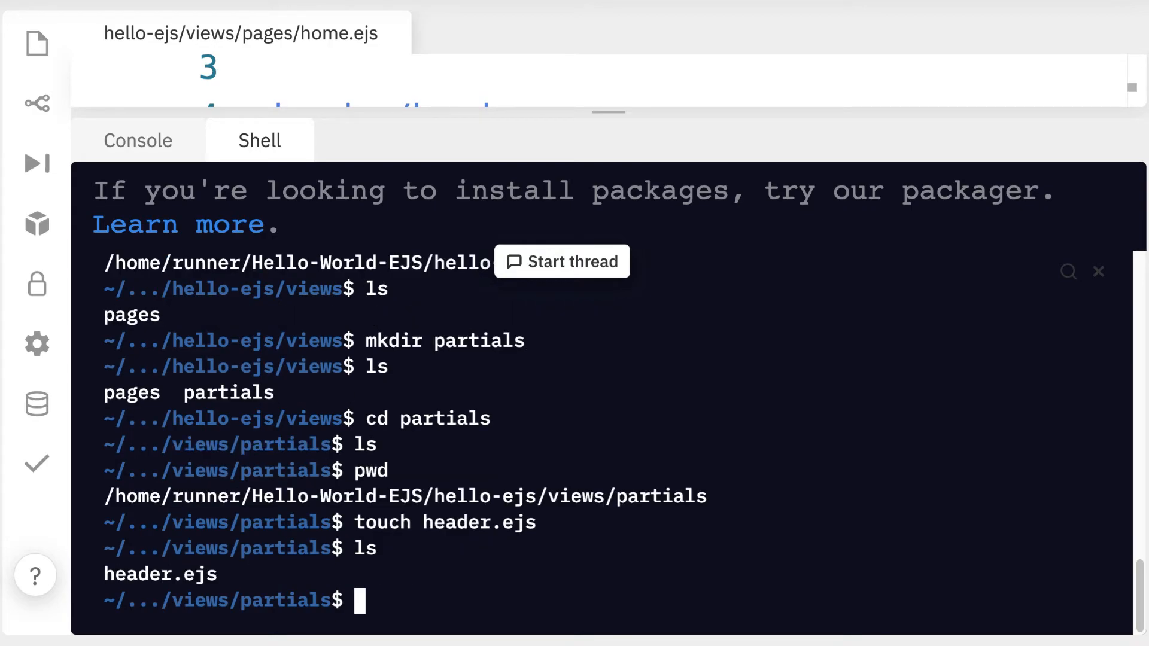
{"action": "mouse_move", "coordinate": [915, 567]}
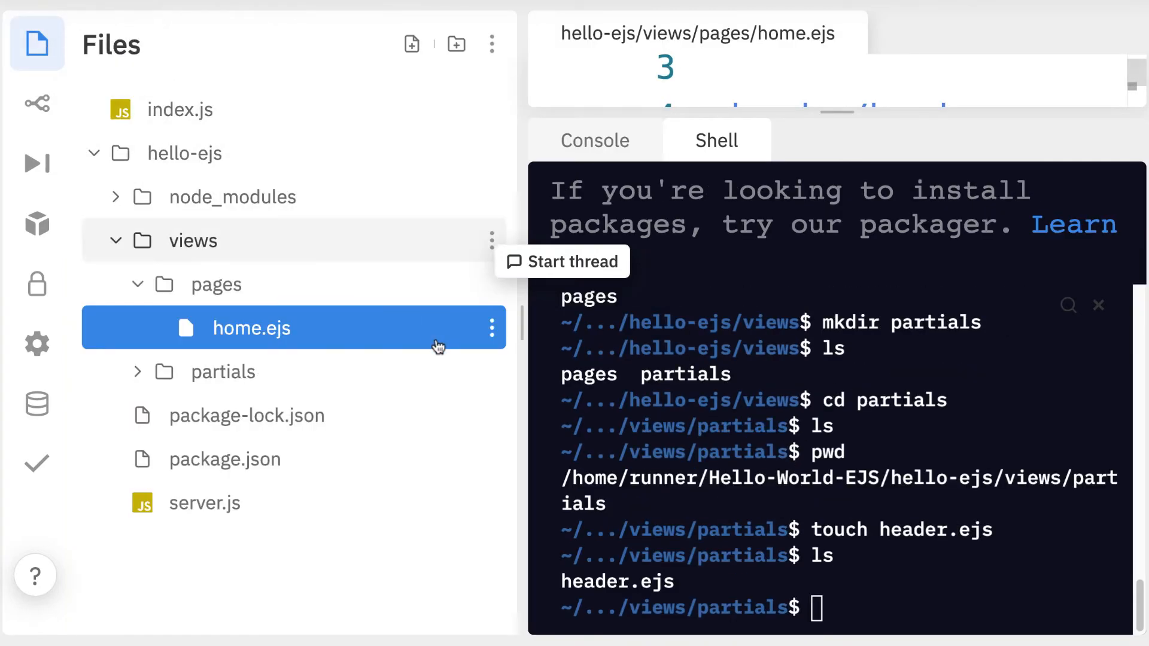
Step: Open header.ejs and write <h2>This is a reusable header partial.</h2>
{"action": "left_click", "coordinate": [223, 371]}
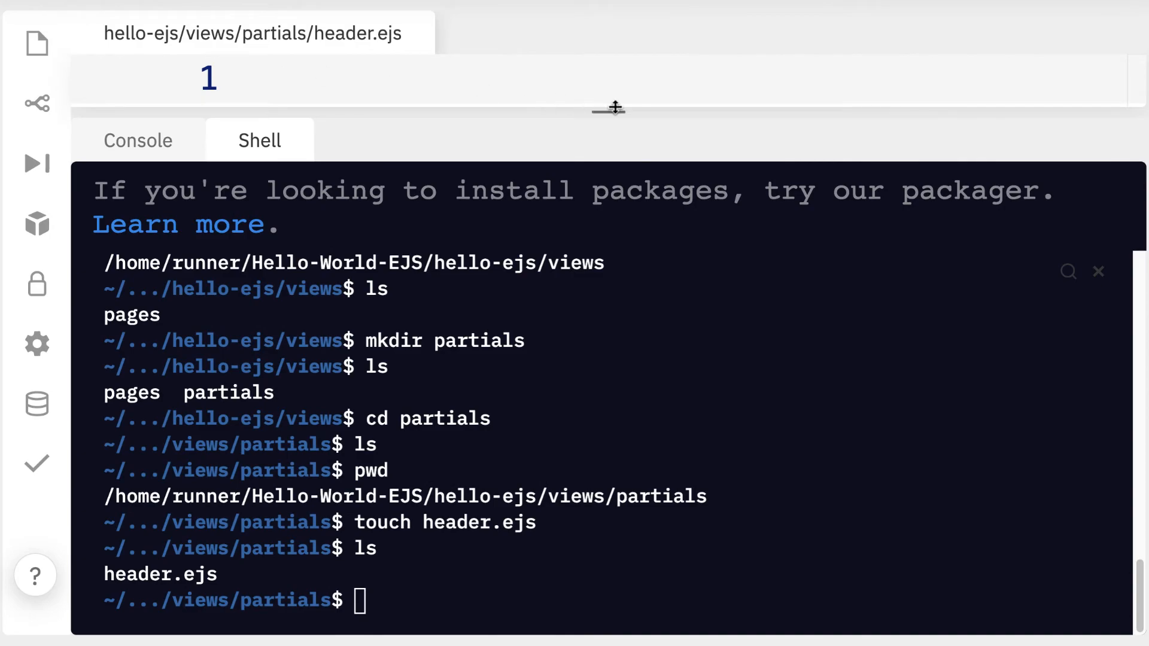
{"action": "left_click_drag", "start_coordinate": [607, 107], "coordinate": [607, 535]}
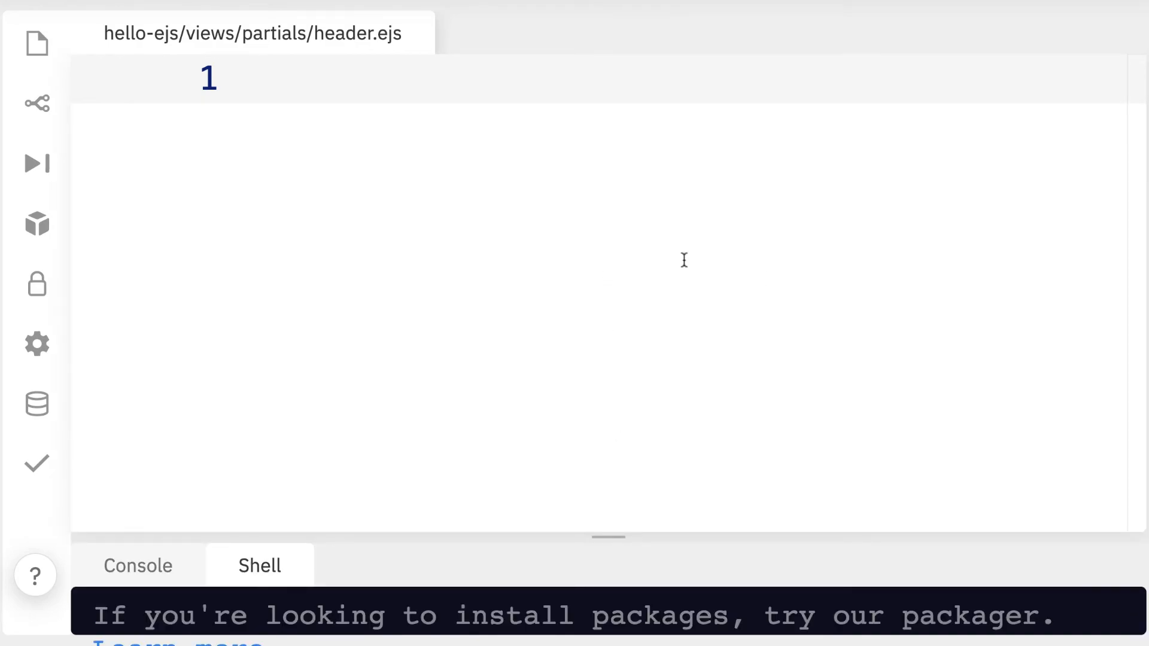
{"action": "mouse_move", "coordinate": [761, 280]}
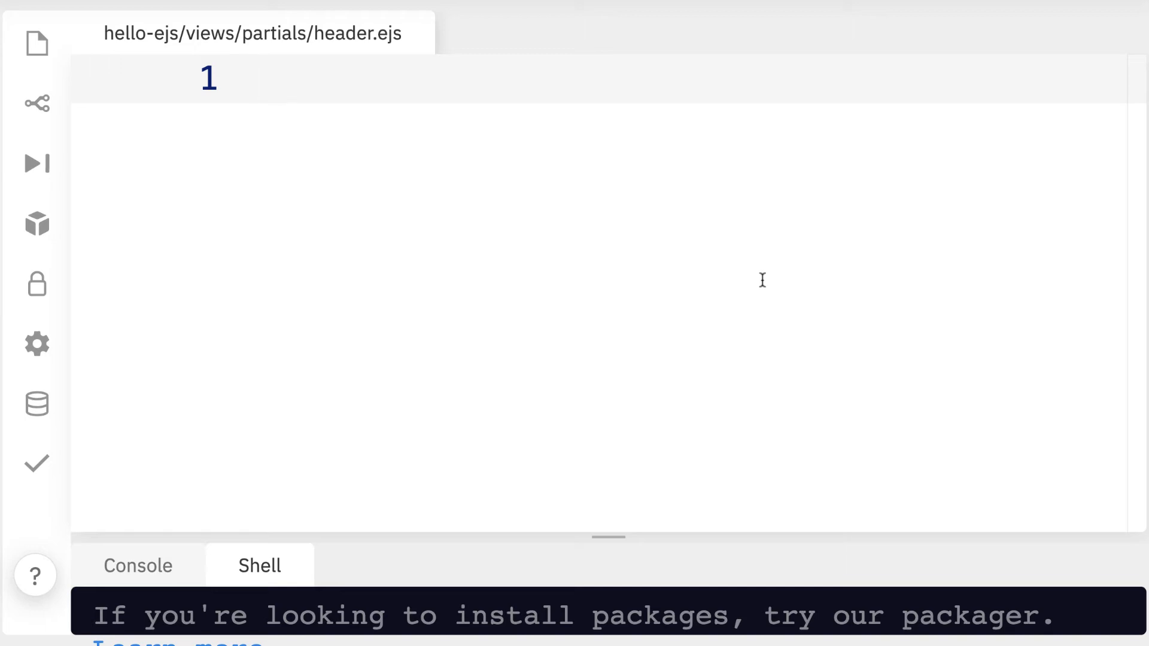
{"action": "type", "text": "<h2>This </h2>"}
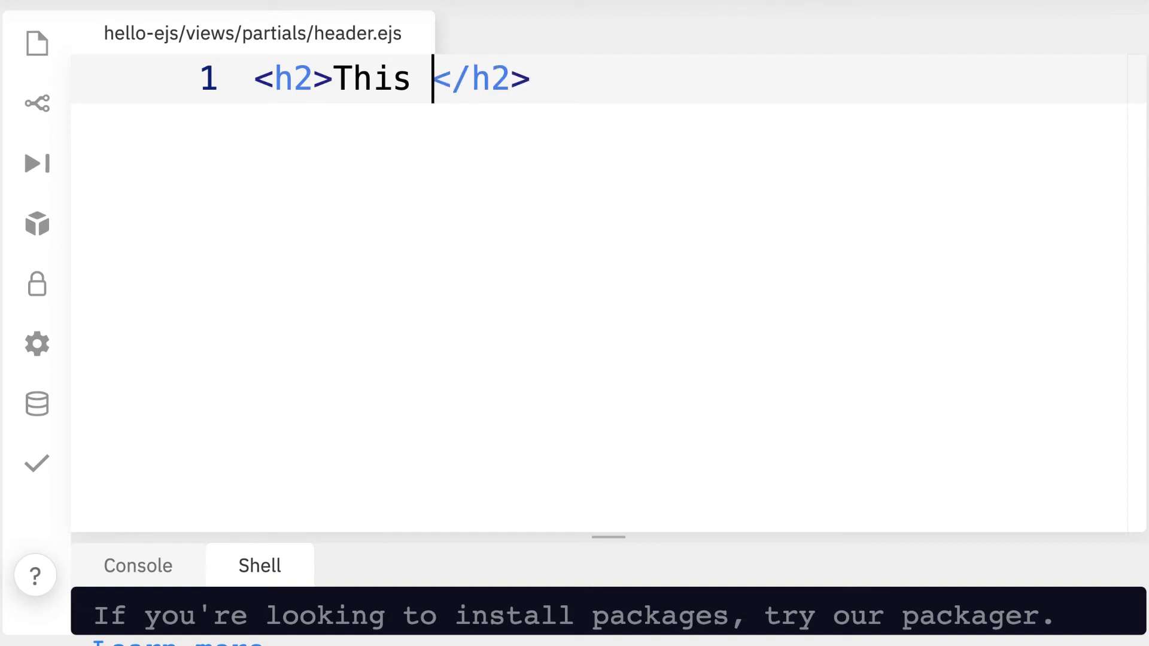
{"action": "type", "text": "is a reusab"}
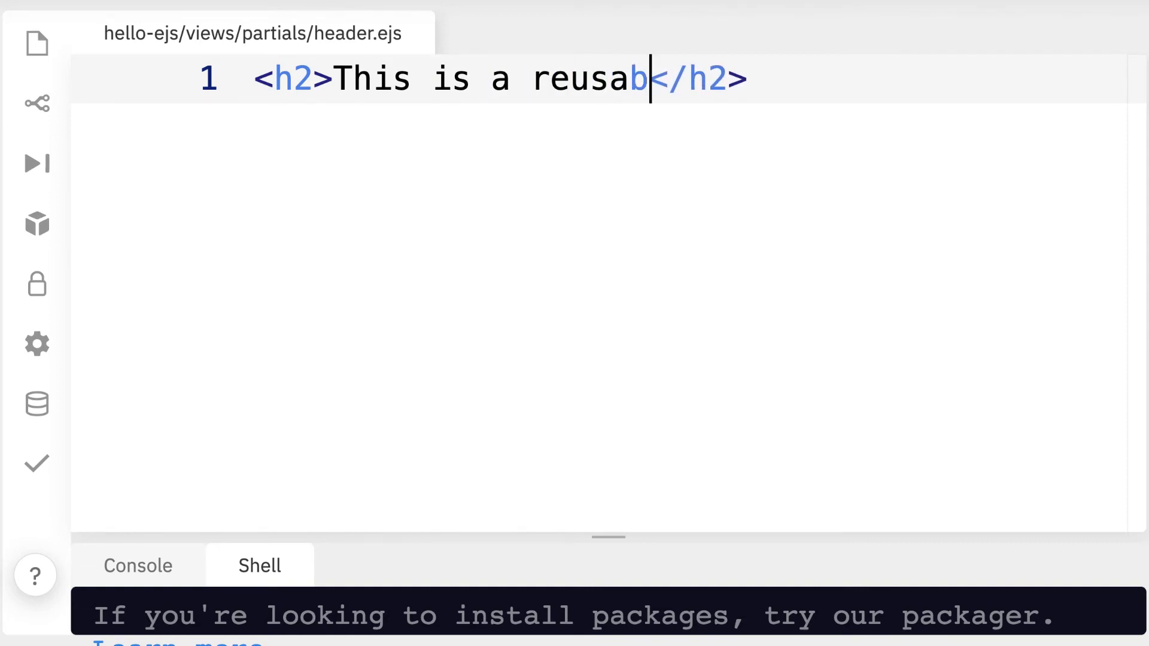
{"action": "type", "text": "le header par"}
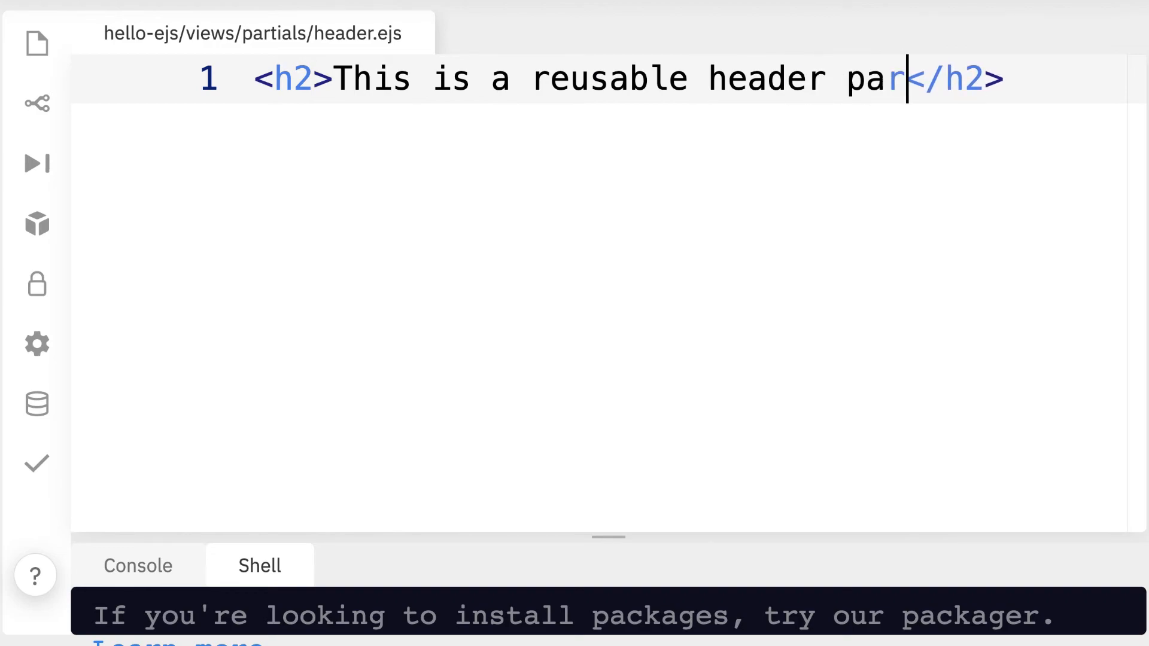
{"action": "type", "text": "tial."}
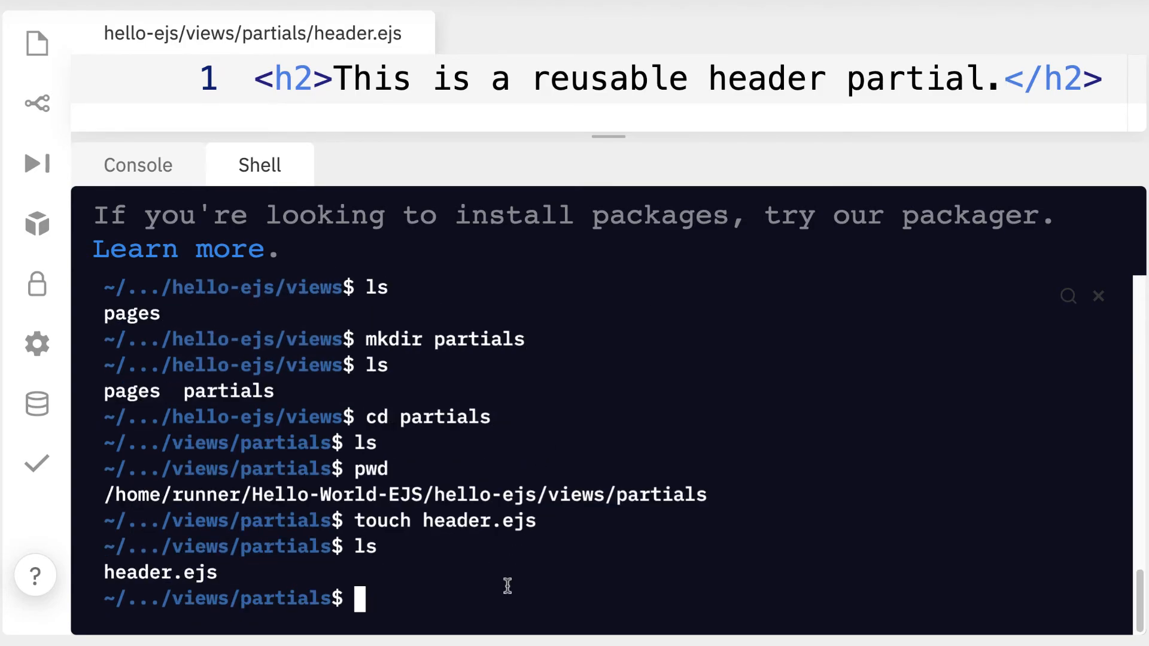
Step: Return to the project root, run node server.js and open the webview
{"action": "type", "text": "pwd"}
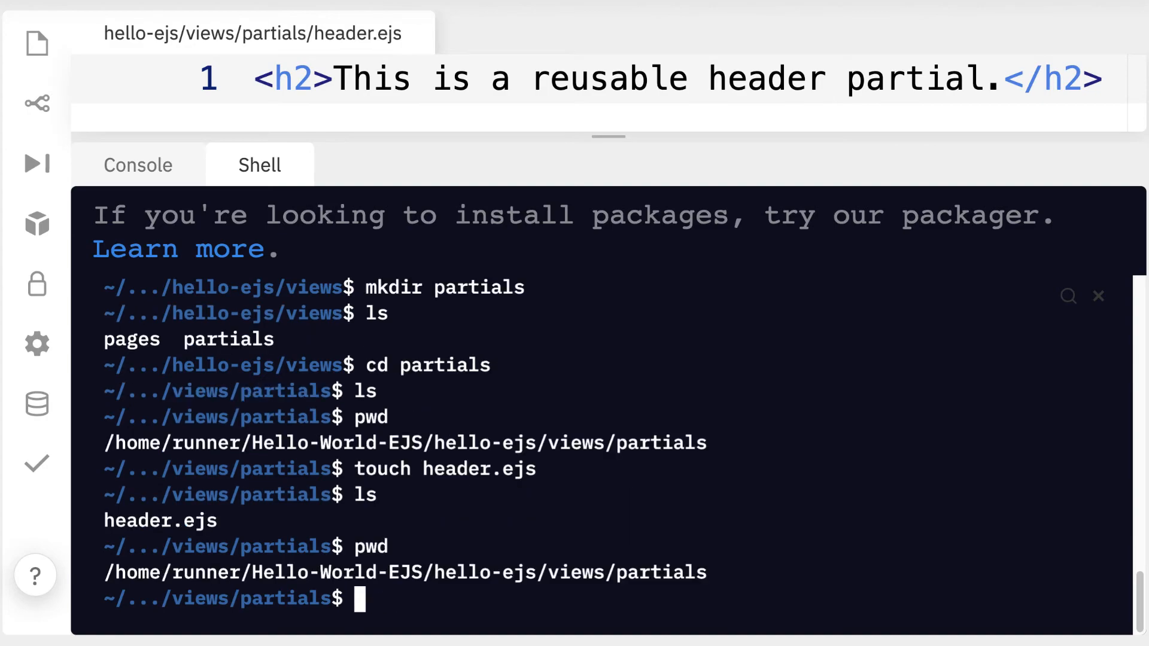
{"action": "mouse_move", "coordinate": [905, 514]}
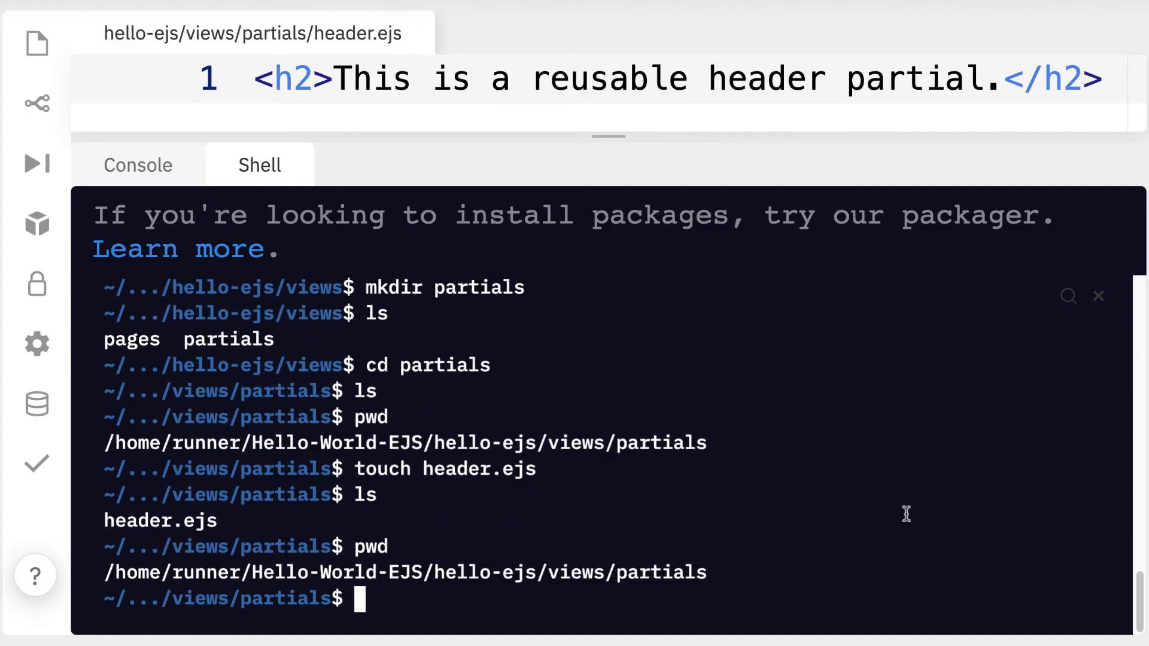
{"action": "type", "text": "cd .."}
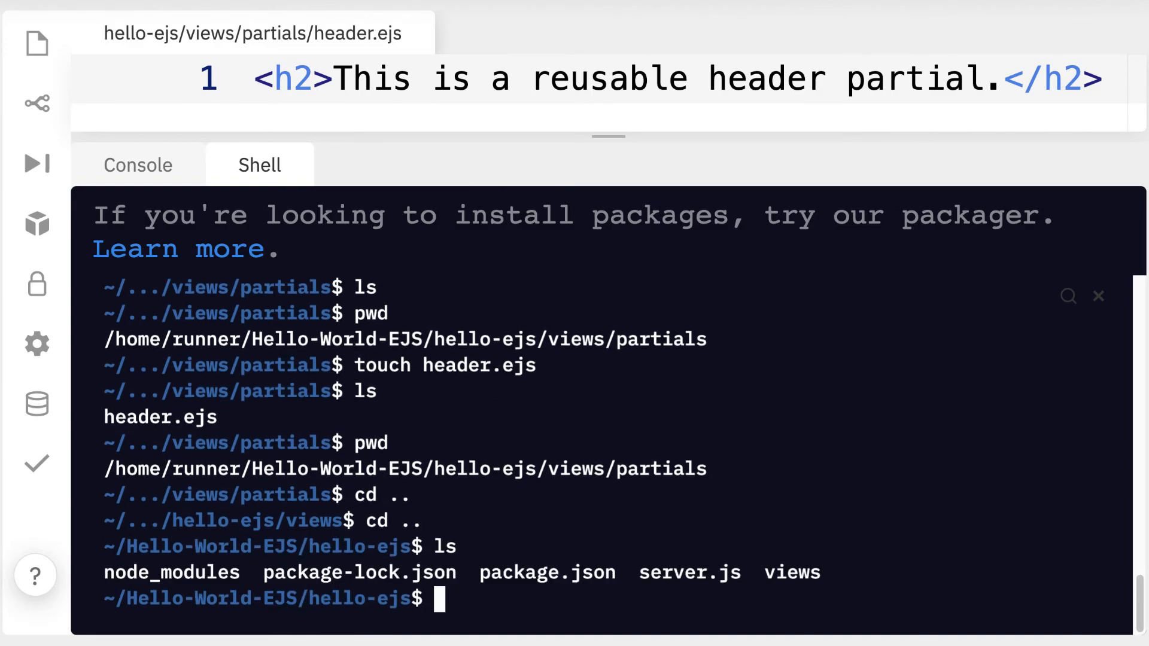
{"action": "mouse_move", "coordinate": [985, 509]}
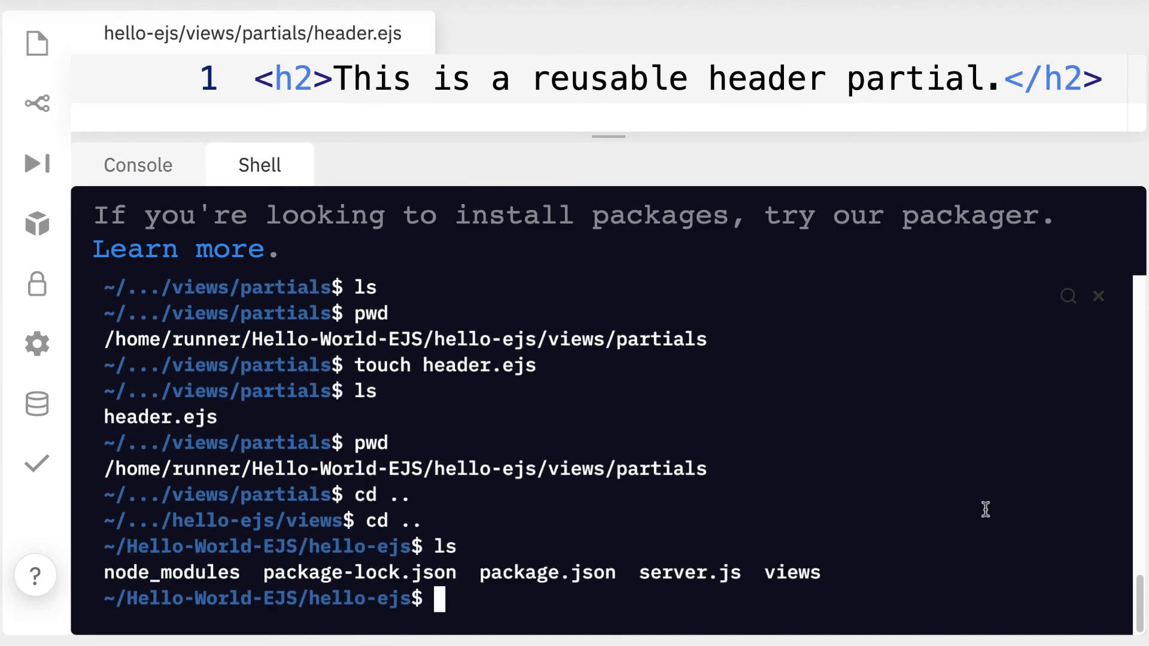
{"action": "type", "text": "node"}
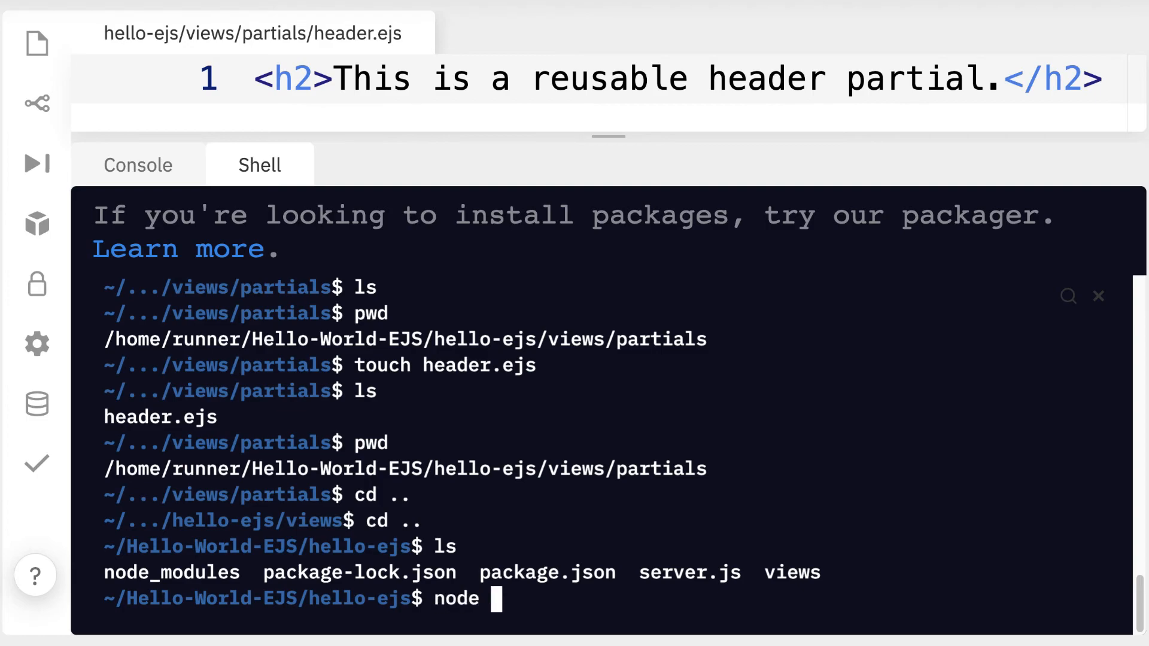
{"action": "type", "text": "server.js"}
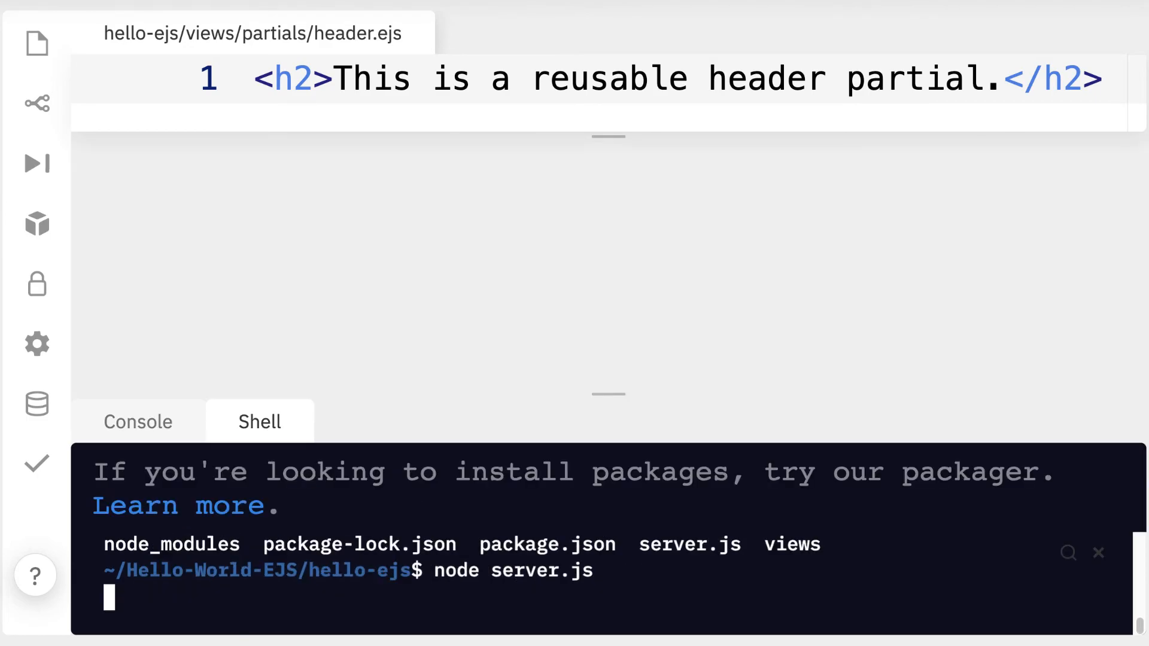
{"action": "left_click", "coordinate": [36, 162]}
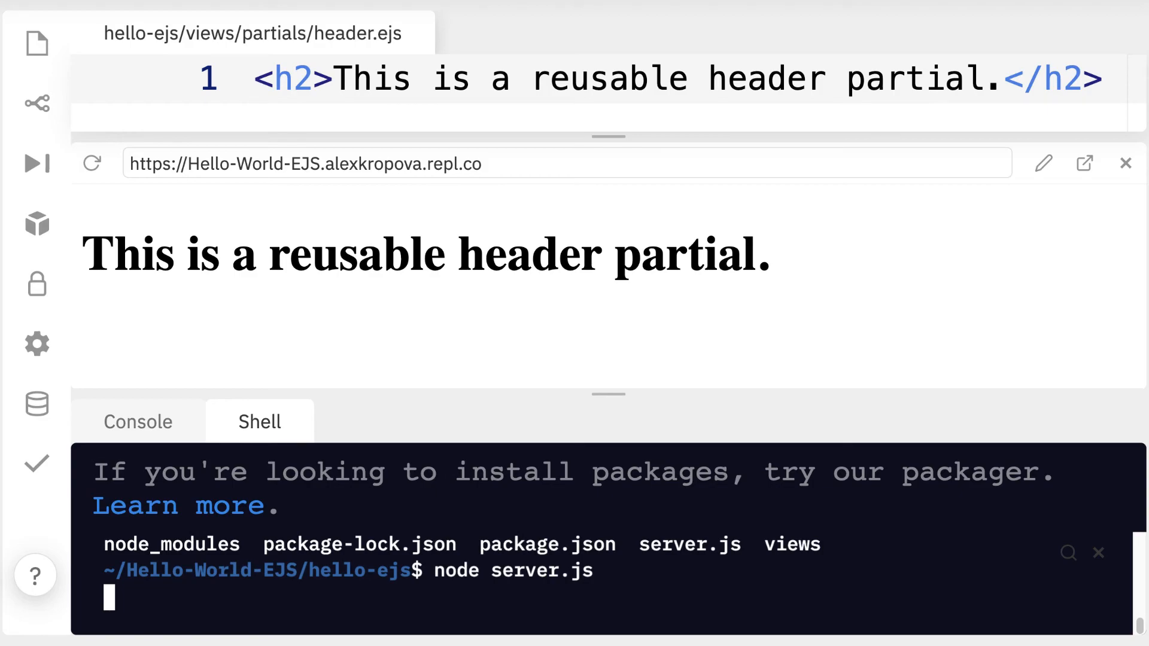
Step: Enlarge the preview and reopen pages/home.ejs to review its include('../partials/header') line
{"action": "left_click_drag", "start_coordinate": [607, 392], "coordinate": [607, 534]}
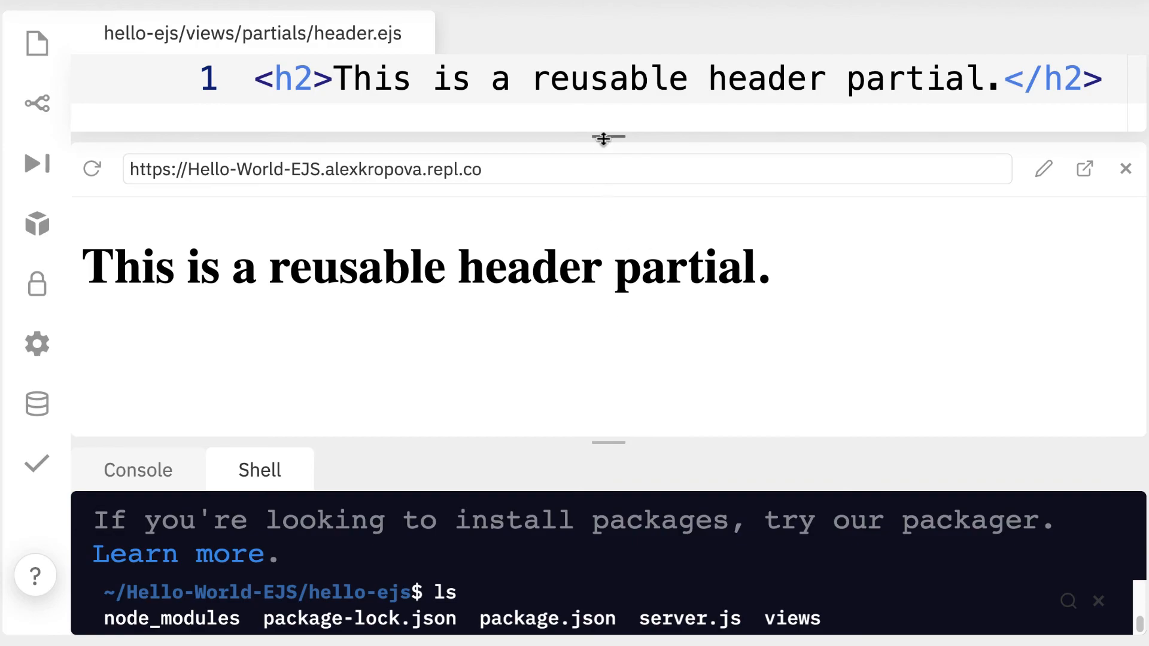
{"action": "left_click", "coordinate": [36, 43]}
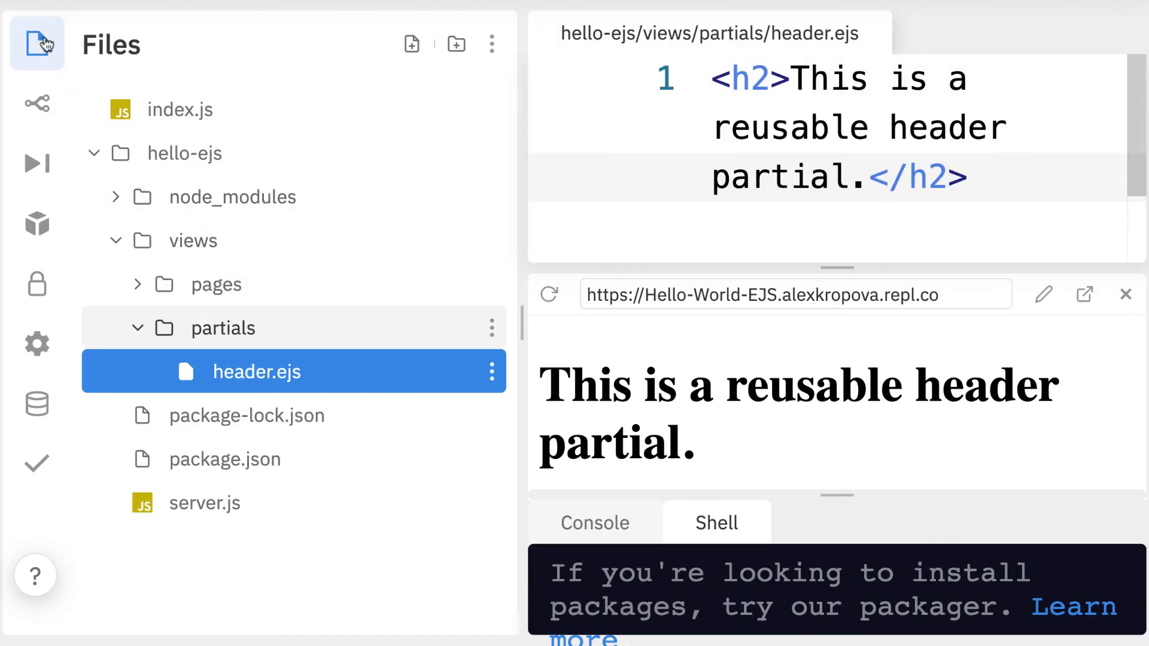
{"action": "left_click", "coordinate": [216, 284]}
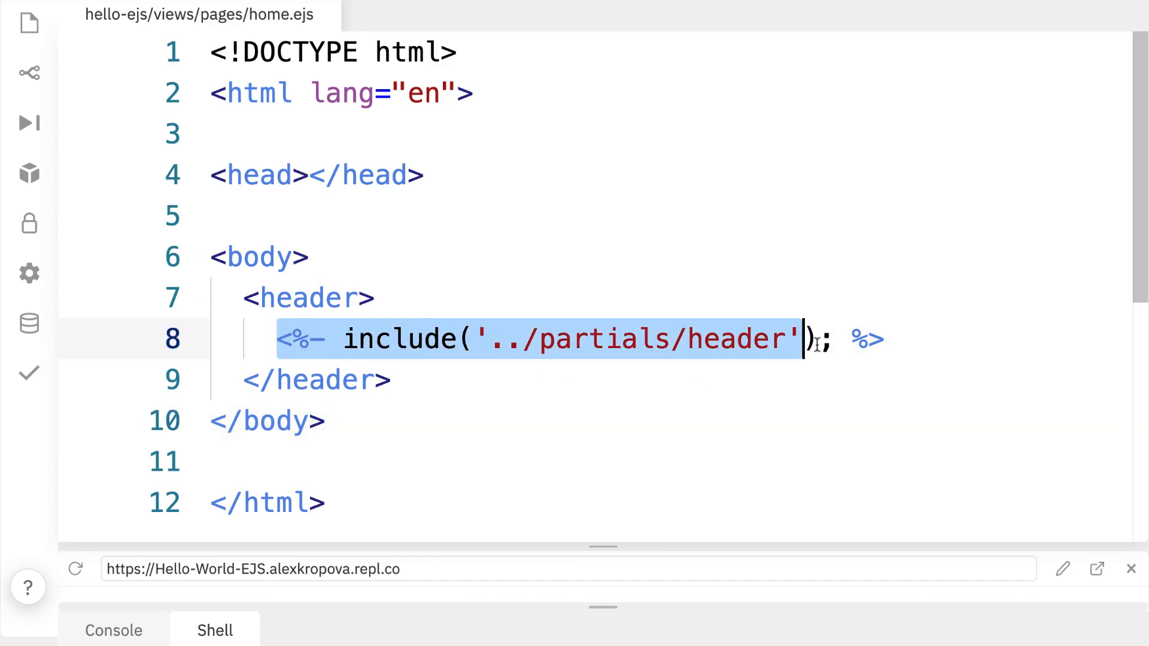
{"action": "left_click", "coordinate": [847, 420]}
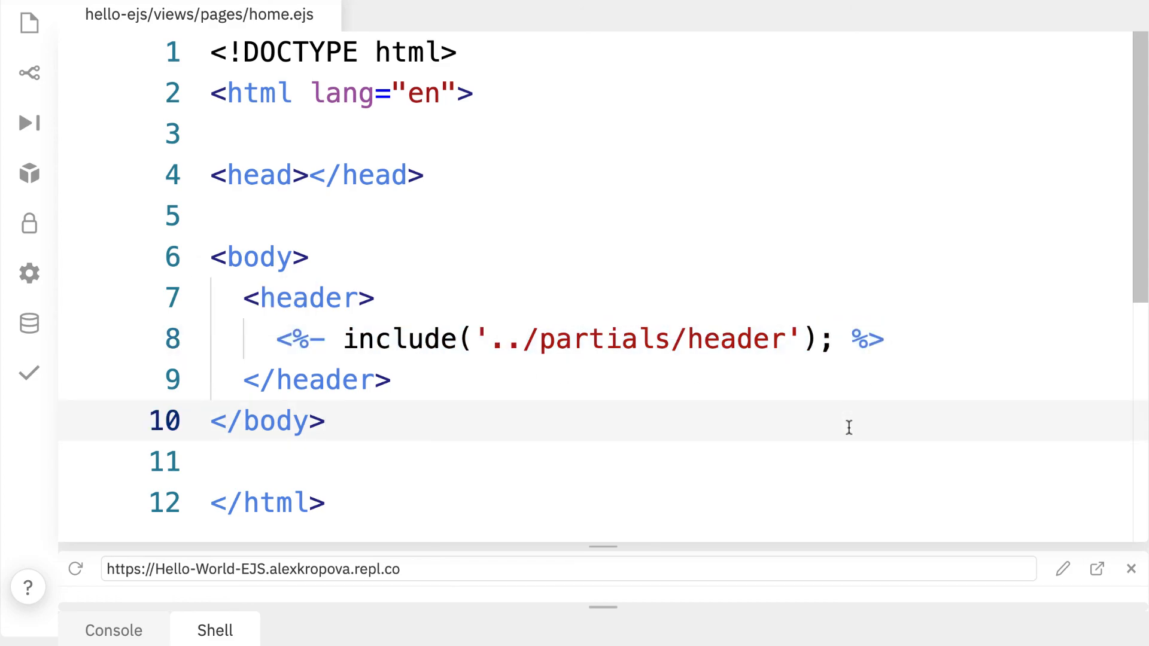